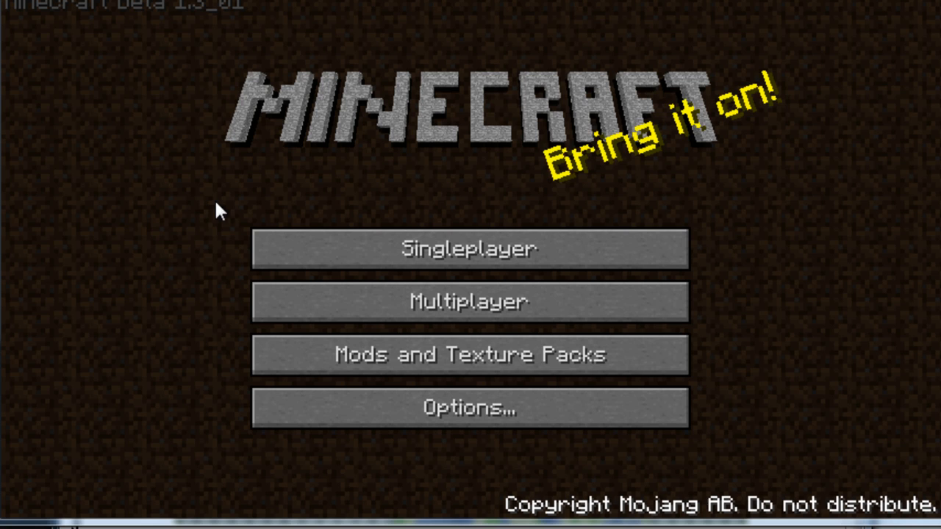
{"action": "mouse_move", "coordinate": [155, 192]}
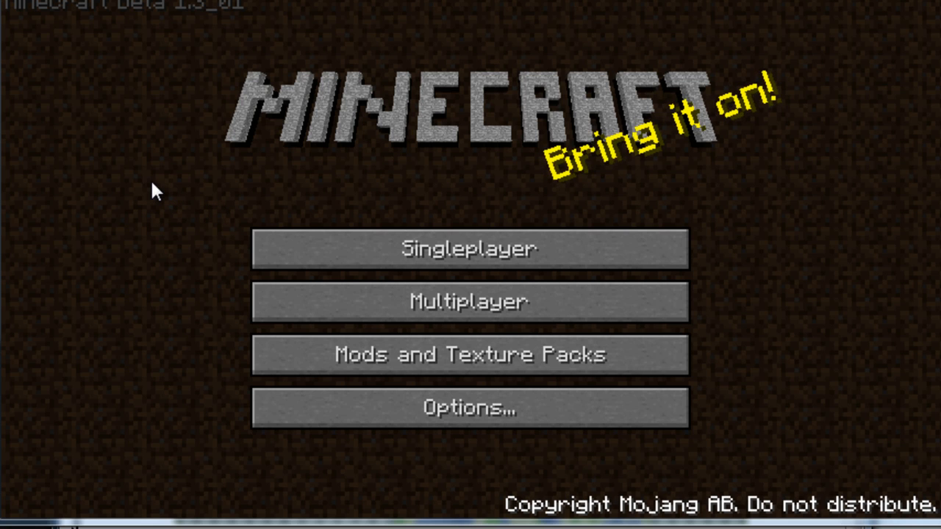
{"action": "mouse_move", "coordinate": [150, 188]}
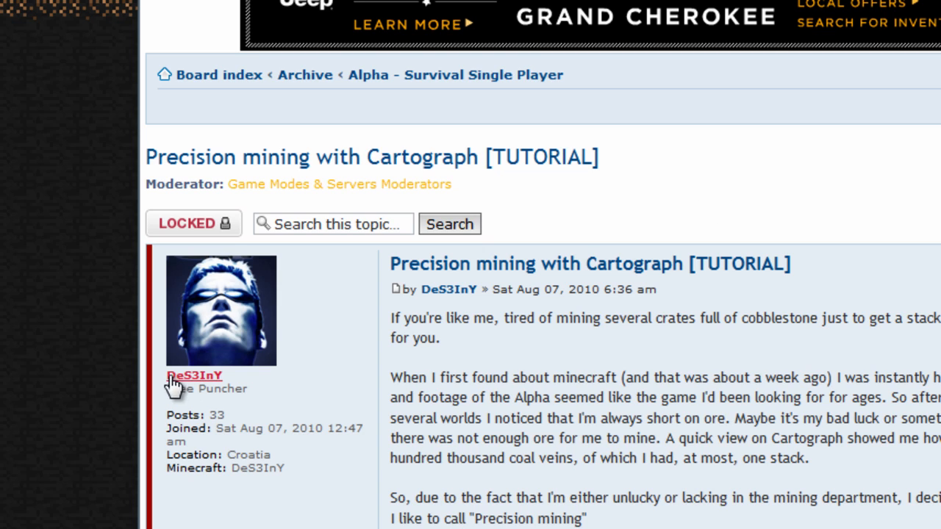
{"action": "mouse_move", "coordinate": [184, 412]}
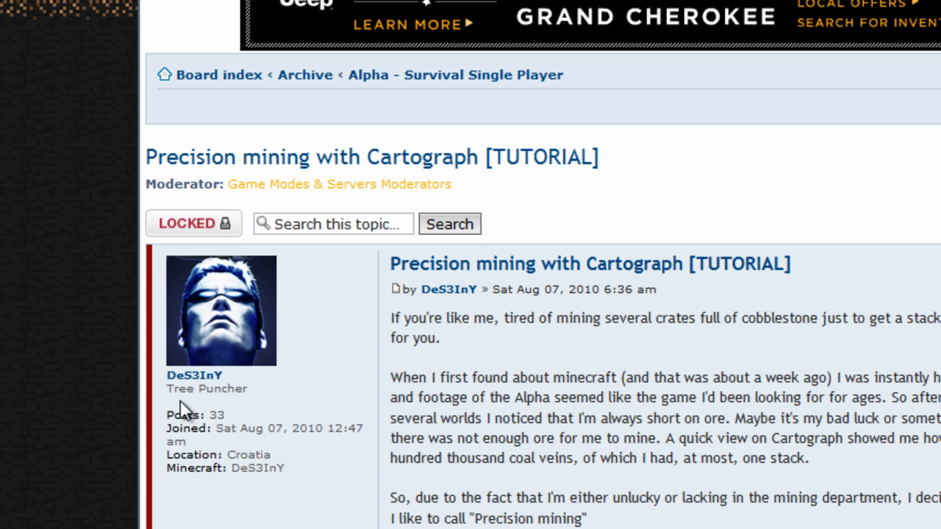
{"action": "mouse_move", "coordinate": [419, 285]}
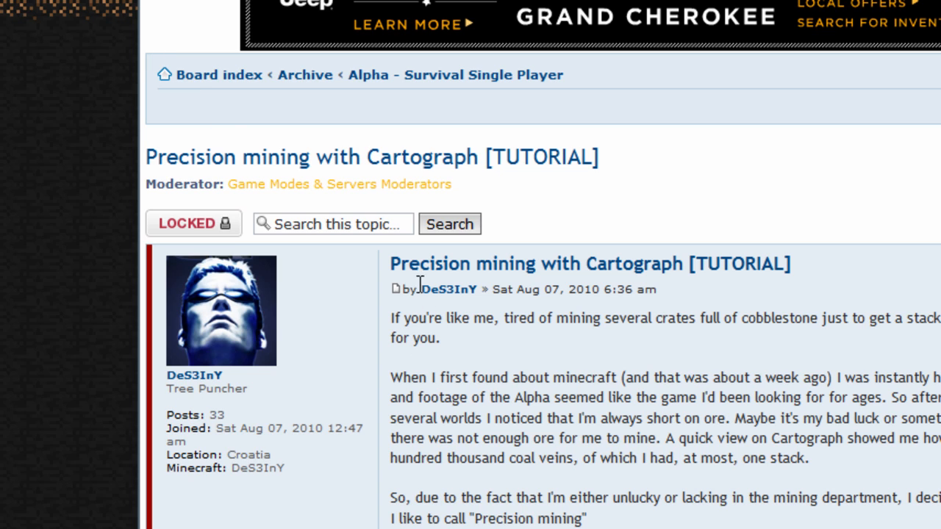
Scroll through the Cartograph G window and reveal the lower map settings for World3.
{"action": "scroll", "scroll_direction": "down", "scroll_amount": 3}
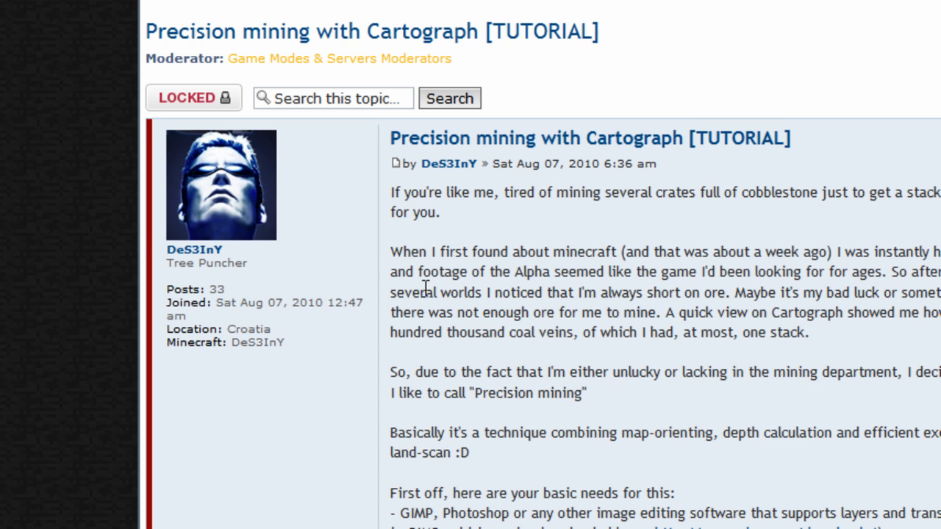
{"action": "mouse_move", "coordinate": [417, 320]}
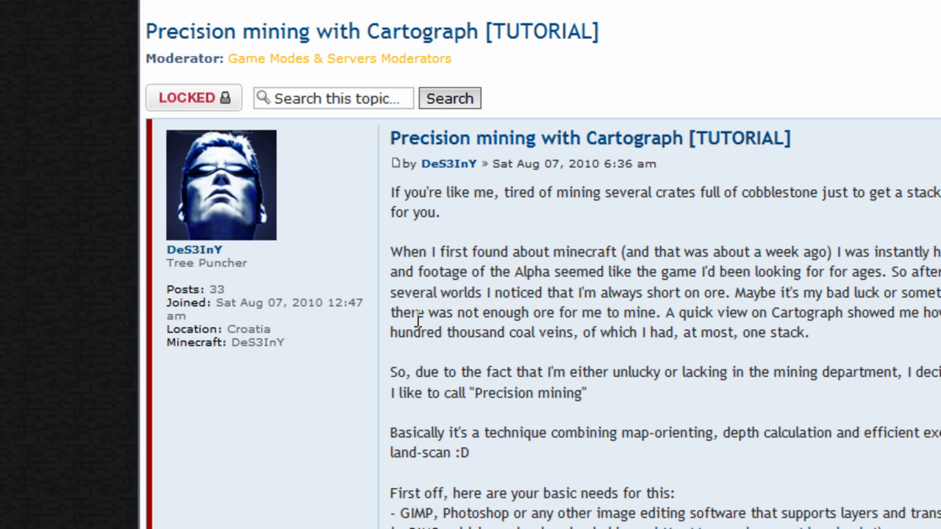
{"action": "scroll", "scroll_direction": "down", "scroll_amount": 3}
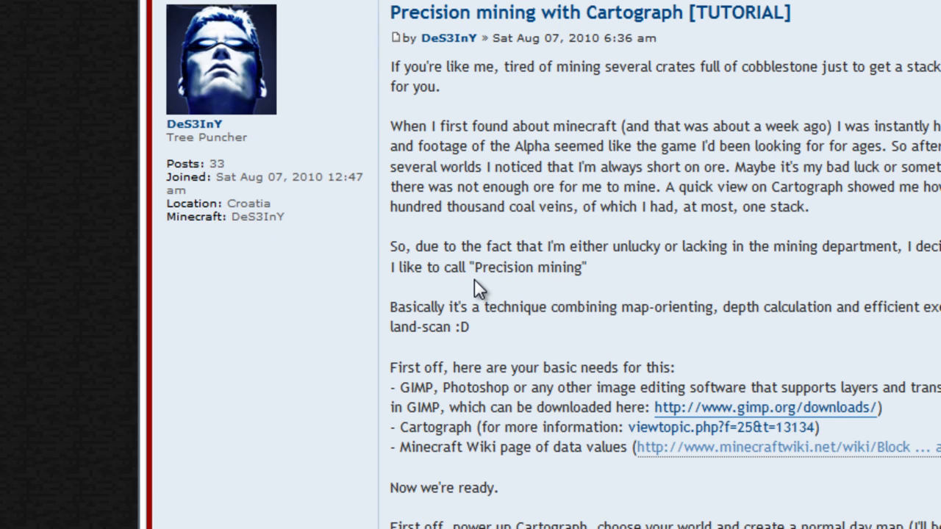
{"action": "scroll", "scroll_direction": "down", "scroll_amount": 3}
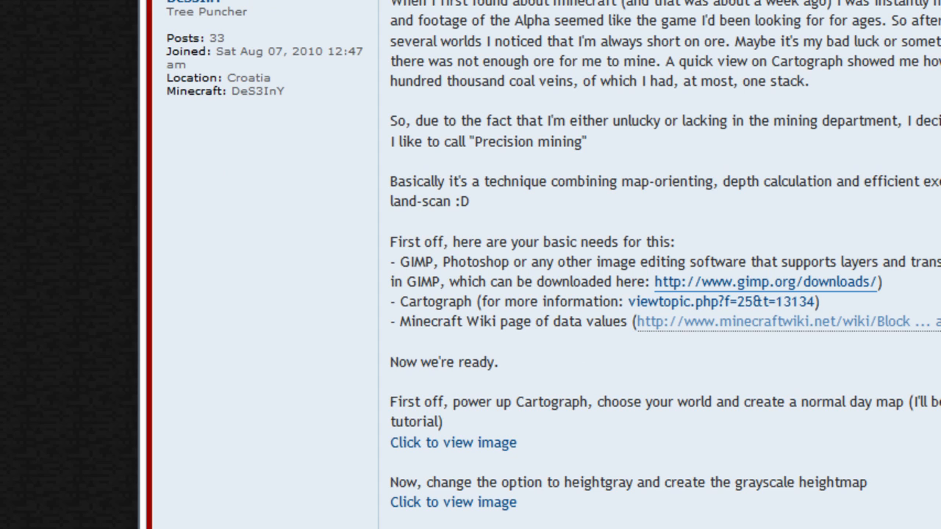
{"action": "scroll", "scroll_direction": "up", "scroll_amount": 3}
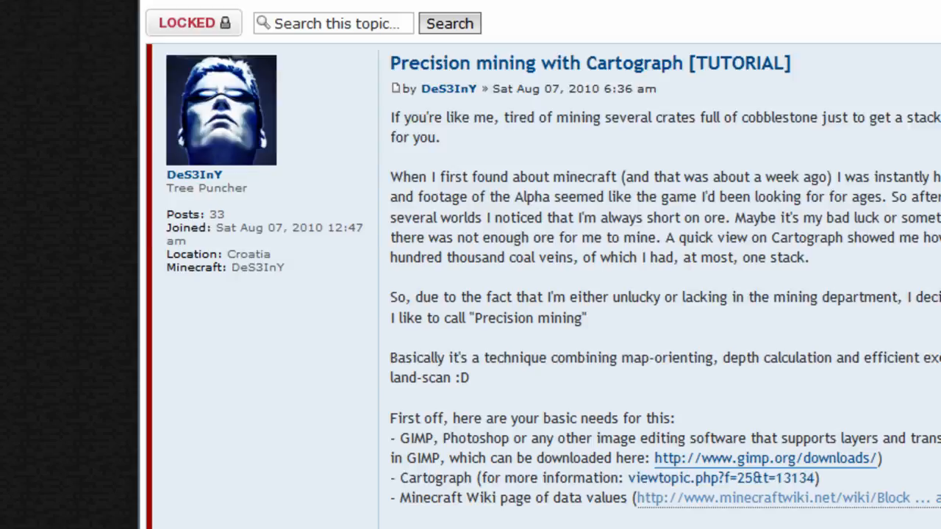
{"action": "scroll", "scroll_direction": "down", "scroll_amount": 3}
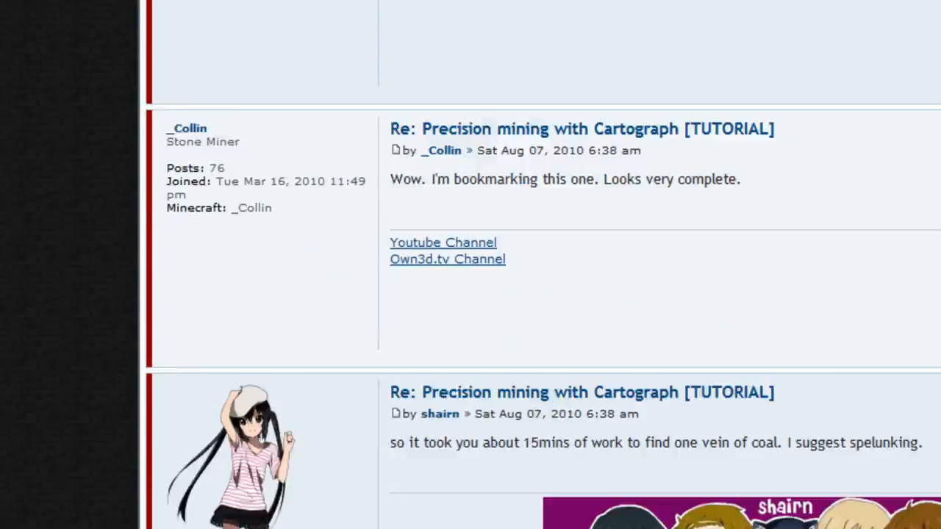
{"action": "scroll", "scroll_direction": "up", "scroll_amount": 3}
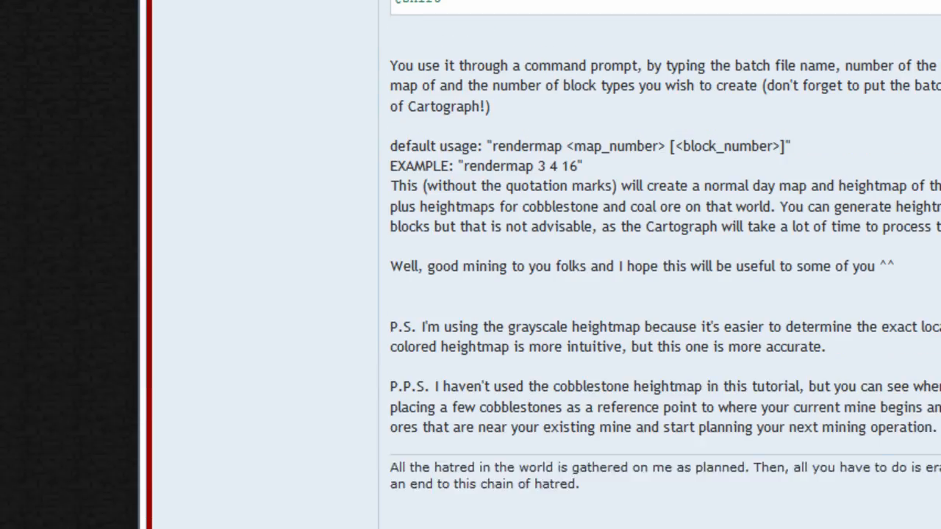
{"action": "scroll", "scroll_direction": "down", "scroll_amount": 3}
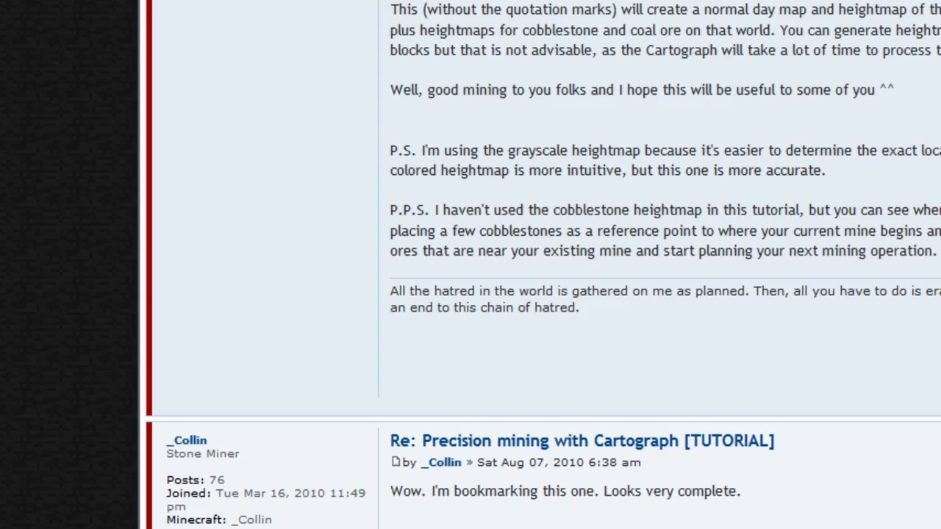
{"action": "scroll", "scroll_direction": "up", "scroll_amount": 3}
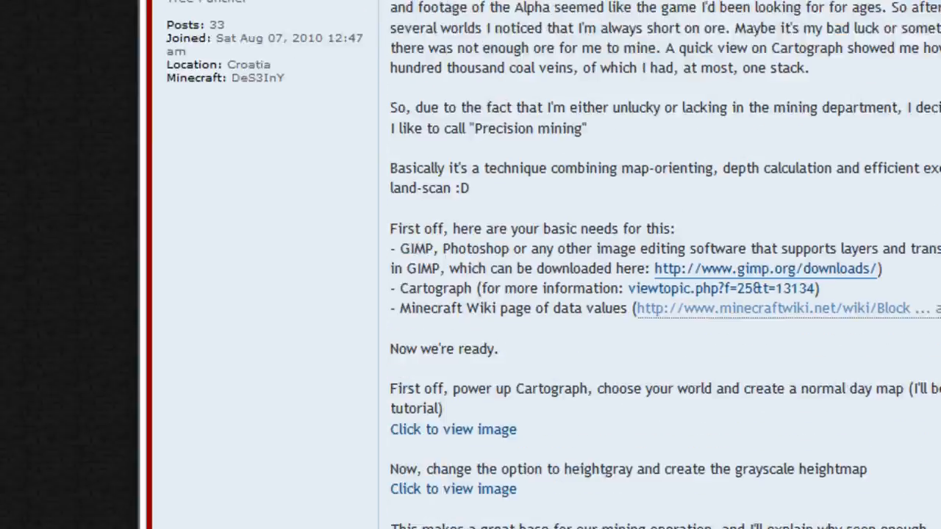
{"action": "scroll", "scroll_direction": "up", "scroll_amount": 3}
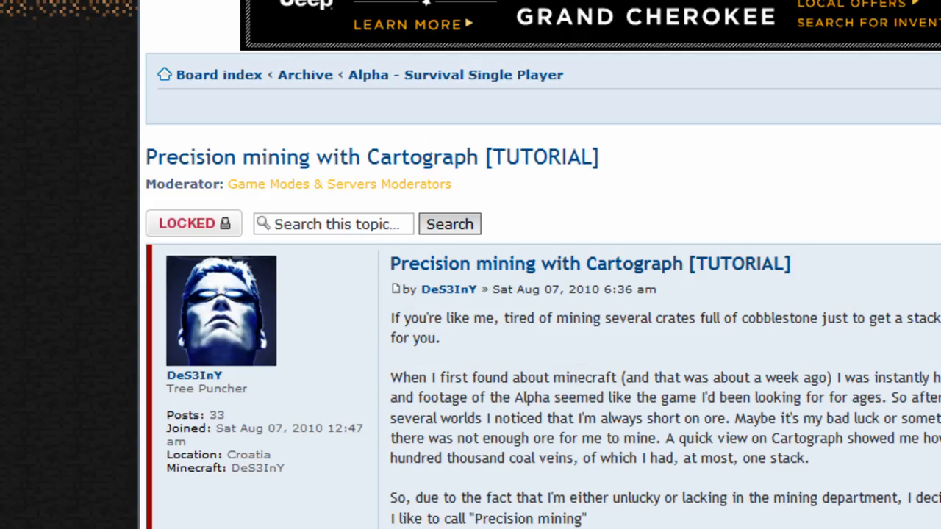
{"action": "mouse_move", "coordinate": [364, 526]}
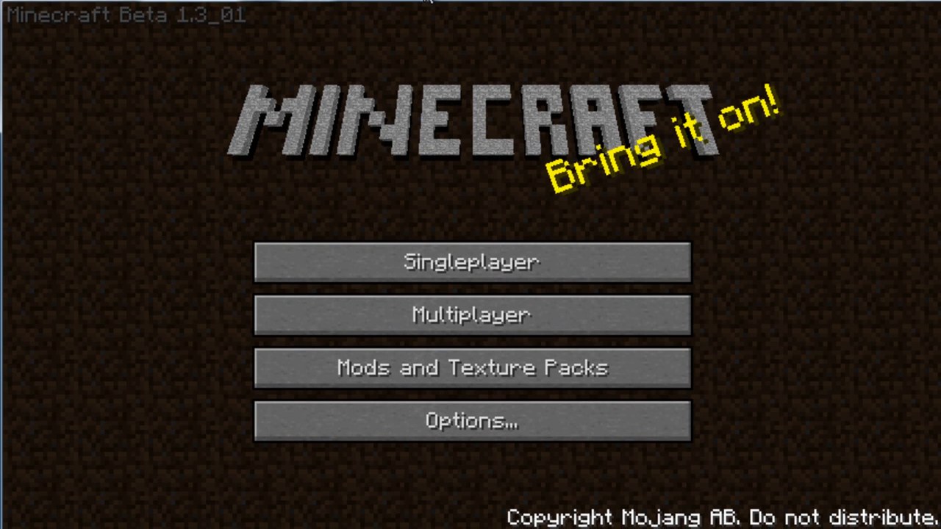
{"action": "mouse_move", "coordinate": [213, 193]}
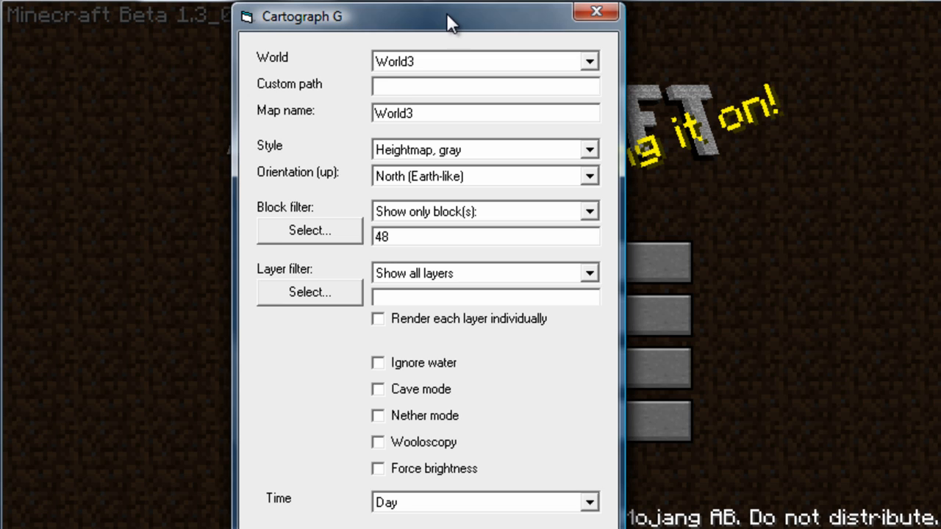
{"action": "left_click_drag", "start_coordinate": [448, 16], "coordinate": [448, 20]}
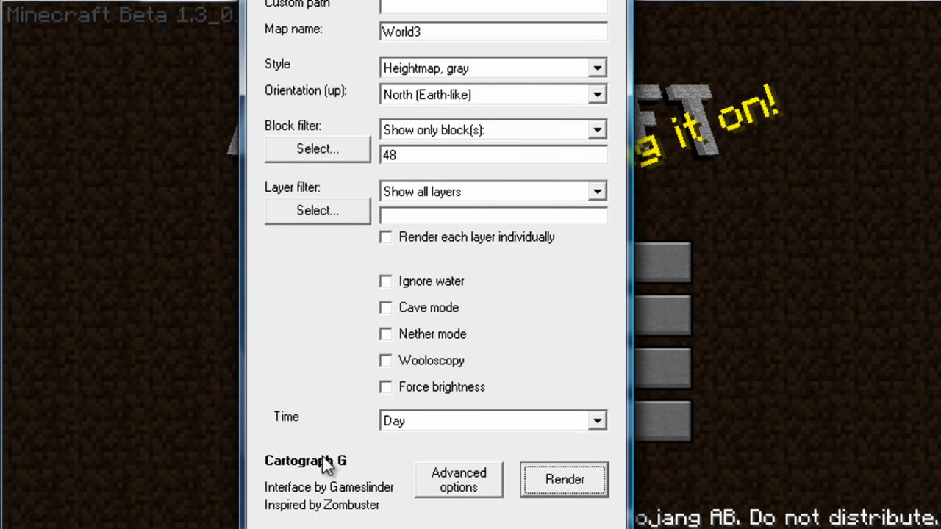
{"action": "mouse_move", "coordinate": [360, 511]}
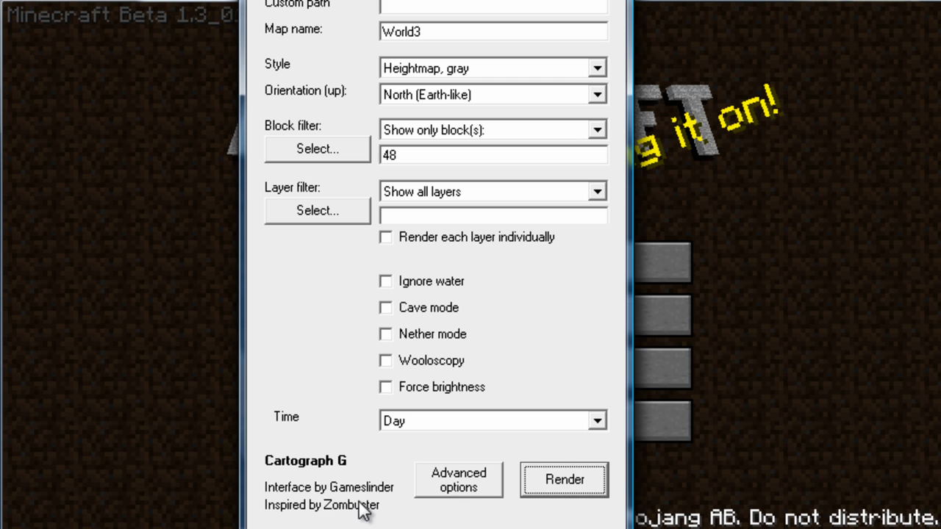
{"action": "mouse_move", "coordinate": [360, 512]}
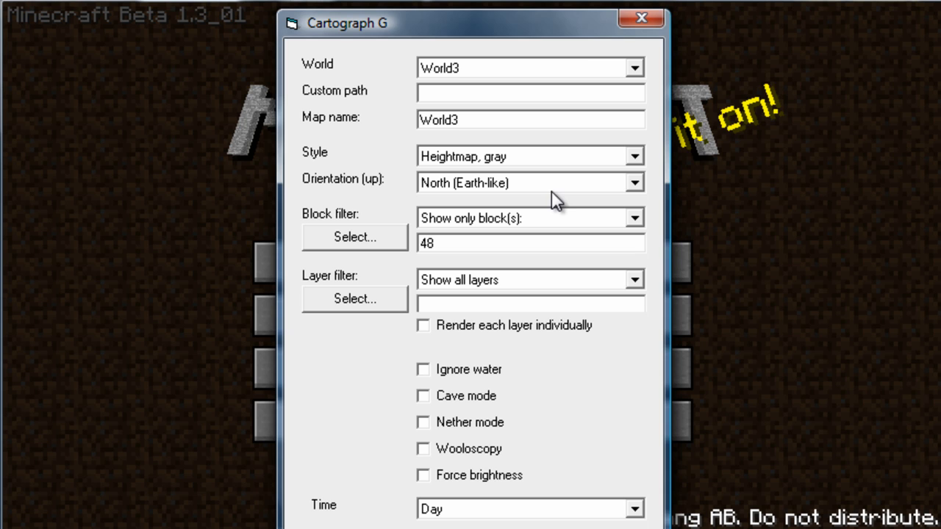
{"action": "mouse_move", "coordinate": [520, 248]}
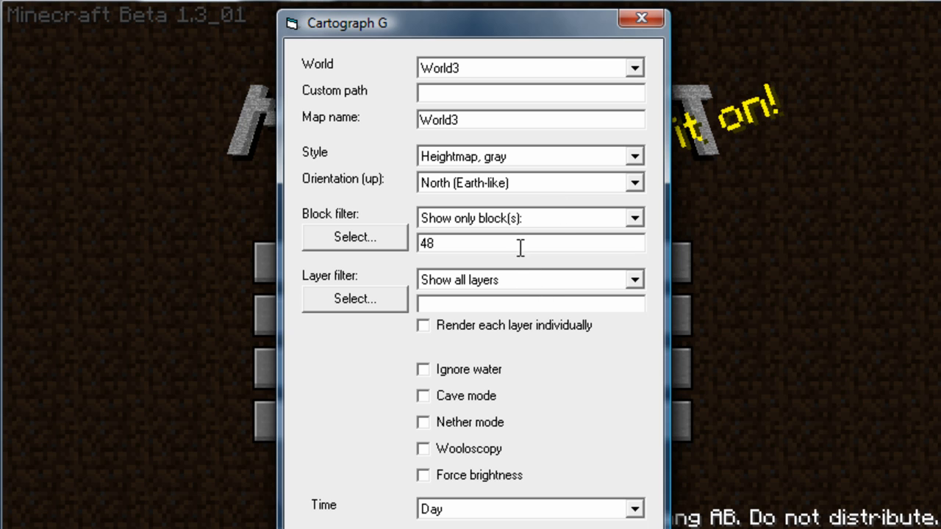
Set the Block filter to Show all blocks for the World3 map.
{"action": "left_click", "coordinate": [631, 217]}
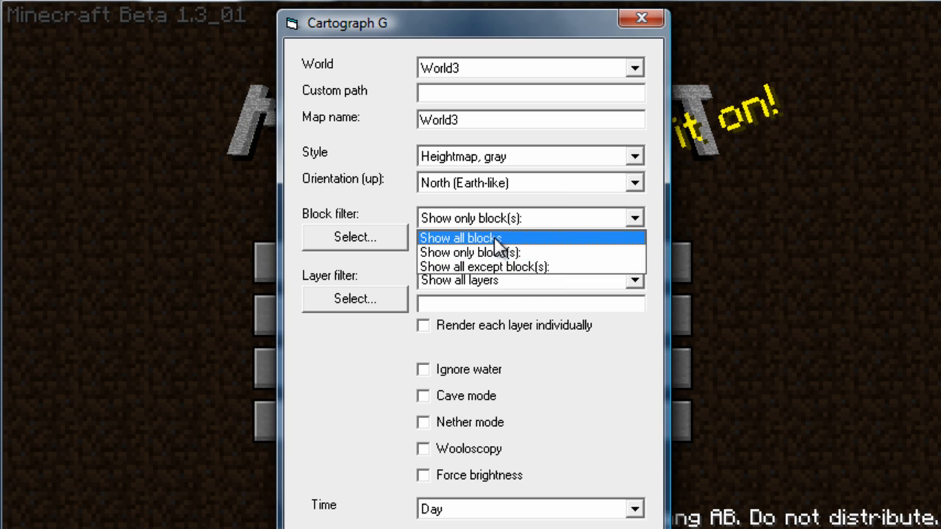
{"action": "left_click", "coordinate": [459, 238]}
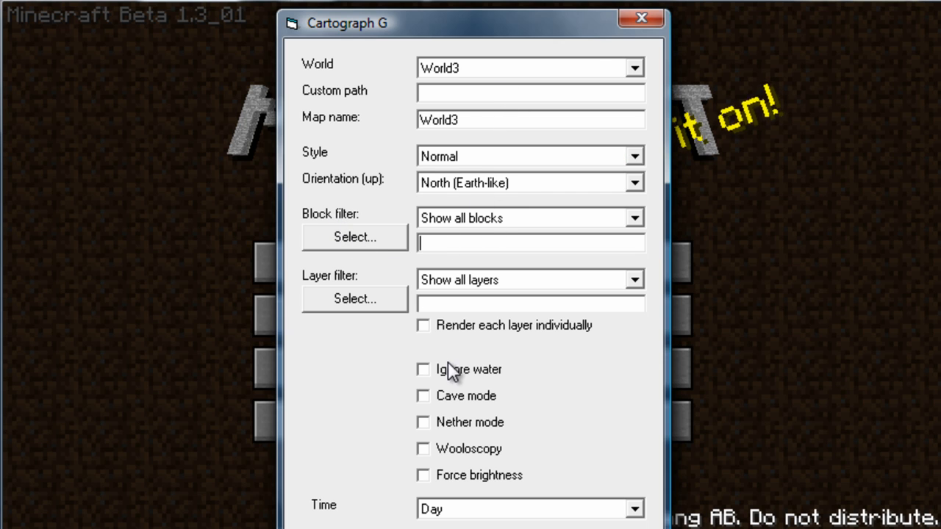
{"action": "mouse_move", "coordinate": [411, 56]}
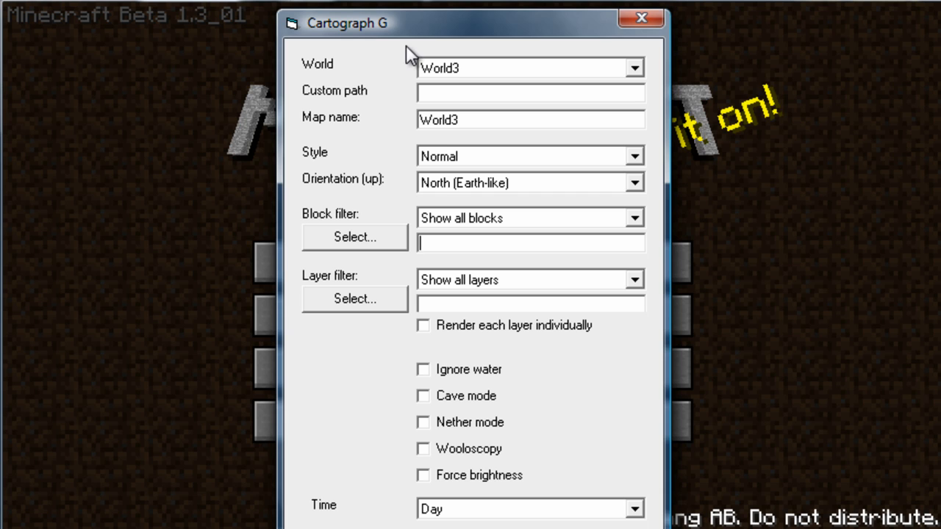
{"action": "mouse_move", "coordinate": [278, 121]}
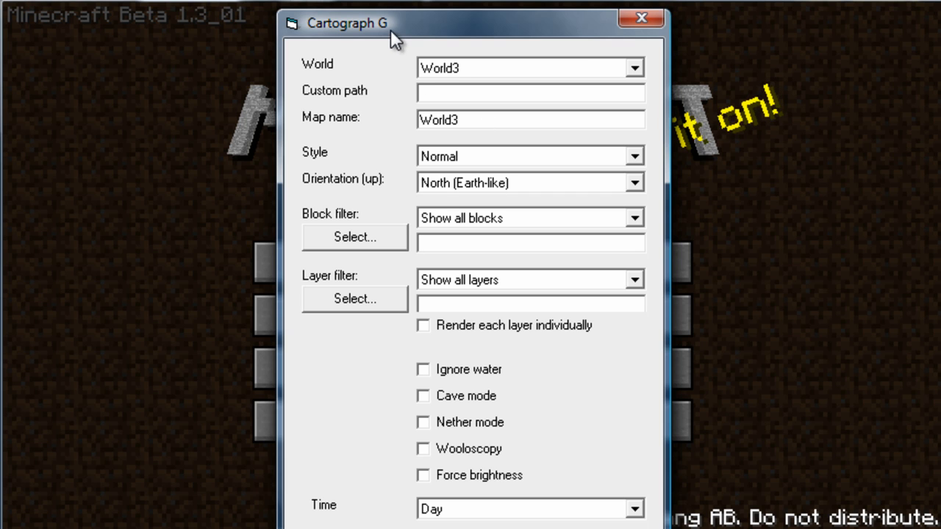
{"action": "left_click", "coordinate": [632, 67]}
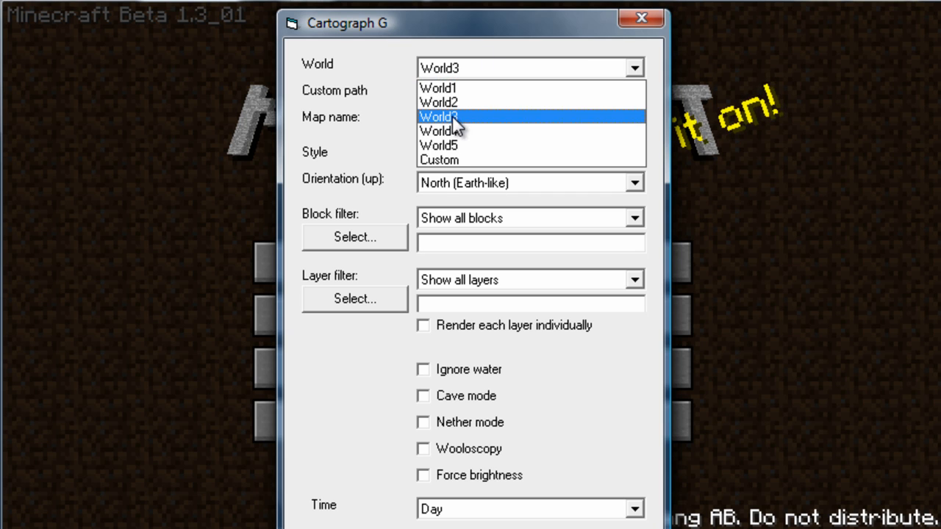
{"action": "mouse_move", "coordinate": [455, 103]}
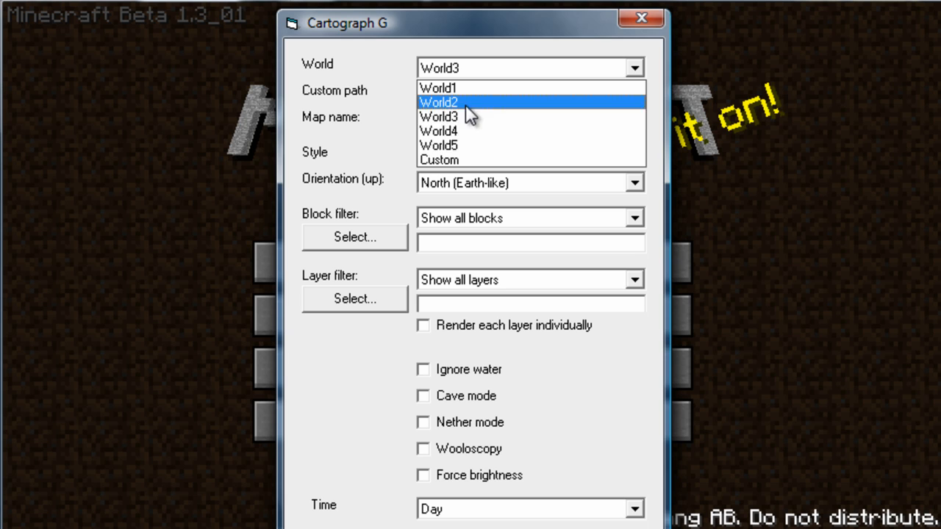
{"action": "mouse_move", "coordinate": [470, 116]}
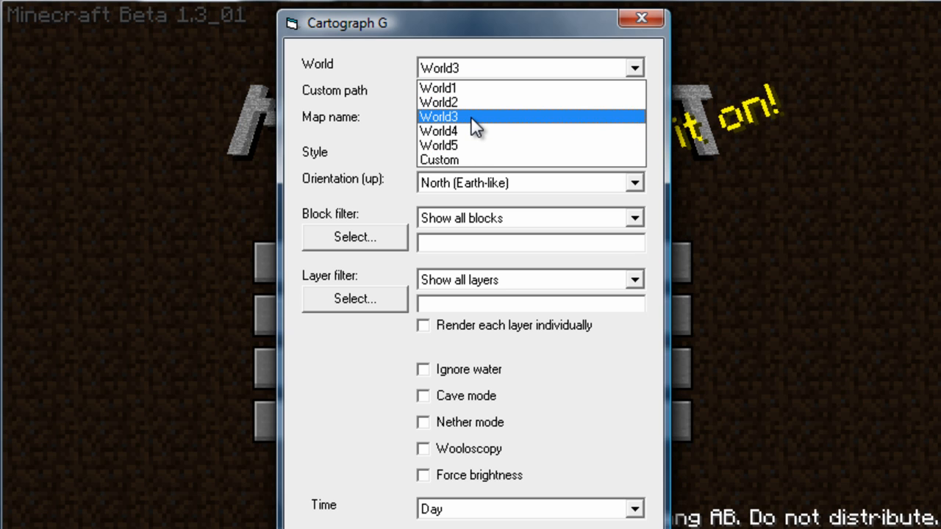
{"action": "left_click", "coordinate": [438, 116]}
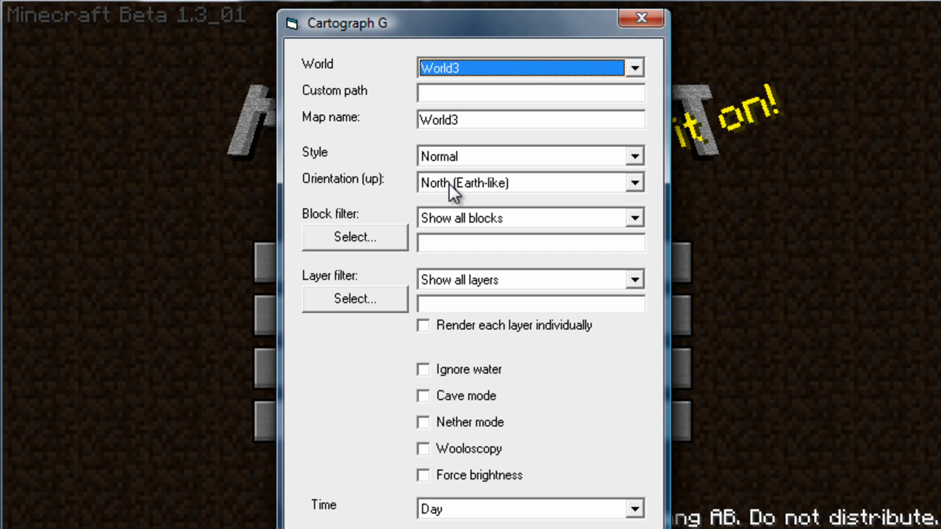
{"action": "mouse_move", "coordinate": [471, 163]}
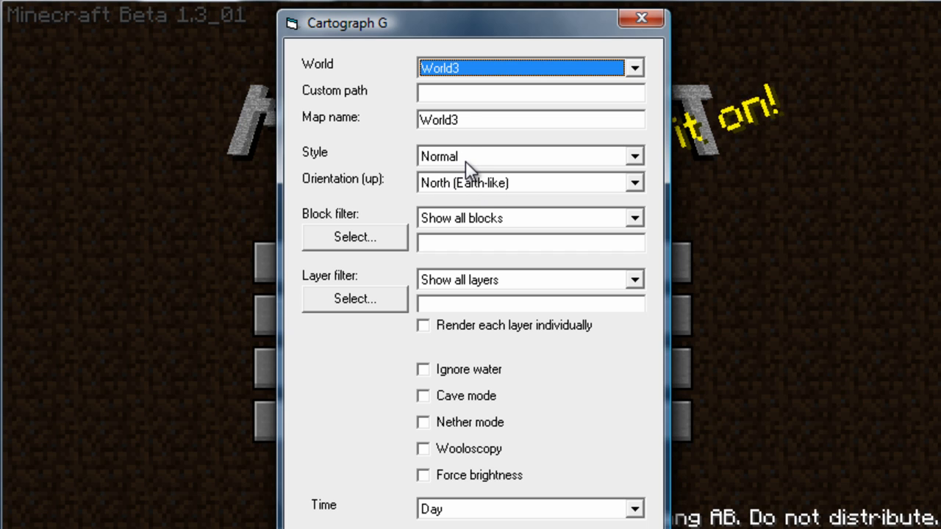
{"action": "mouse_move", "coordinate": [477, 193]}
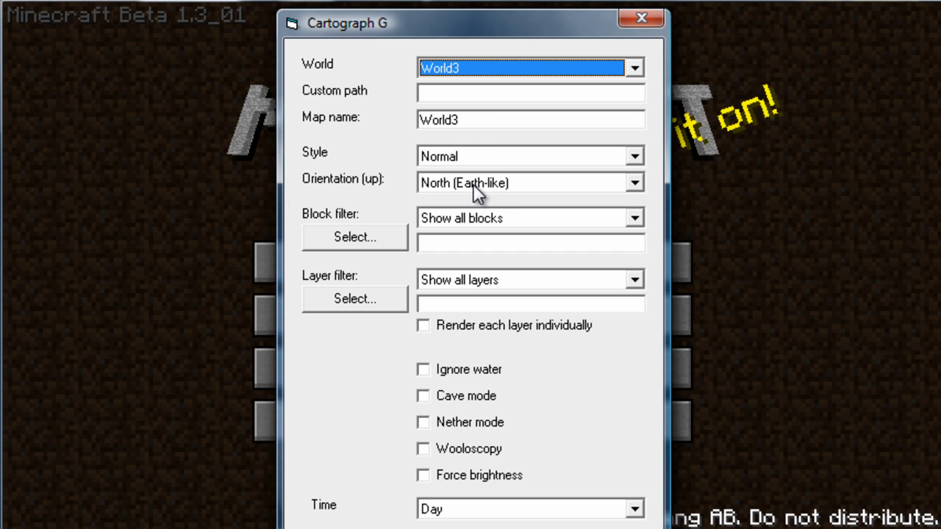
{"action": "mouse_move", "coordinate": [500, 294]}
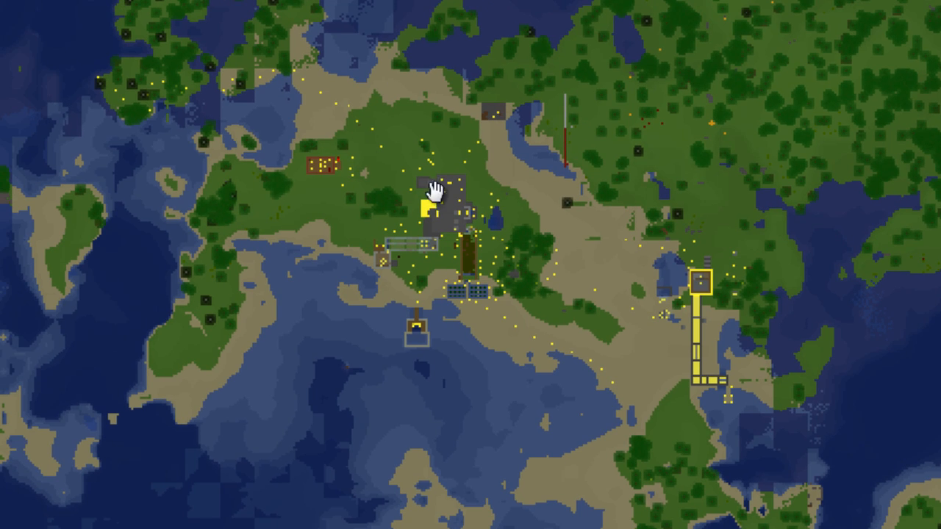
{"action": "mouse_move", "coordinate": [423, 224]}
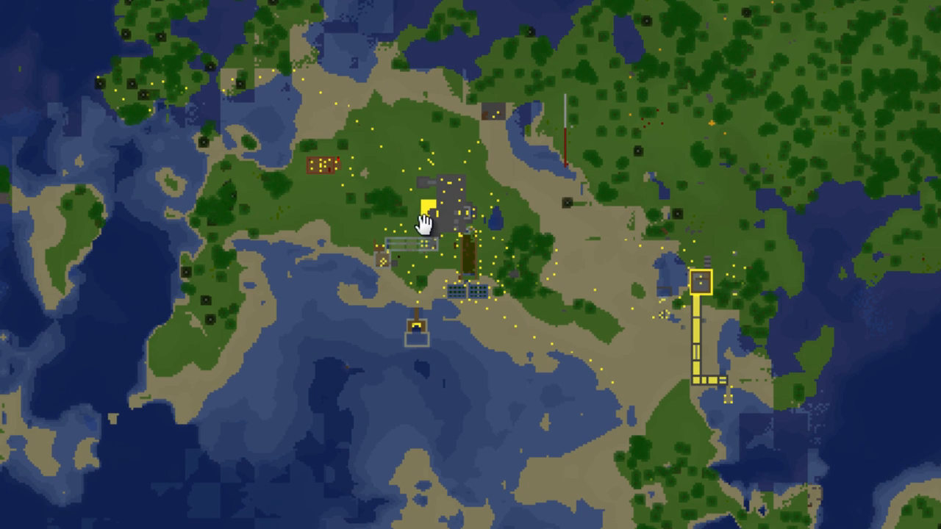
{"action": "mouse_move", "coordinate": [341, 182]}
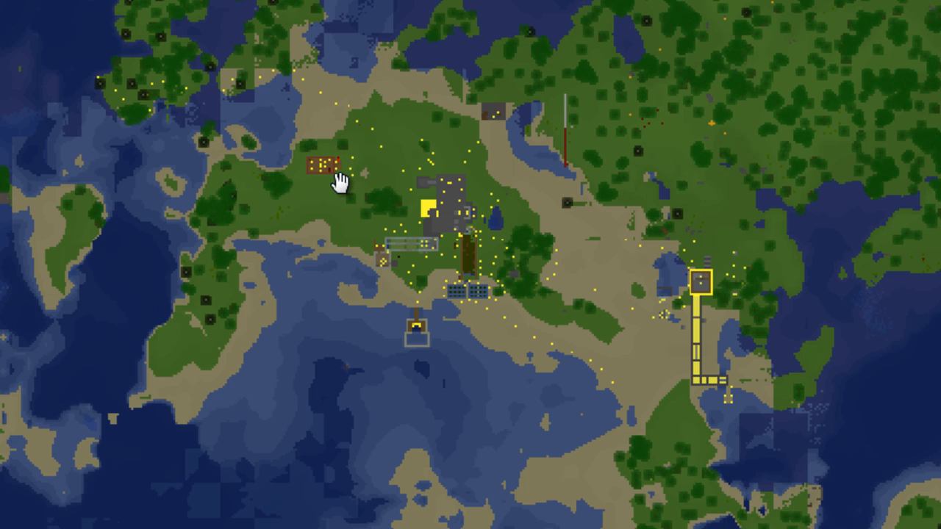
{"action": "mouse_move", "coordinate": [541, 256]}
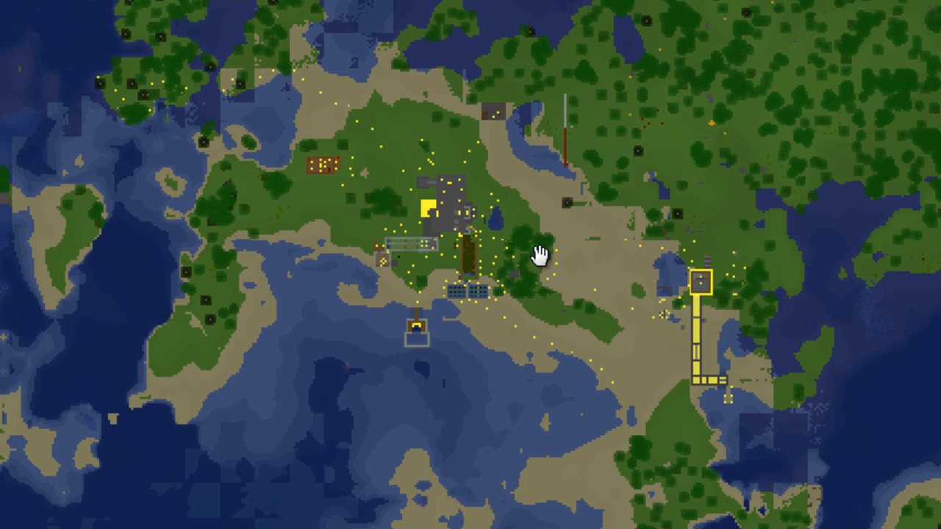
{"action": "mouse_move", "coordinate": [355, 115]}
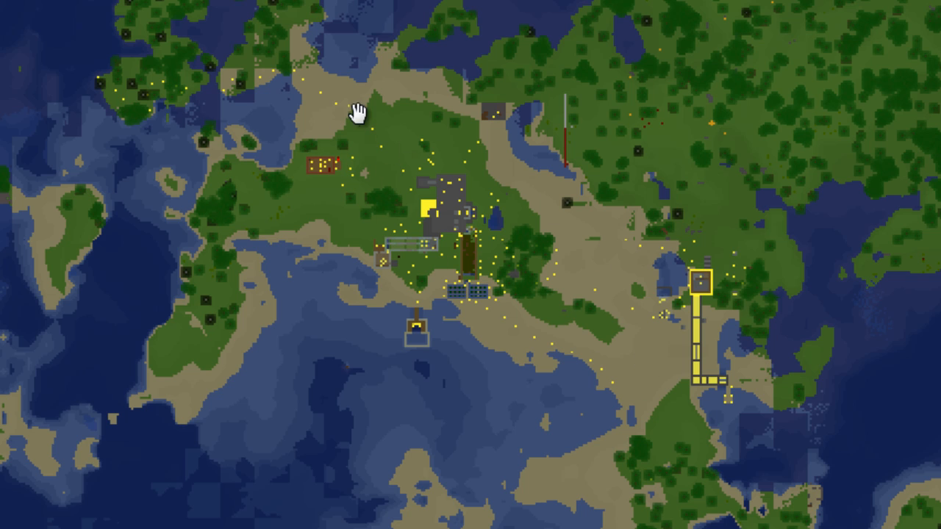
{"action": "mouse_move", "coordinate": [356, 114]}
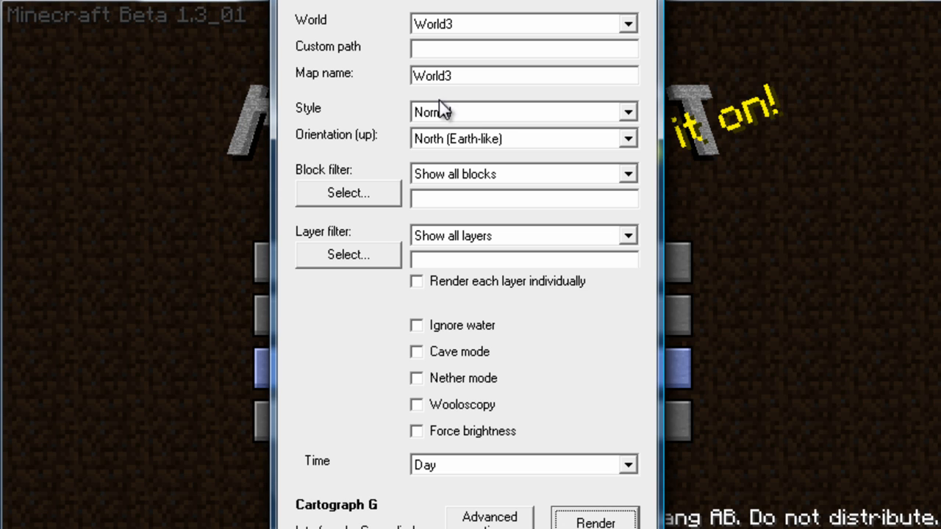
Choose the 'Heightmap, gray' style for World3 and start selecting a block filter.
{"action": "left_click", "coordinate": [626, 112]}
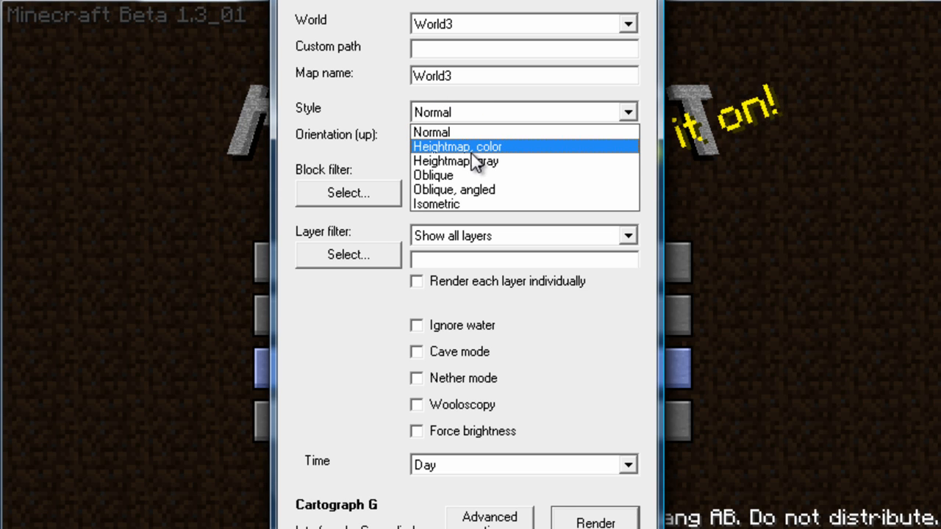
{"action": "left_click", "coordinate": [456, 161]}
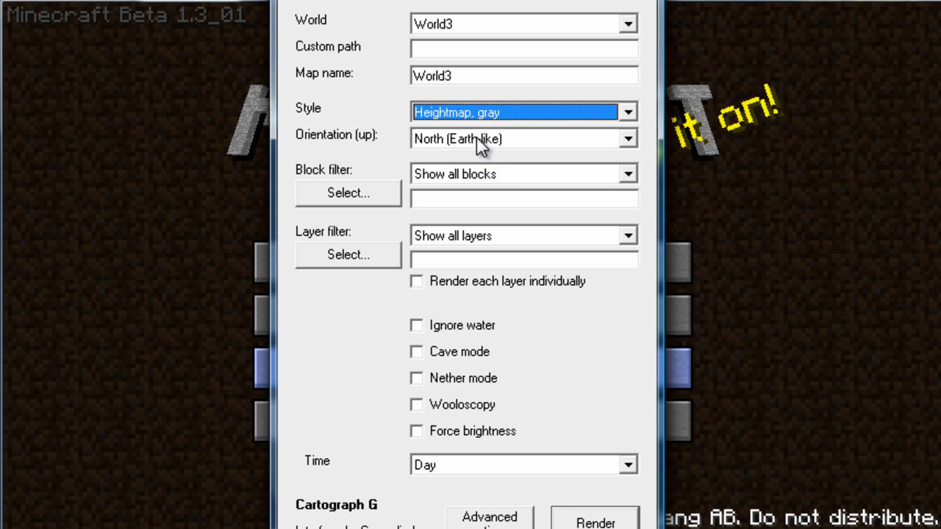
{"action": "mouse_move", "coordinate": [517, 150]}
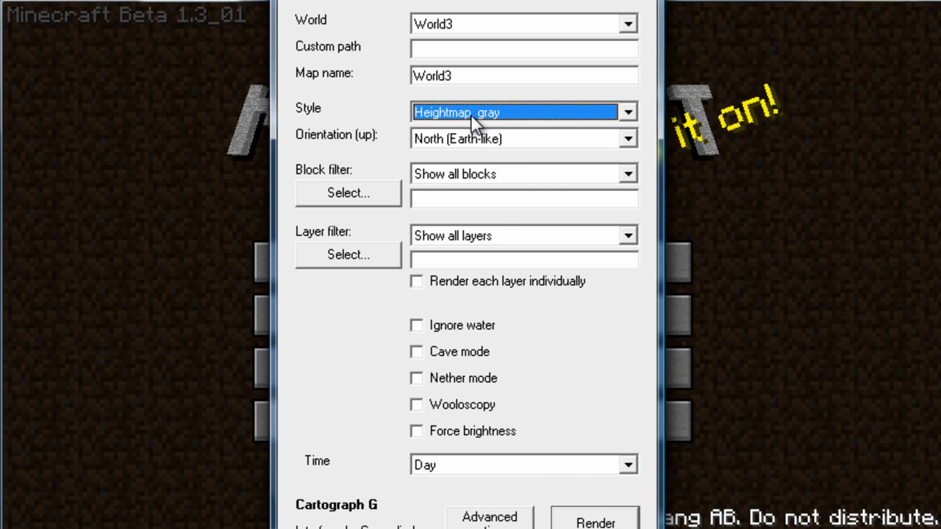
{"action": "mouse_move", "coordinate": [375, 209]}
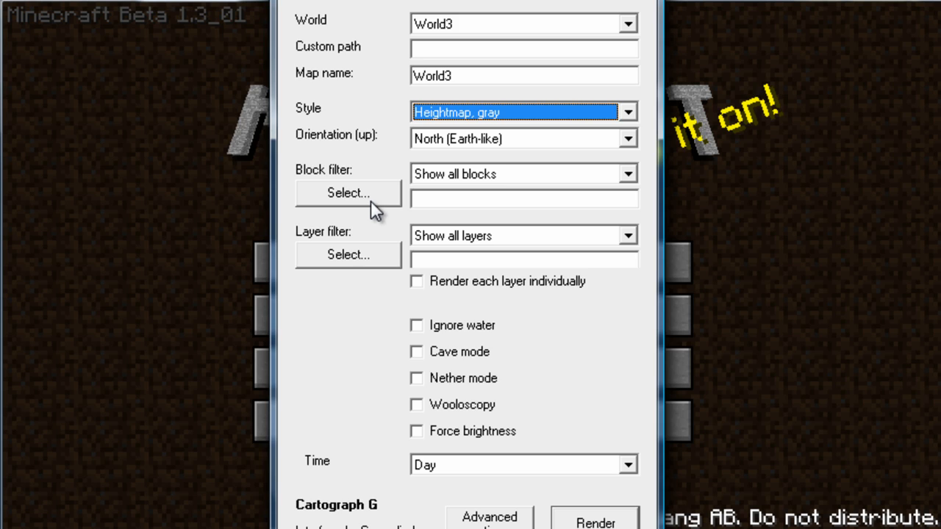
{"action": "left_click", "coordinate": [347, 192]}
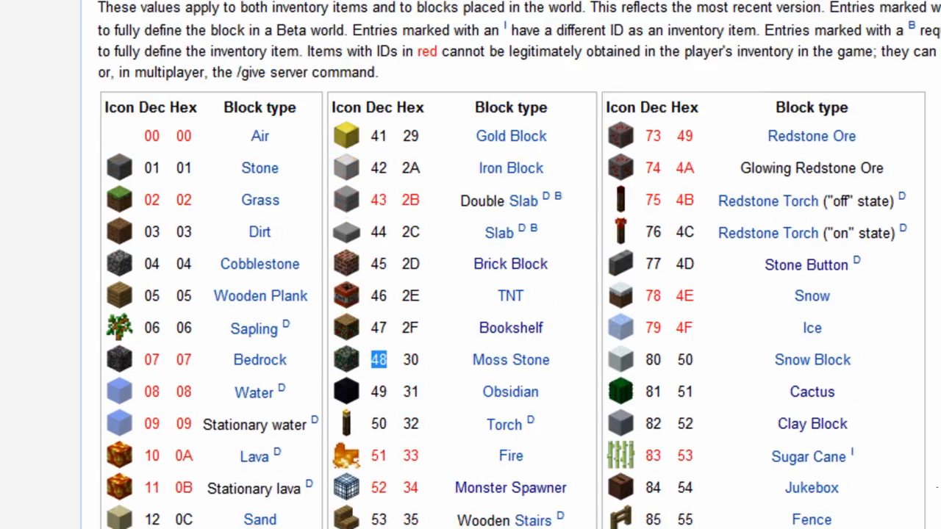
Scroll the block data values table and pick out Dec value 55 for Redstone Wire.
{"action": "scroll", "scroll_direction": "down", "scroll_amount": 3}
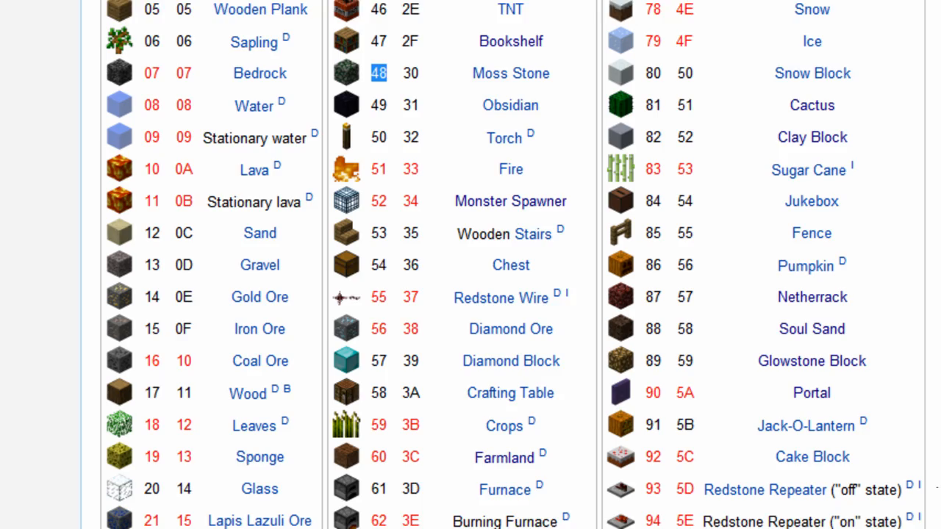
{"action": "scroll", "scroll_direction": "down", "scroll_amount": 3}
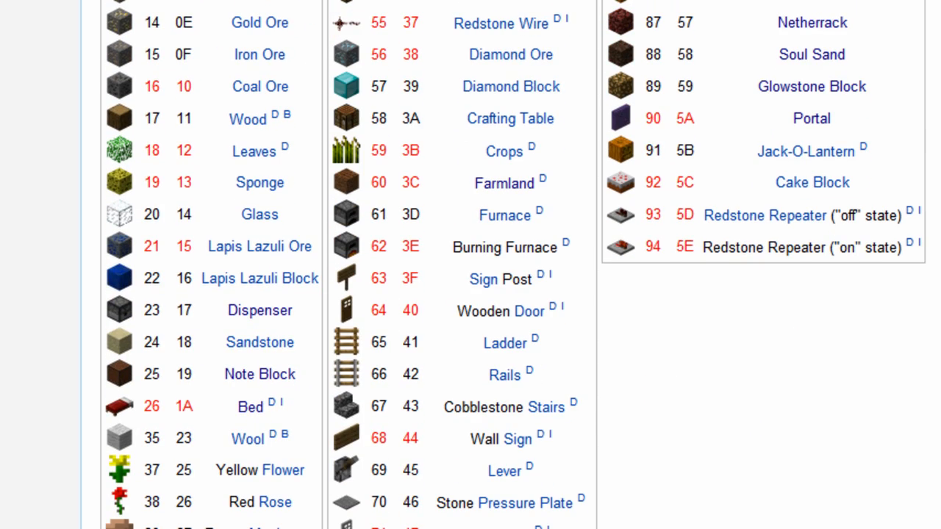
{"action": "double_click", "coordinate": [379, 23]}
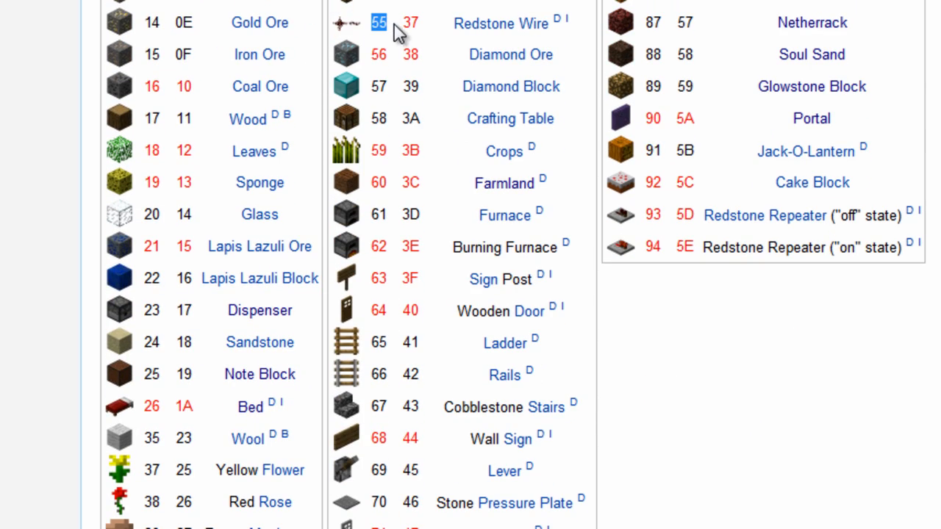
{"action": "scroll", "scroll_direction": "up", "scroll_amount": 3}
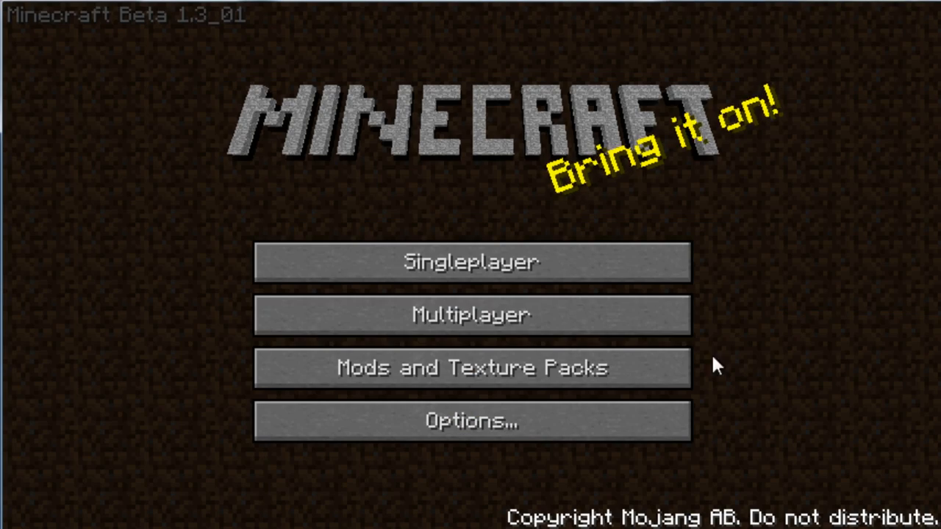
{"action": "mouse_move", "coordinate": [470, 367]}
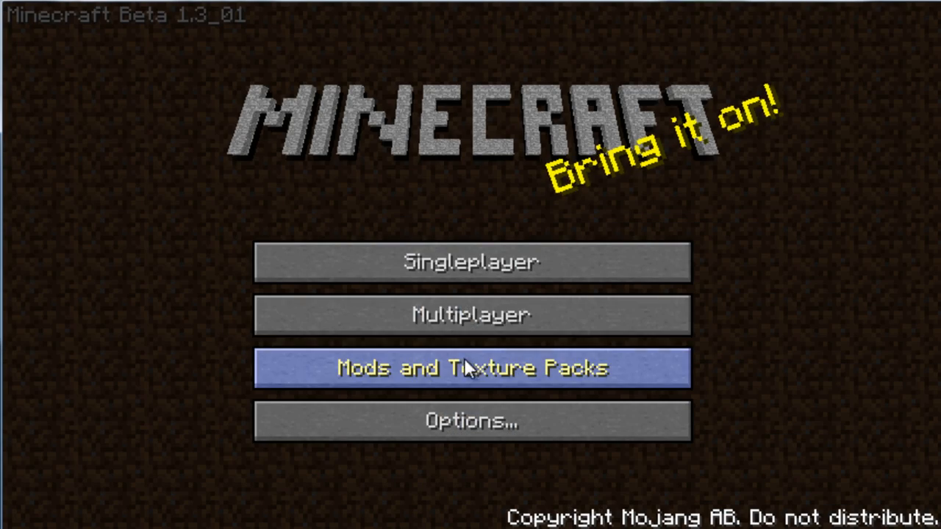
{"action": "mouse_move", "coordinate": [482, 175]}
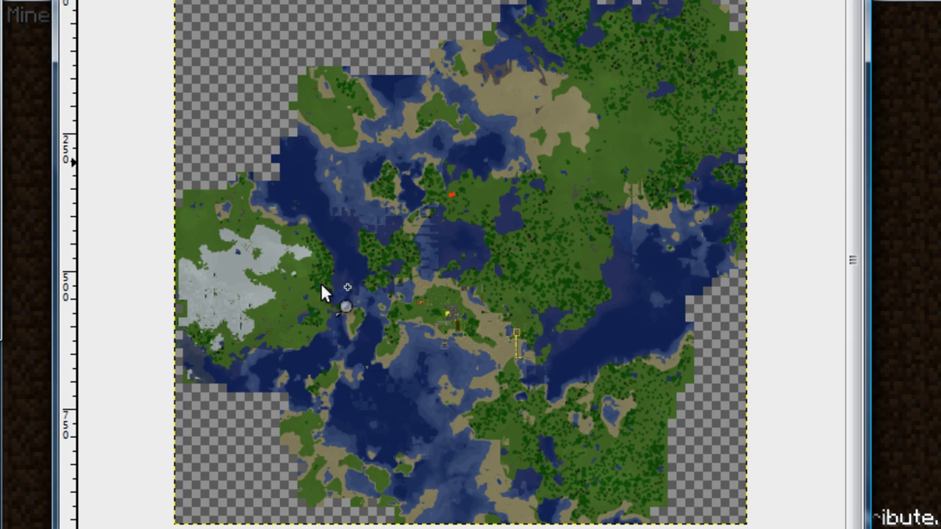
{"action": "mouse_move", "coordinate": [482, 301]}
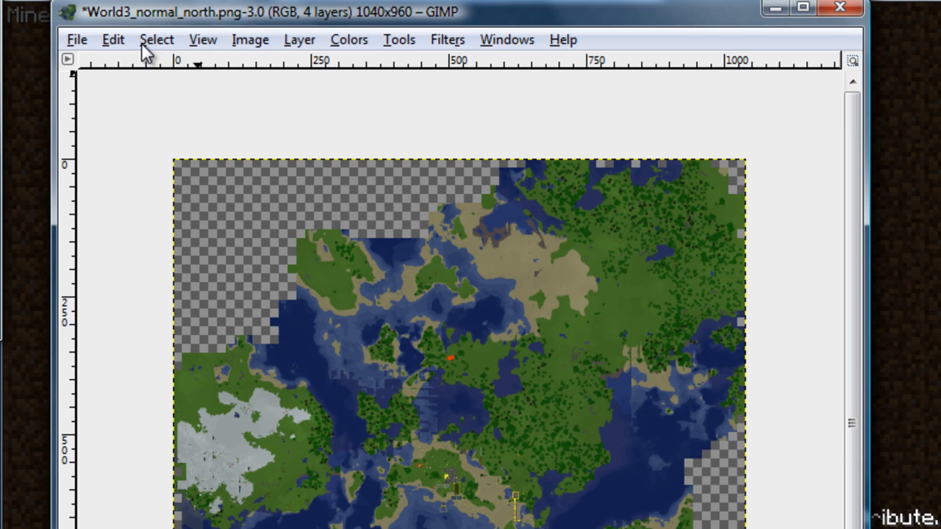
{"action": "mouse_move", "coordinate": [91, 9]}
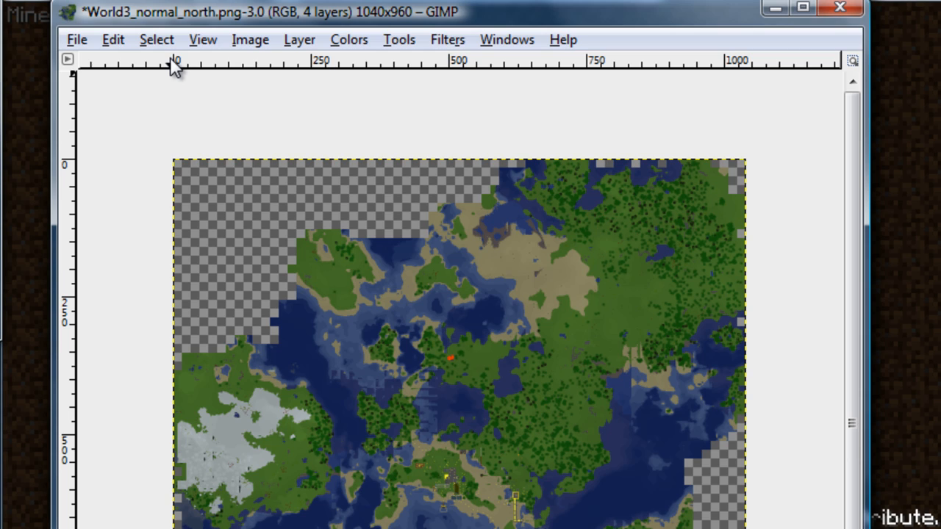
{"action": "mouse_move", "coordinate": [155, 64]}
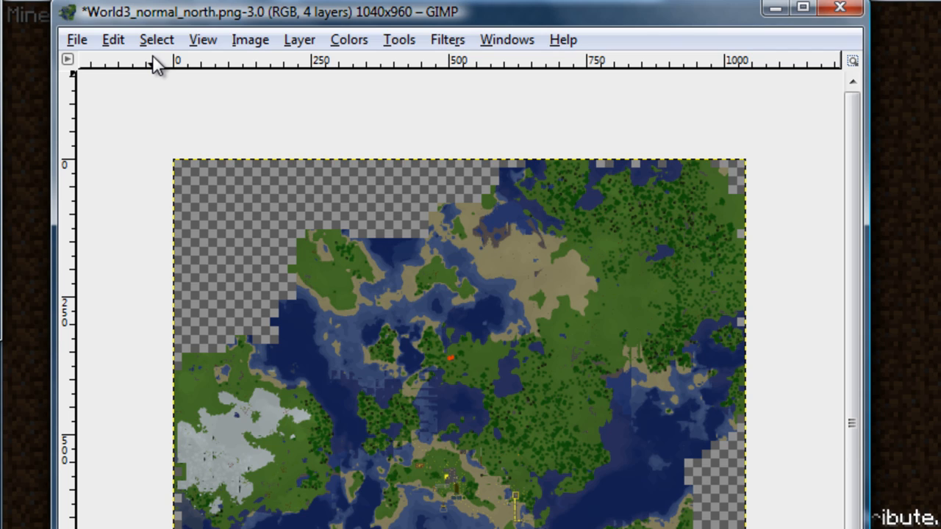
{"action": "mouse_move", "coordinate": [103, 12]}
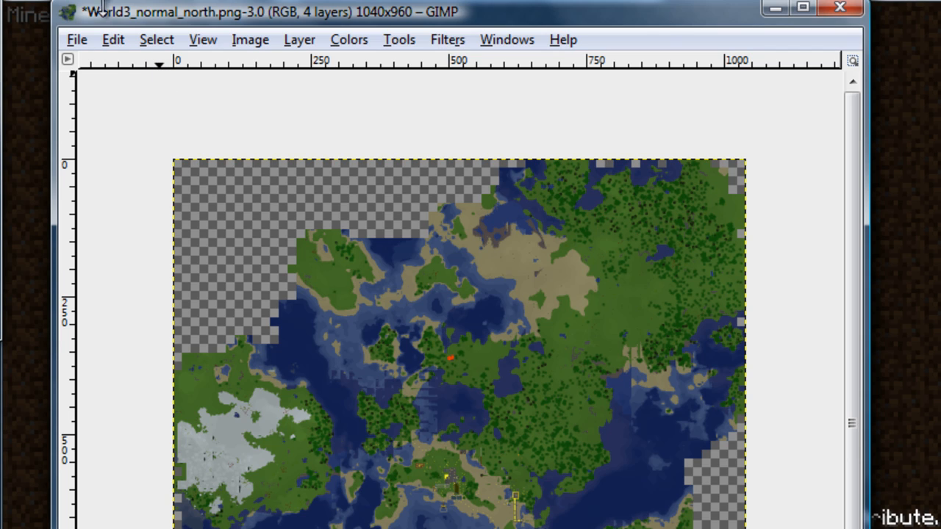
{"action": "mouse_move", "coordinate": [144, 53]}
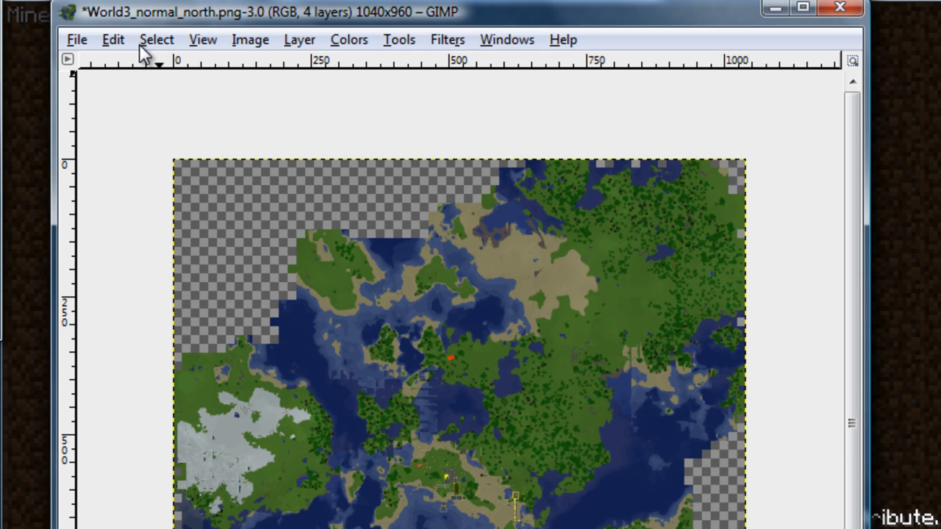
{"action": "mouse_move", "coordinate": [165, 21]}
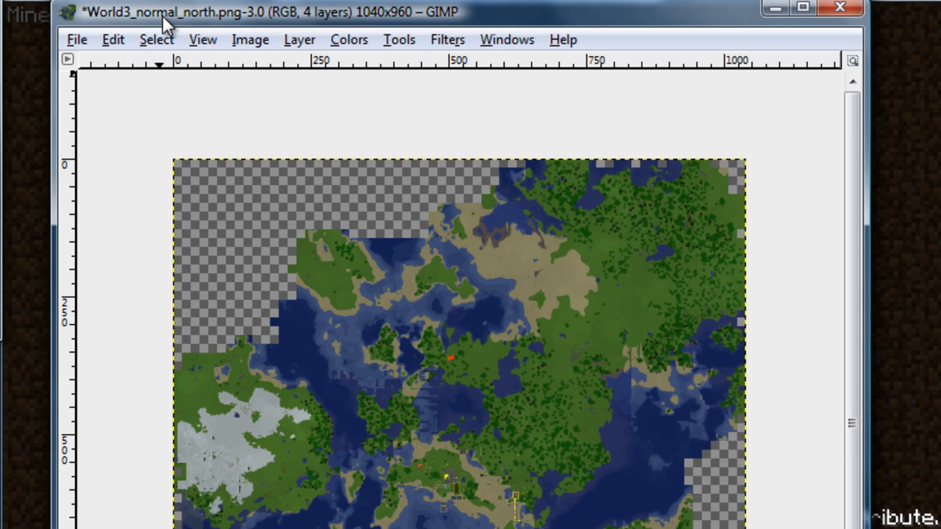
{"action": "mouse_move", "coordinate": [117, 27]}
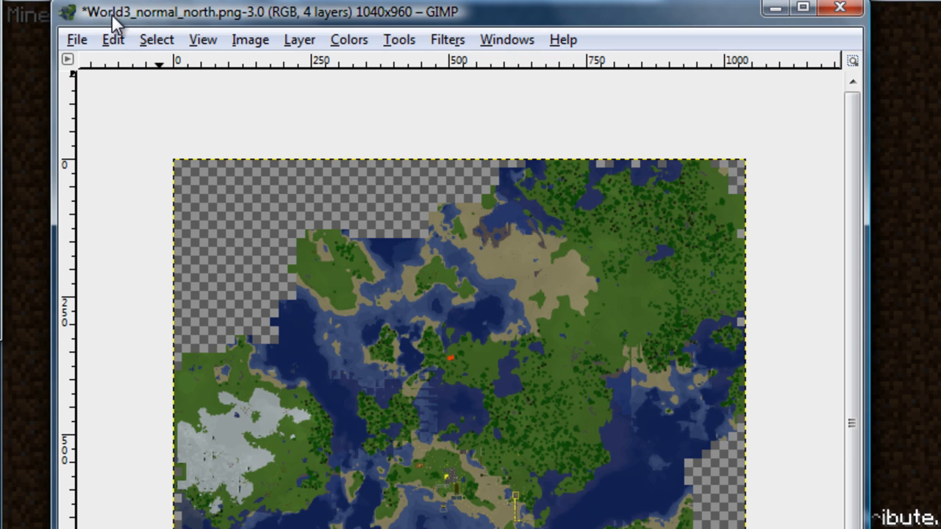
{"action": "mouse_move", "coordinate": [74, 52]}
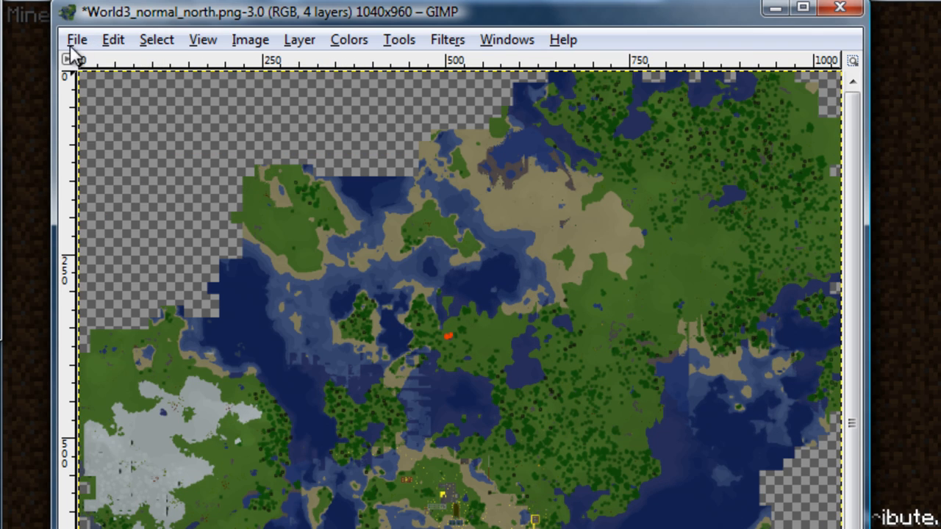
Load World3_heightmapgray_north.png as a new layer over the normal map via Open as Layers.
{"action": "left_click", "coordinate": [77, 38]}
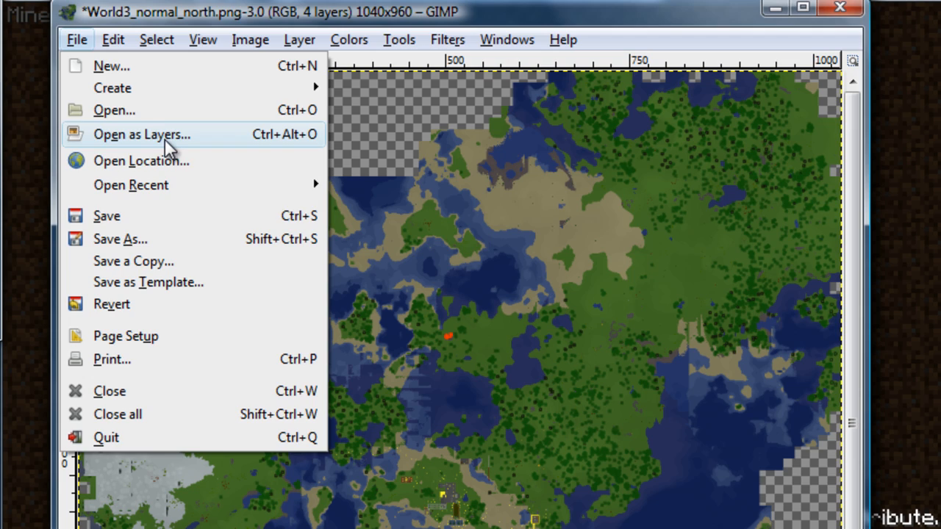
{"action": "left_click", "coordinate": [141, 133]}
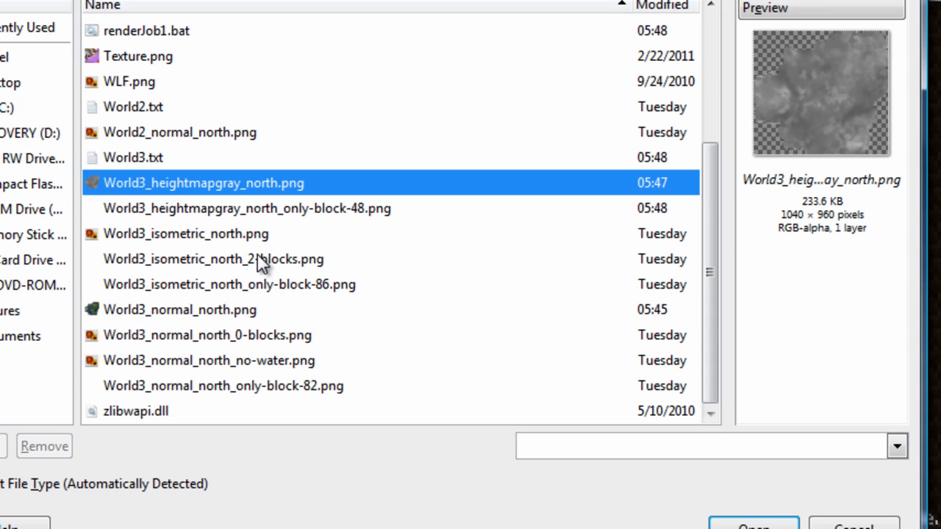
{"action": "mouse_move", "coordinate": [308, 214]}
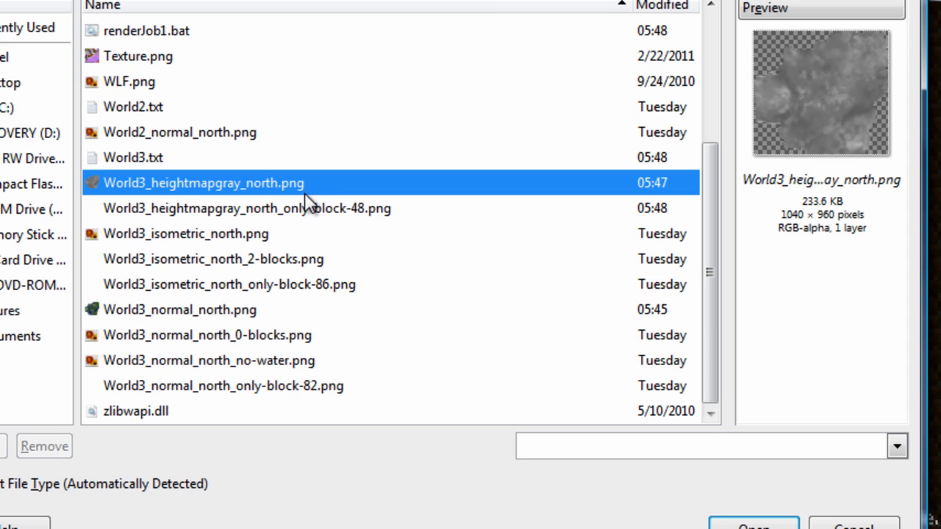
{"action": "mouse_move", "coordinate": [316, 209]}
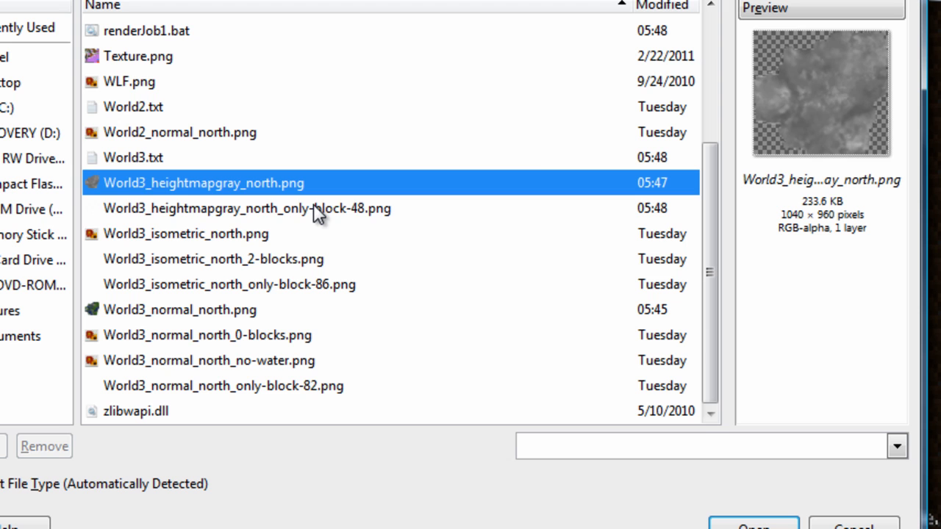
{"action": "left_click", "coordinate": [247, 209]}
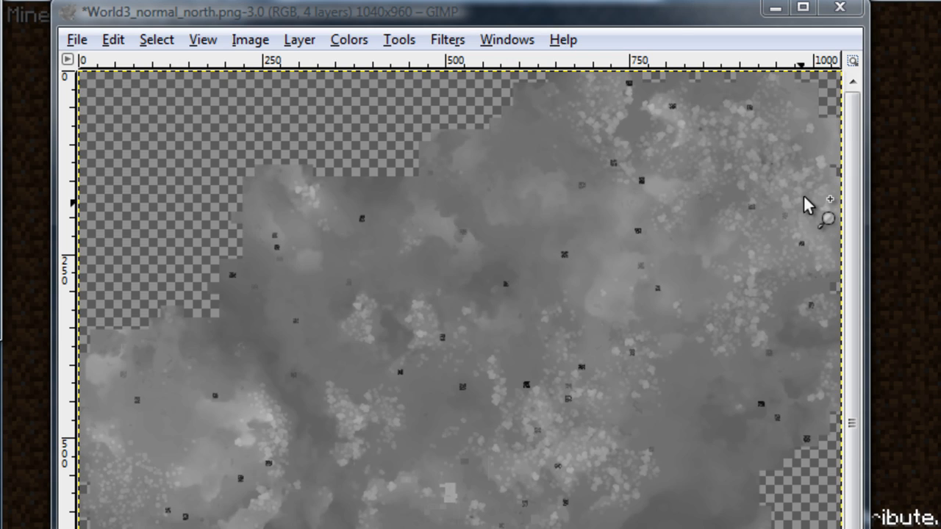
{"action": "mouse_move", "coordinate": [441, 394]}
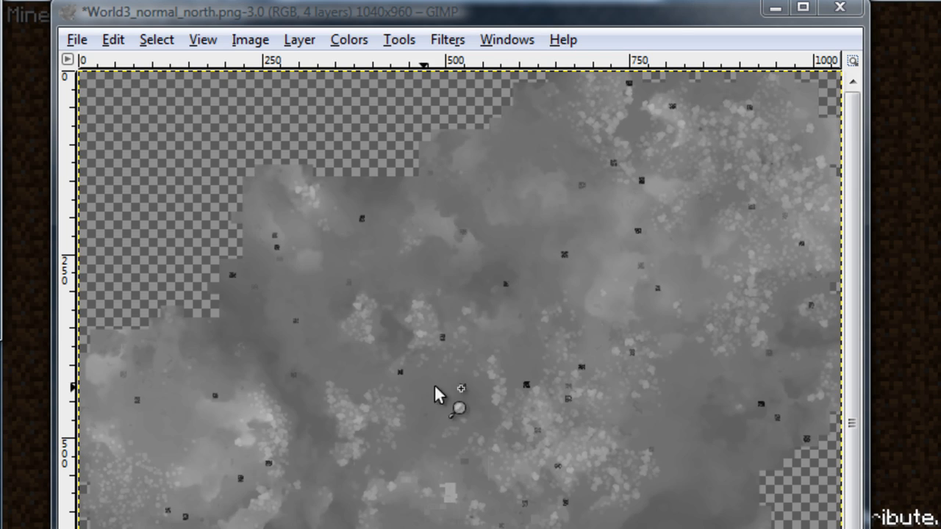
{"action": "mouse_move", "coordinate": [625, 218]}
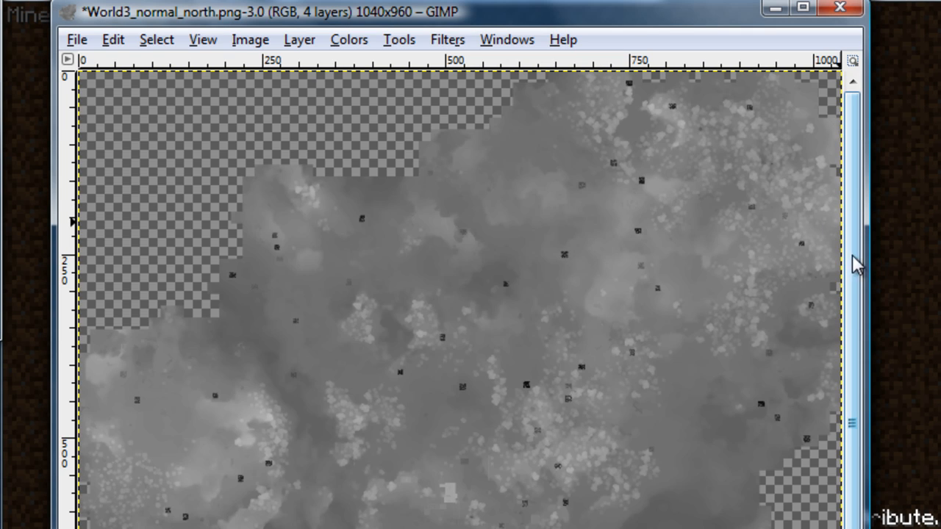
{"action": "mouse_move", "coordinate": [287, 346]}
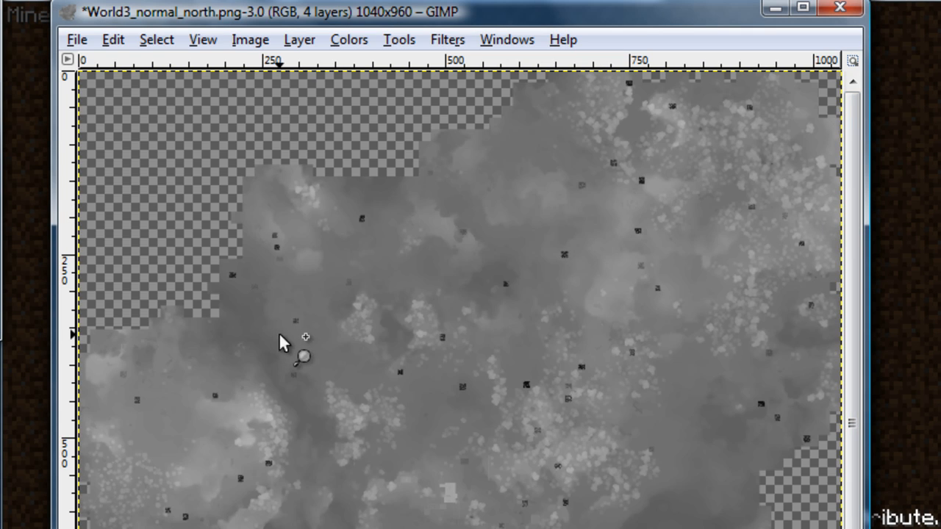
{"action": "mouse_move", "coordinate": [482, 368]}
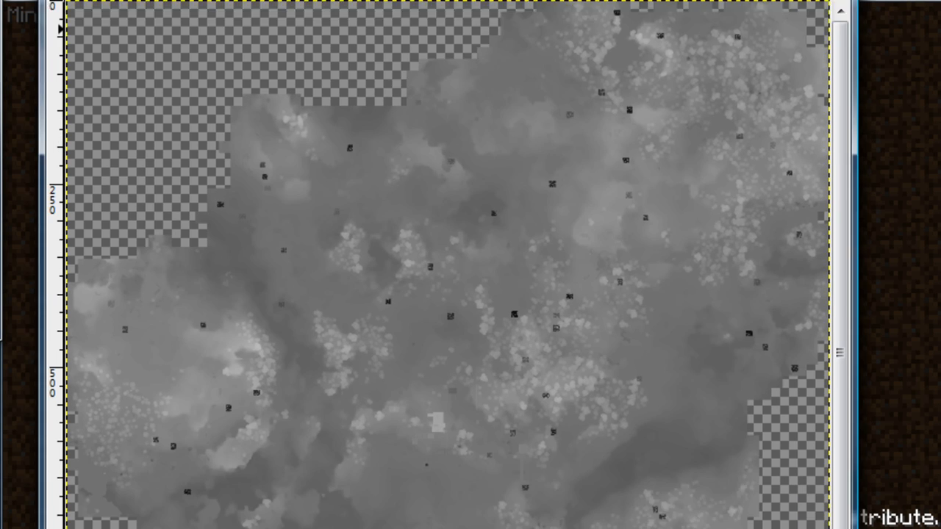
{"action": "scroll", "scroll_direction": "down", "scroll_amount": 3}
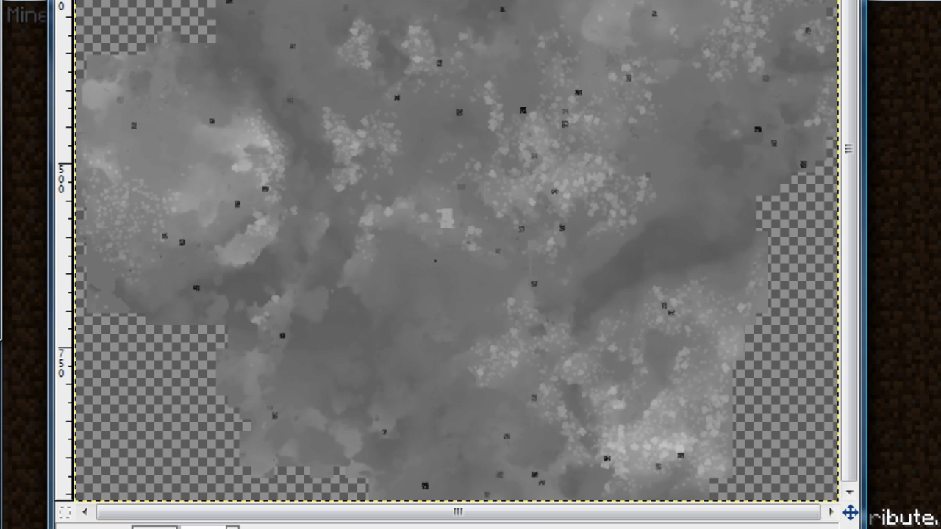
{"action": "scroll", "scroll_direction": "down", "scroll_amount": 3}
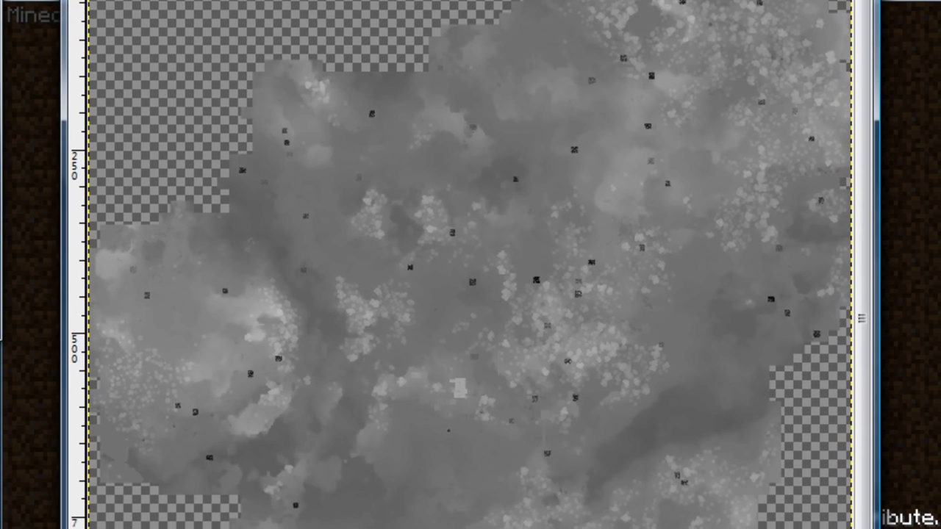
{"action": "scroll", "scroll_direction": "down", "scroll_amount": 3}
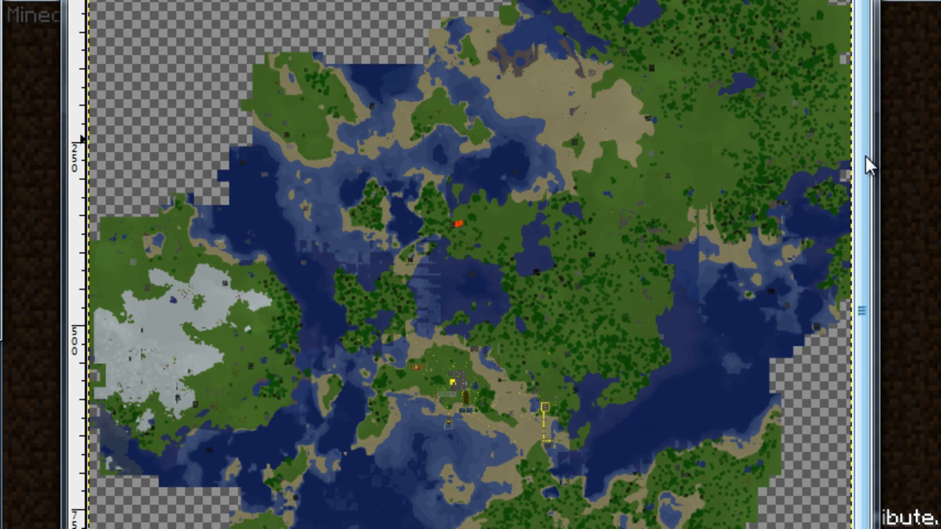
{"action": "mouse_move", "coordinate": [512, 336]}
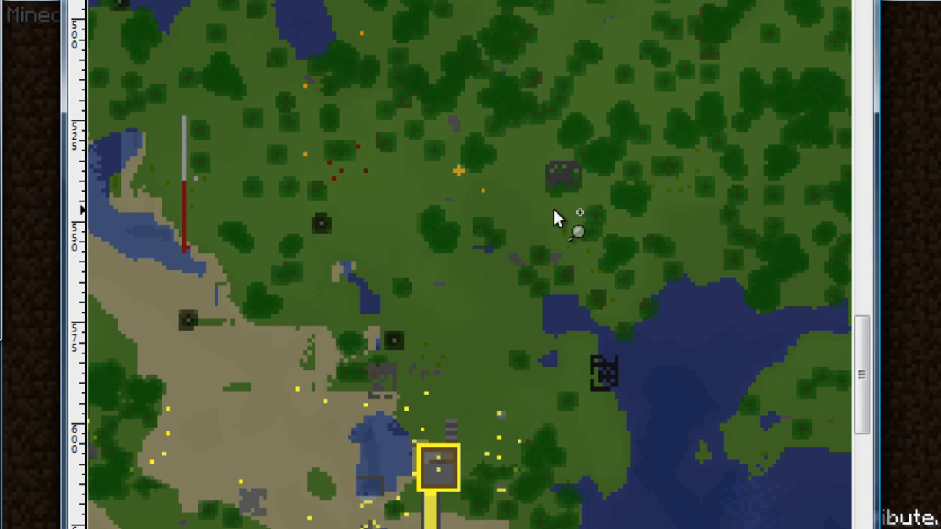
{"action": "mouse_move", "coordinate": [406, 87]}
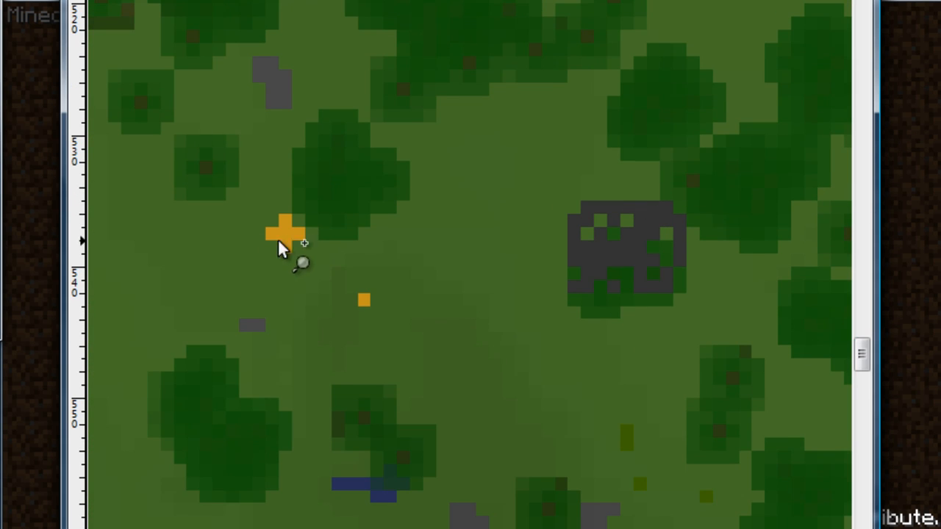
{"action": "mouse_move", "coordinate": [301, 257]}
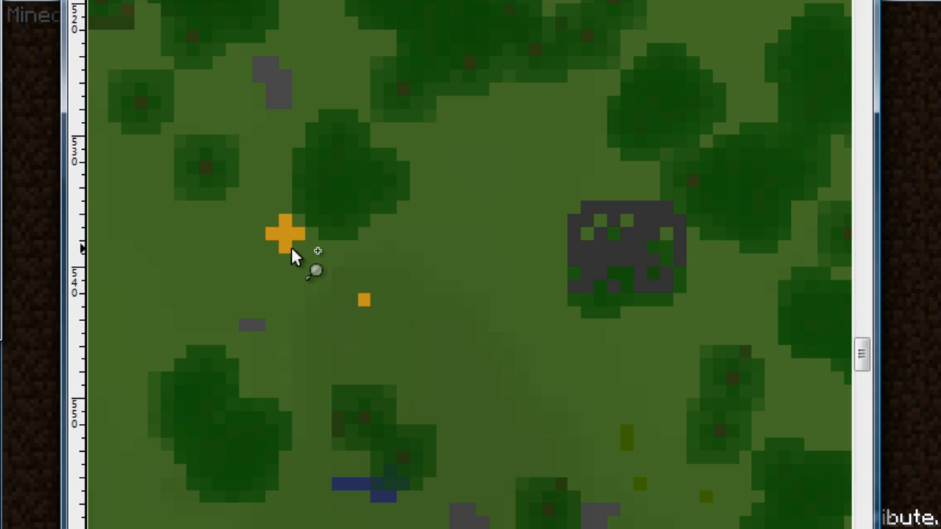
{"action": "mouse_move", "coordinate": [287, 242]}
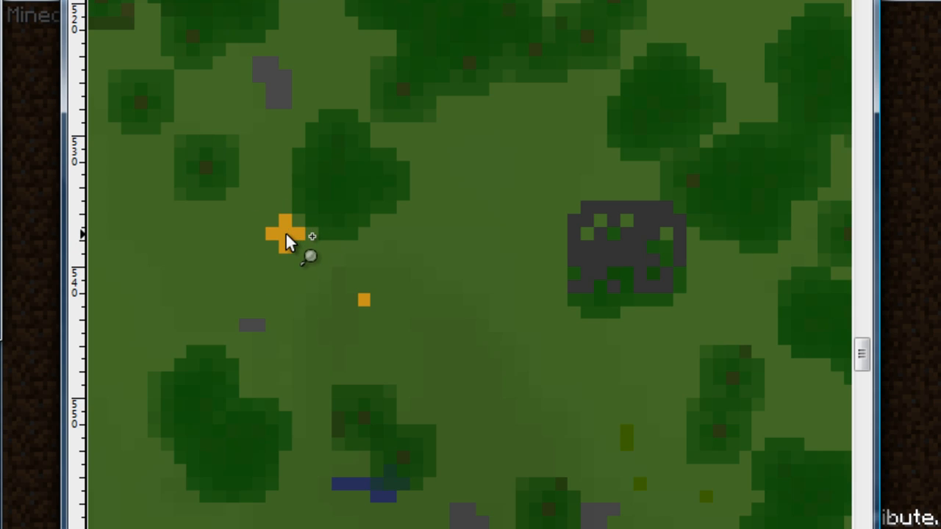
{"action": "mouse_move", "coordinate": [315, 191]}
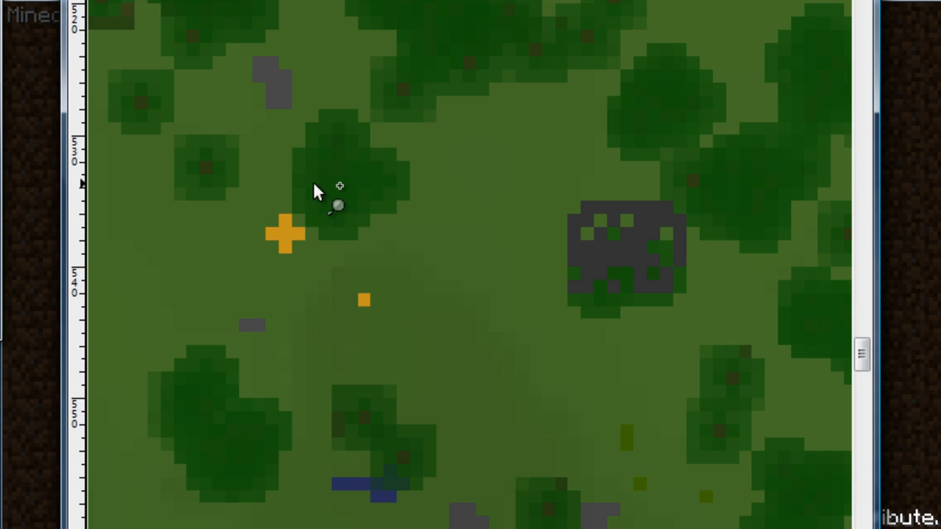
{"action": "mouse_move", "coordinate": [257, 330]}
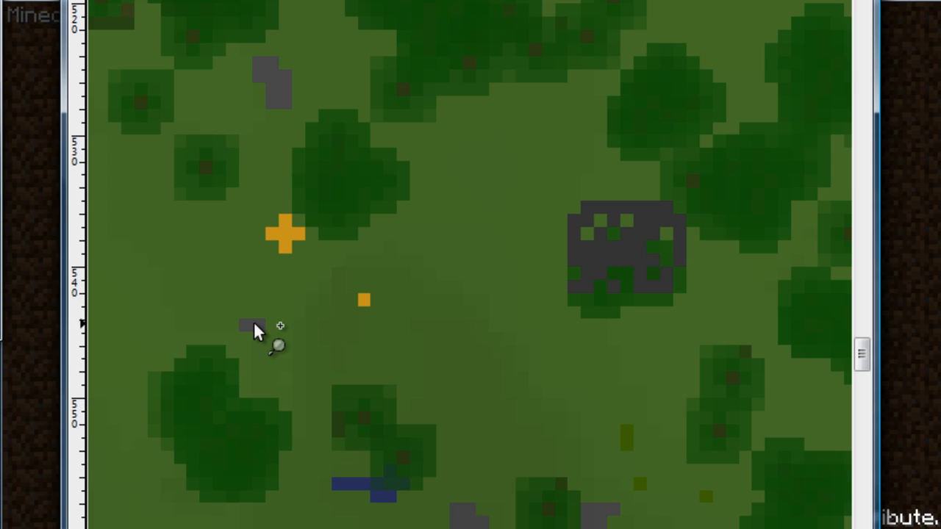
{"action": "mouse_move", "coordinate": [346, 255]}
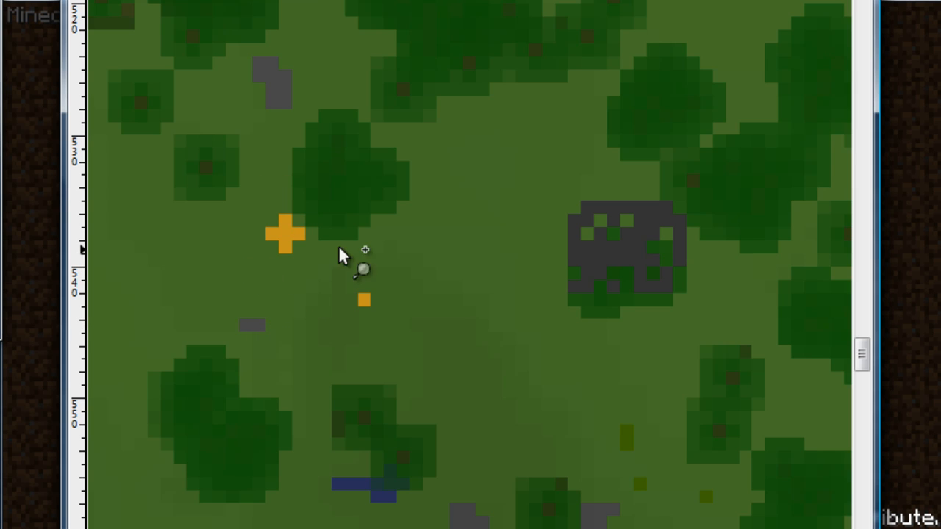
{"action": "mouse_move", "coordinate": [360, 177]}
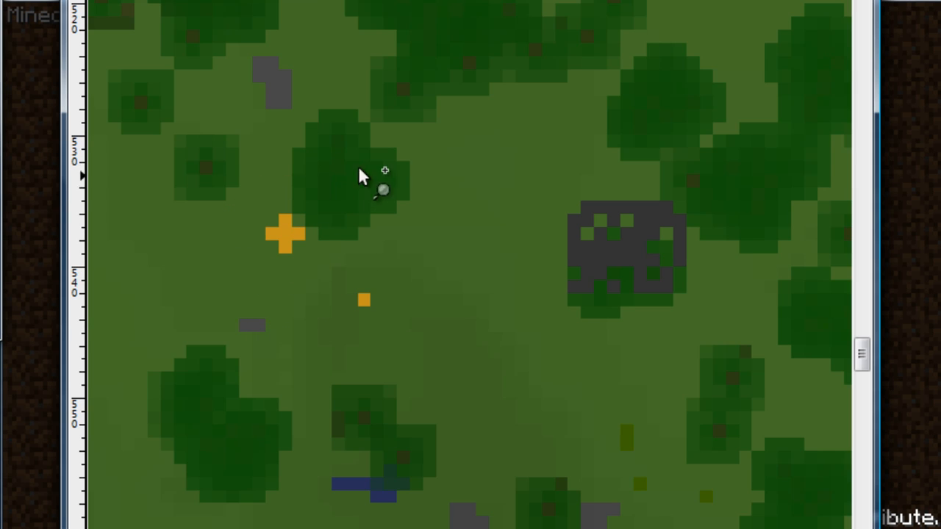
{"action": "mouse_move", "coordinate": [620, 247]}
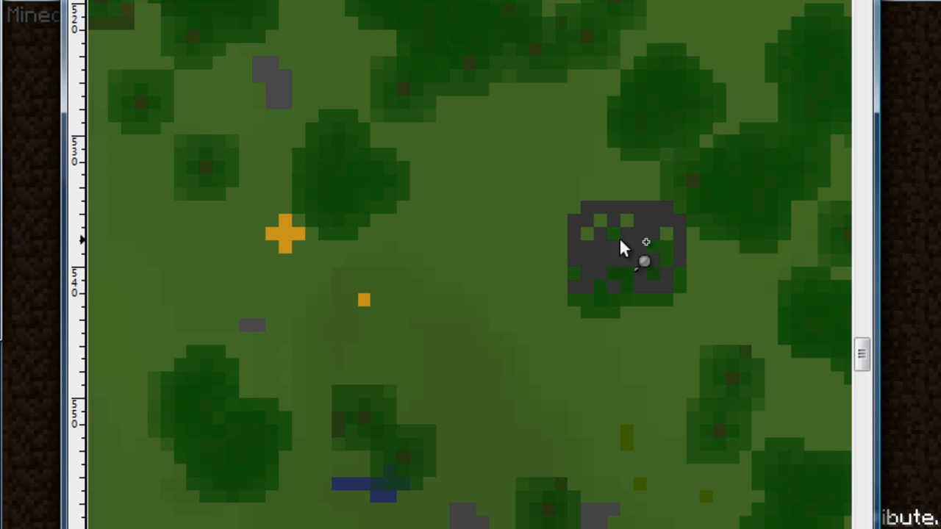
{"action": "mouse_move", "coordinate": [282, 194]}
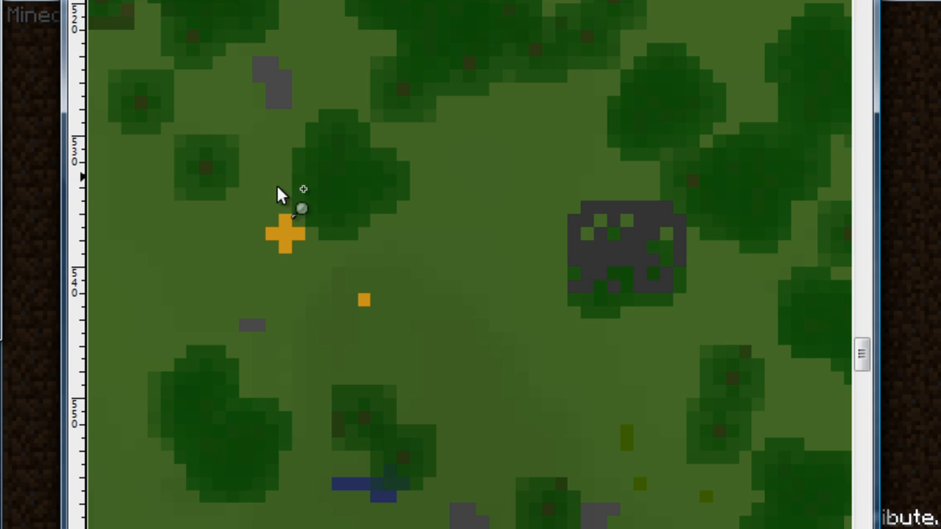
{"action": "mouse_move", "coordinate": [370, 242]}
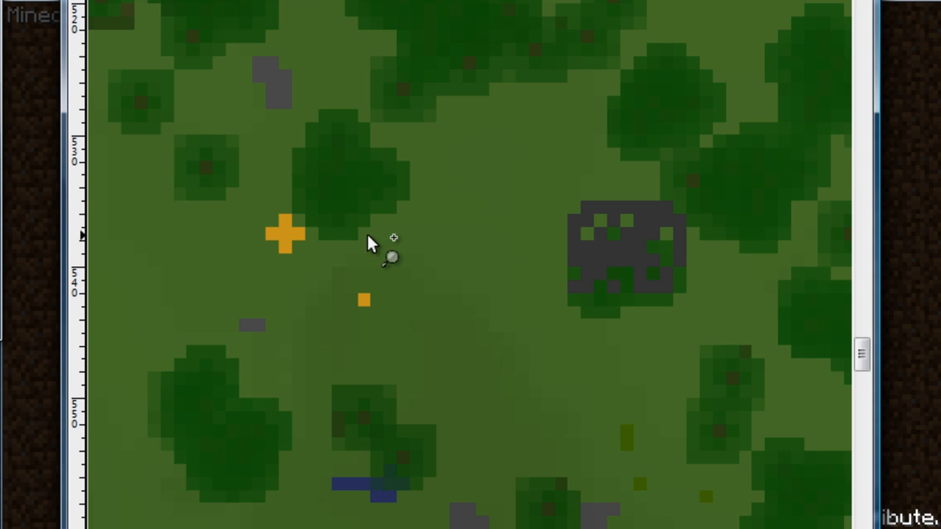
{"action": "mouse_move", "coordinate": [314, 242]}
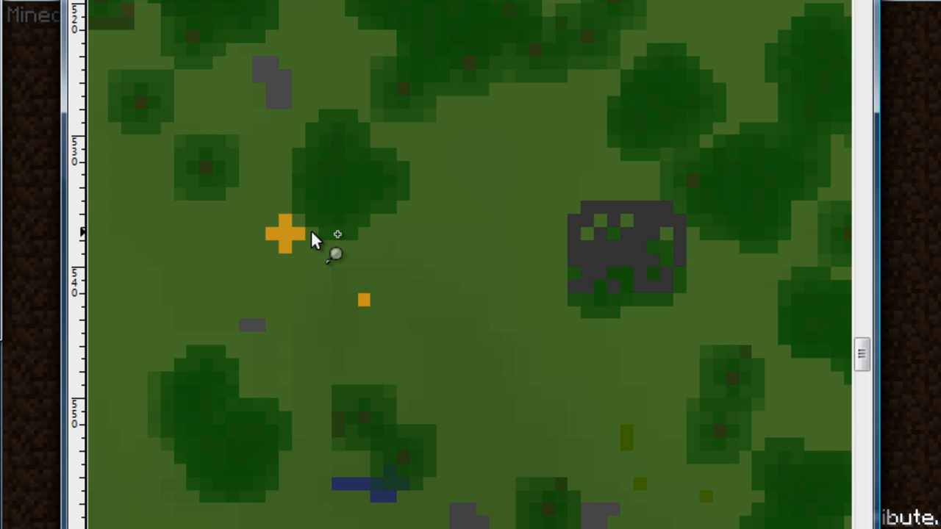
{"action": "mouse_move", "coordinate": [573, 238]}
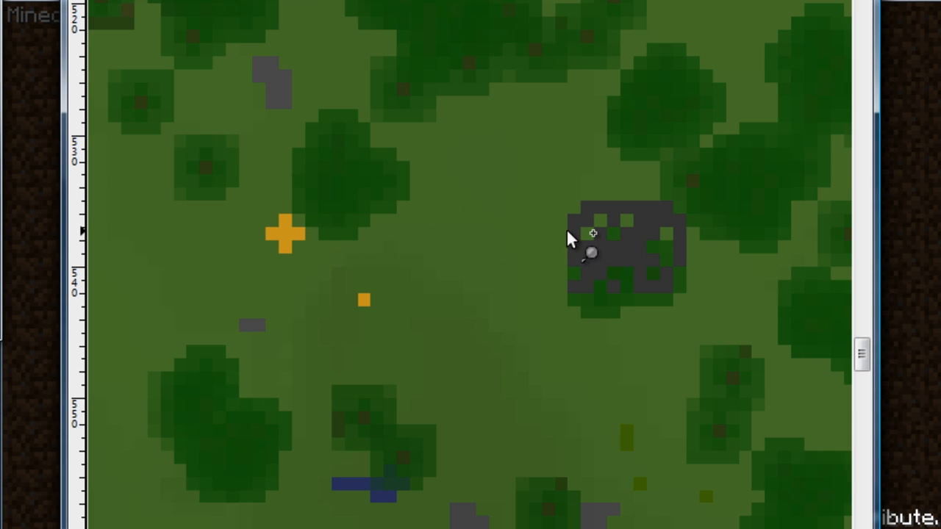
{"action": "mouse_move", "coordinate": [870, 238]}
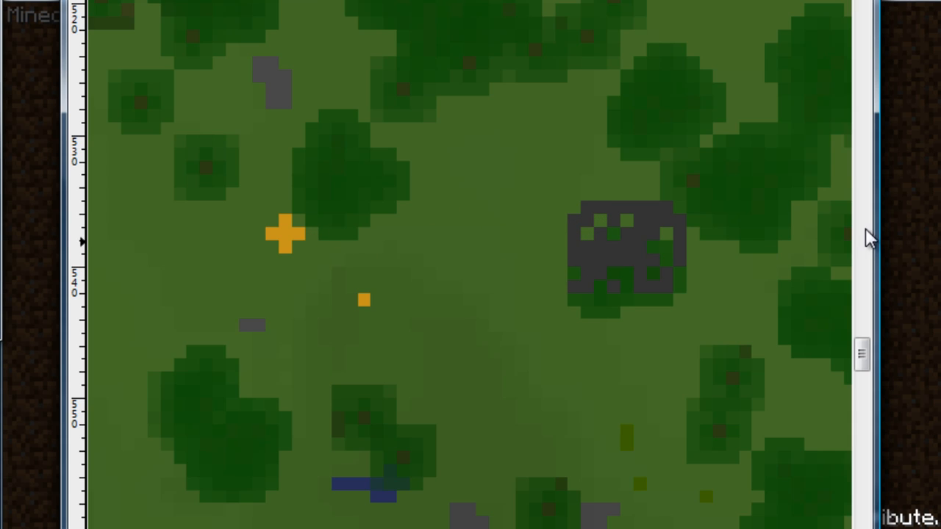
{"action": "mouse_move", "coordinate": [82, 325]}
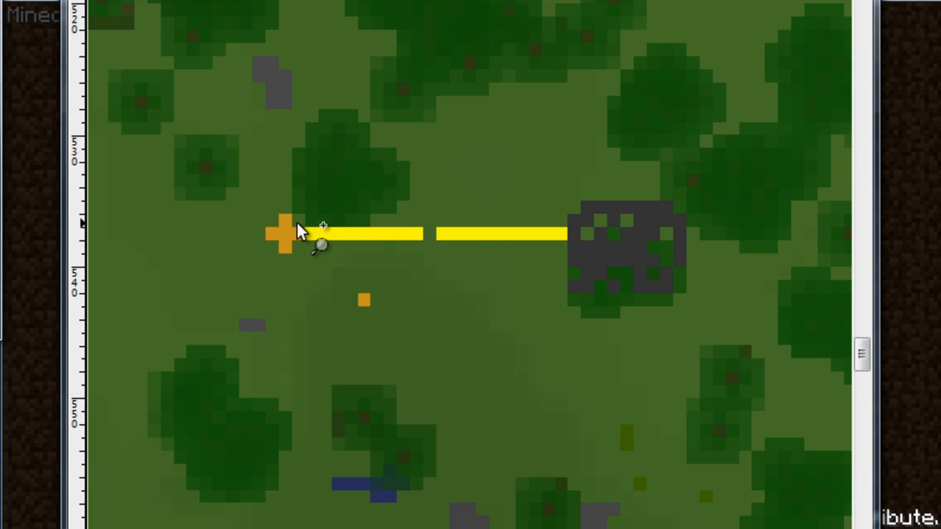
{"action": "mouse_move", "coordinate": [341, 271]}
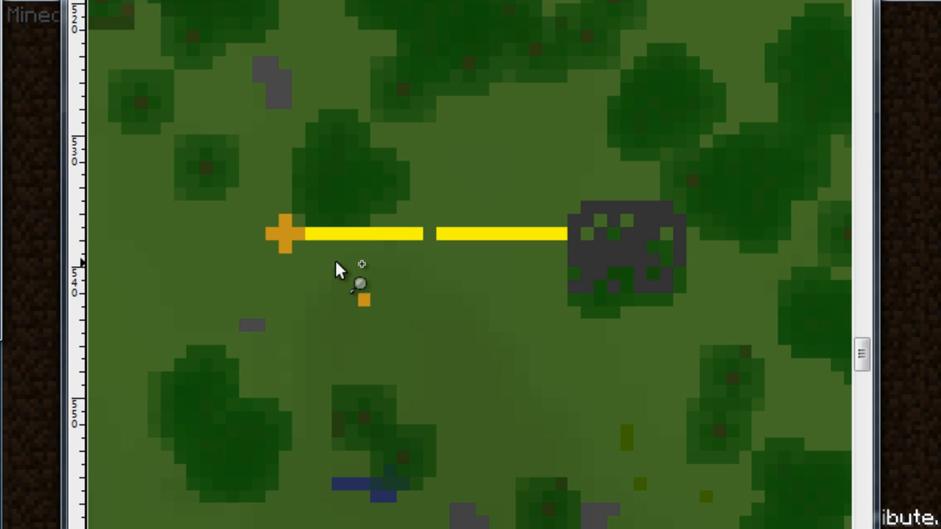
{"action": "mouse_move", "coordinate": [438, 241]}
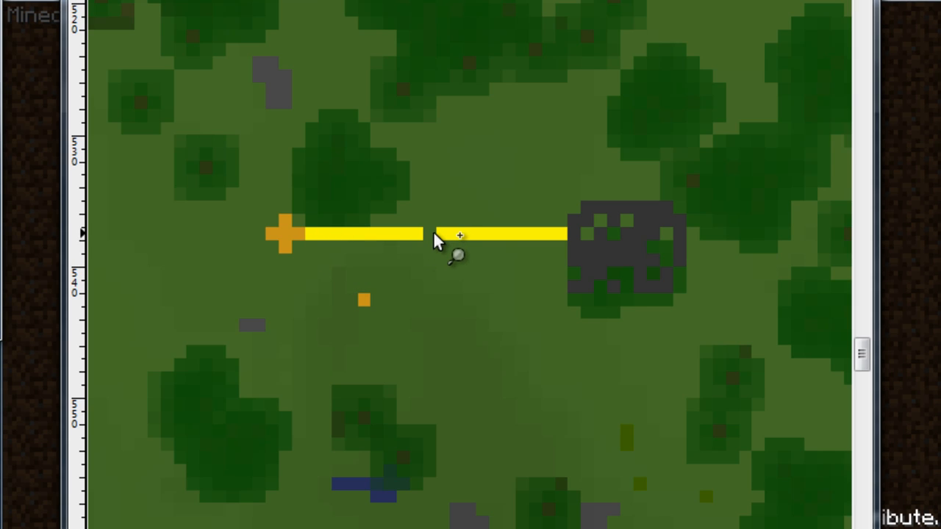
{"action": "mouse_move", "coordinate": [573, 243]}
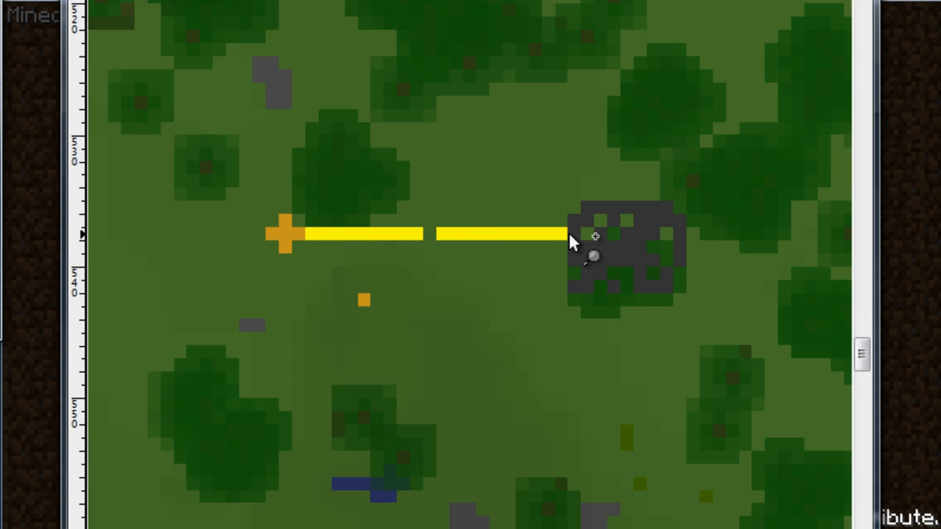
{"action": "mouse_move", "coordinate": [302, 242]}
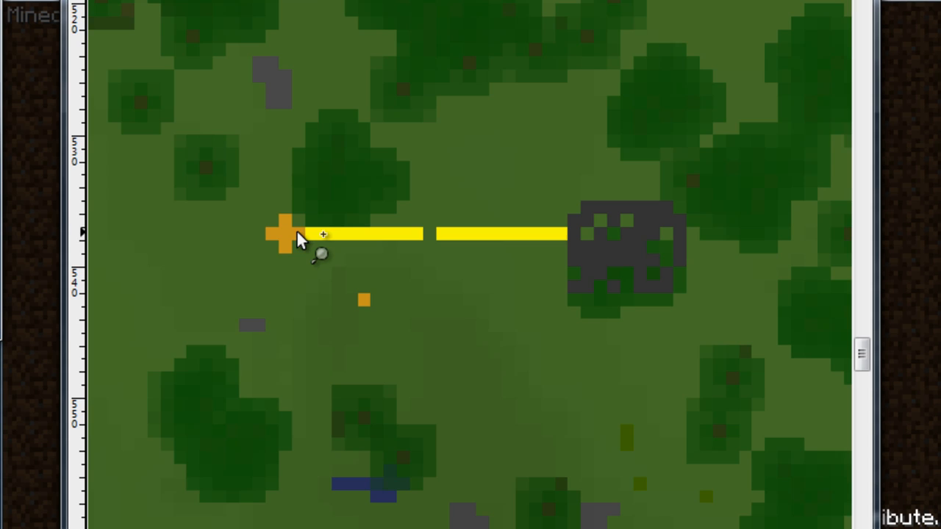
{"action": "mouse_move", "coordinate": [585, 243]}
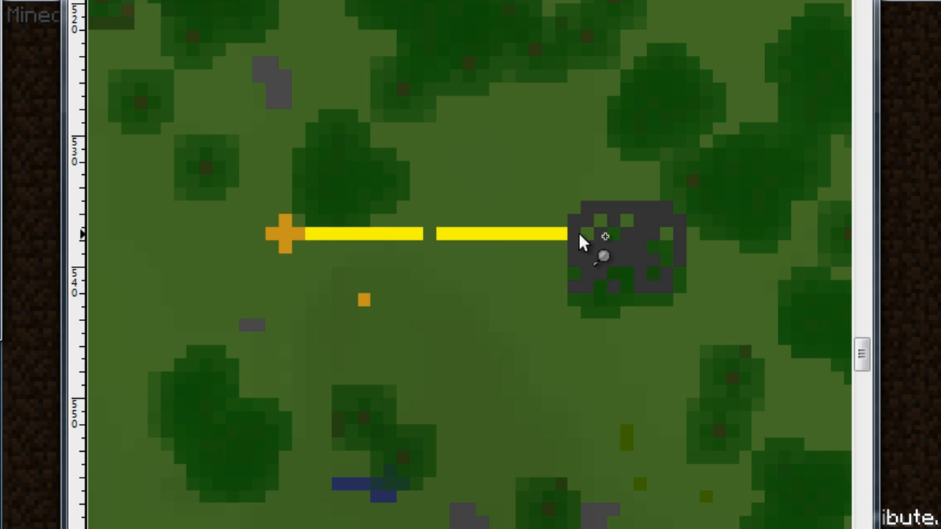
{"action": "mouse_move", "coordinate": [561, 247]}
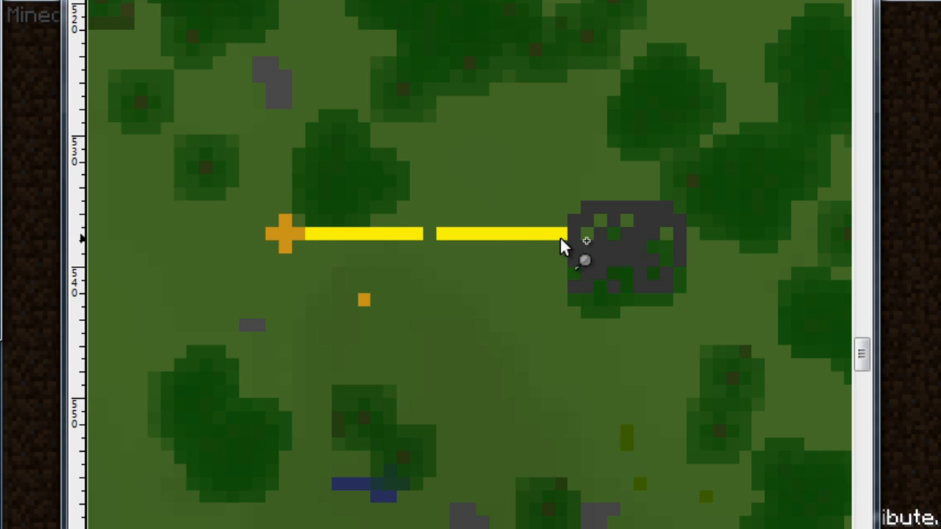
{"action": "mouse_move", "coordinate": [551, 277]}
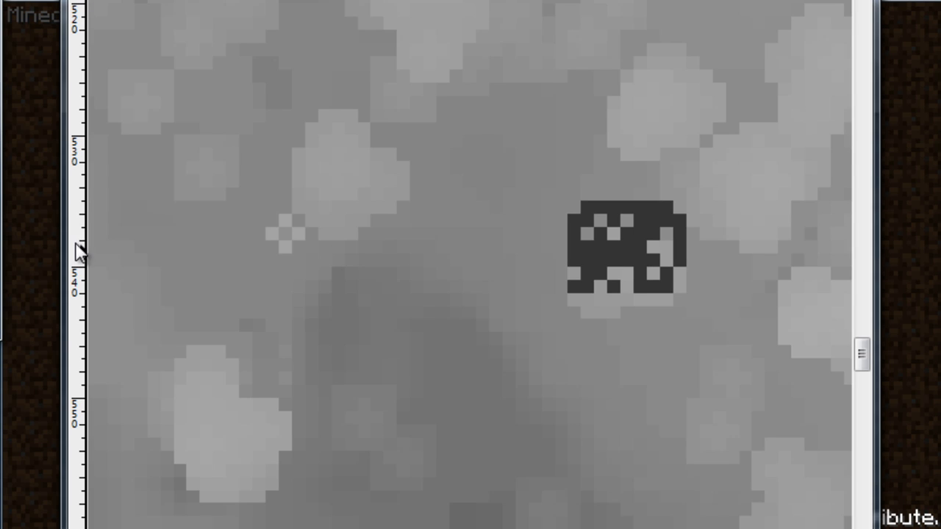
{"action": "mouse_move", "coordinate": [82, 244]}
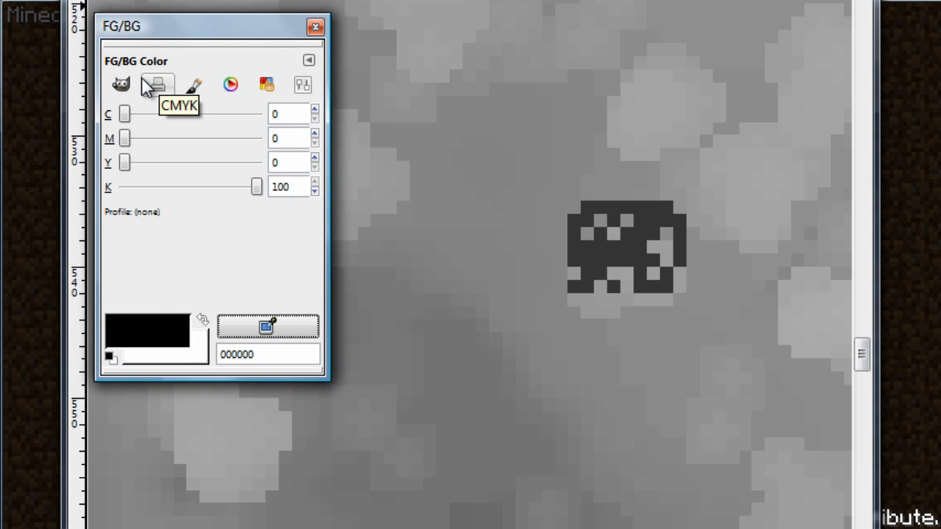
{"action": "mouse_move", "coordinate": [121, 84]}
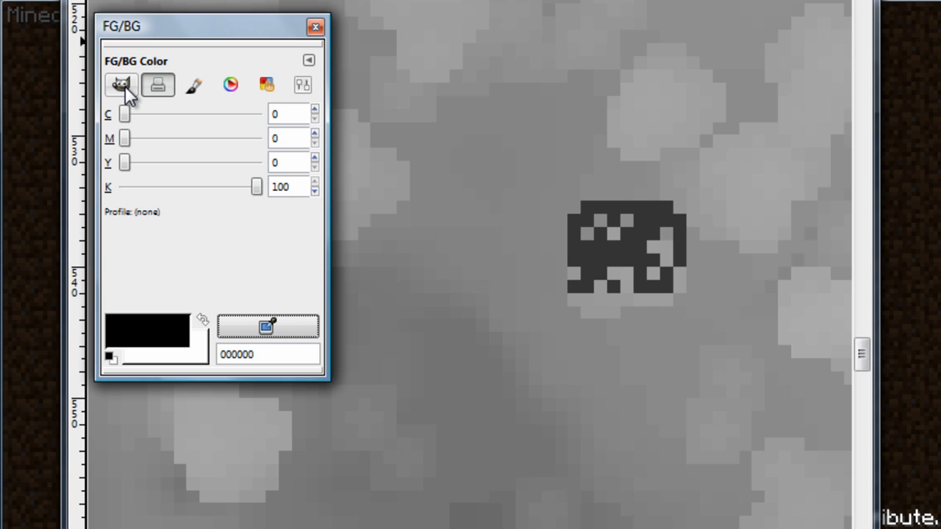
{"action": "mouse_move", "coordinate": [147, 88]}
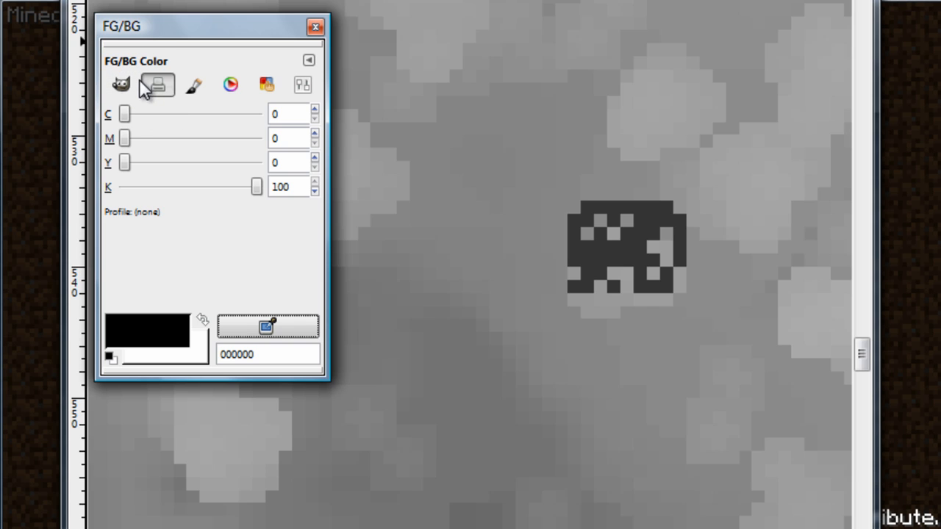
{"action": "mouse_move", "coordinate": [161, 70]}
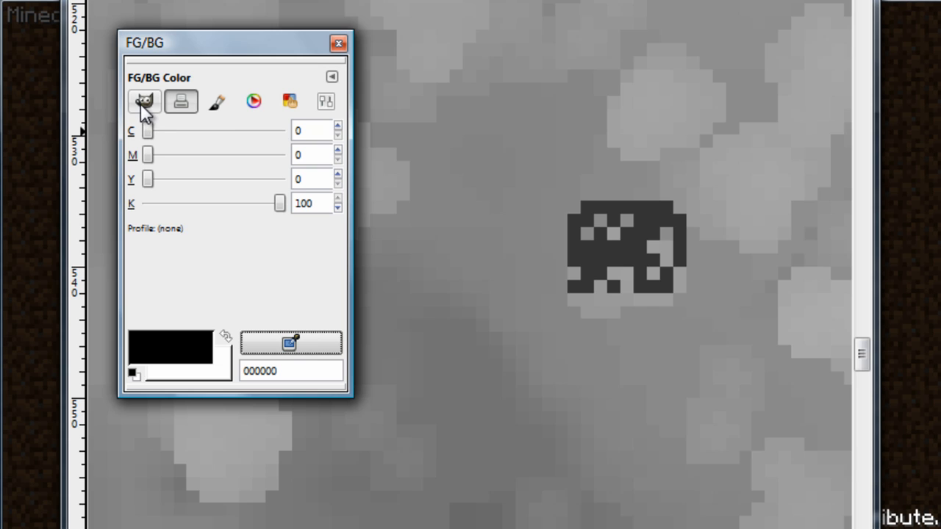
Switch the FG/BG colour dialog to the CMYK selector.
{"action": "left_click", "coordinate": [144, 100]}
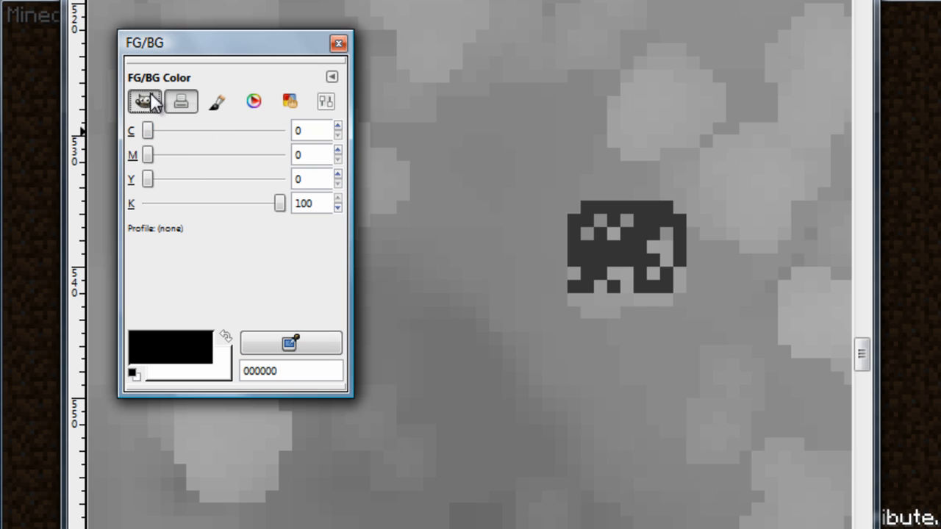
{"action": "left_click", "coordinate": [181, 101]}
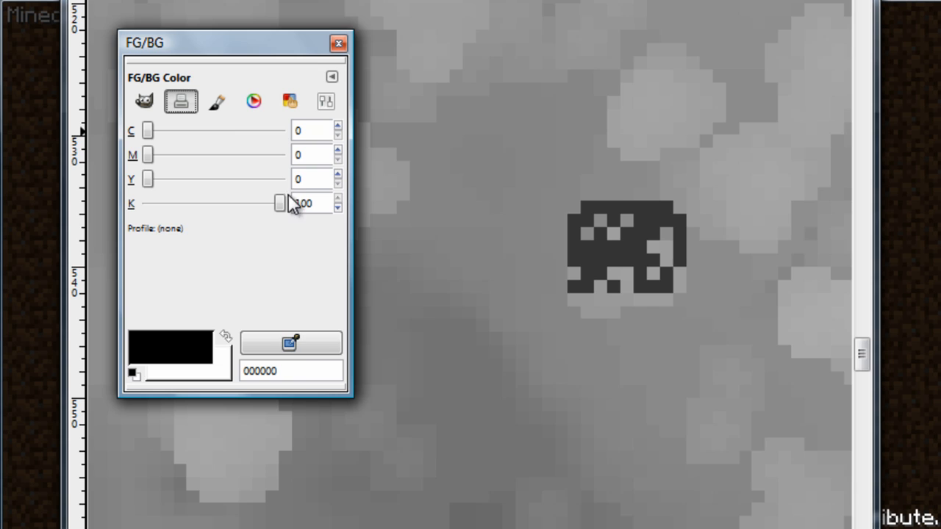
{"action": "mouse_move", "coordinate": [585, 209]}
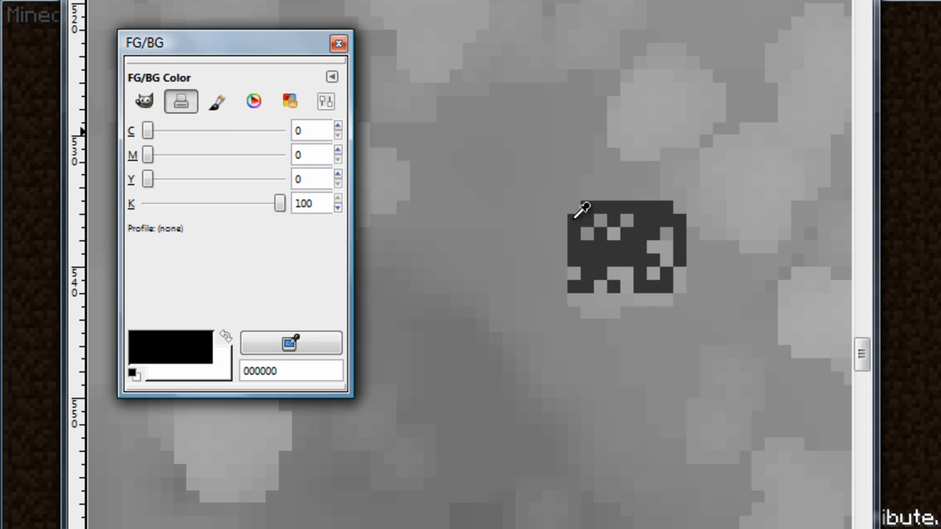
{"action": "mouse_move", "coordinate": [547, 217]}
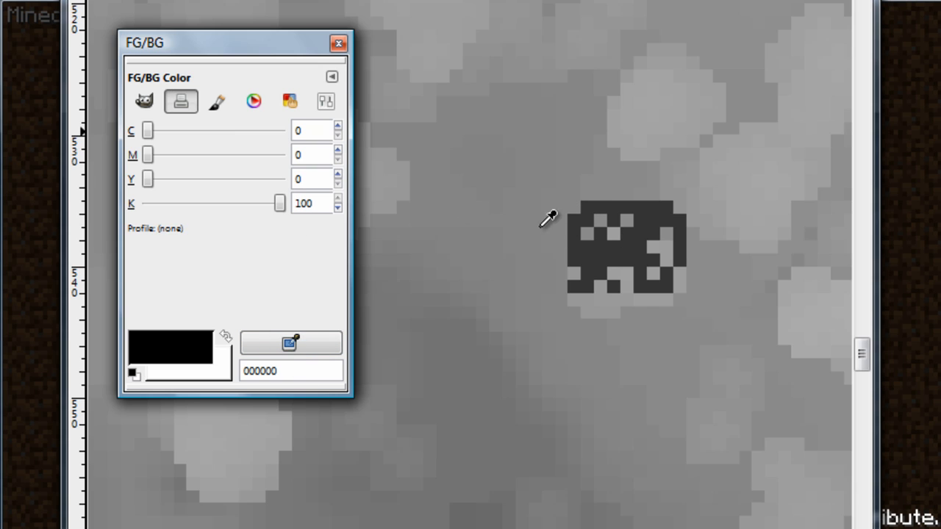
{"action": "mouse_move", "coordinate": [576, 207]}
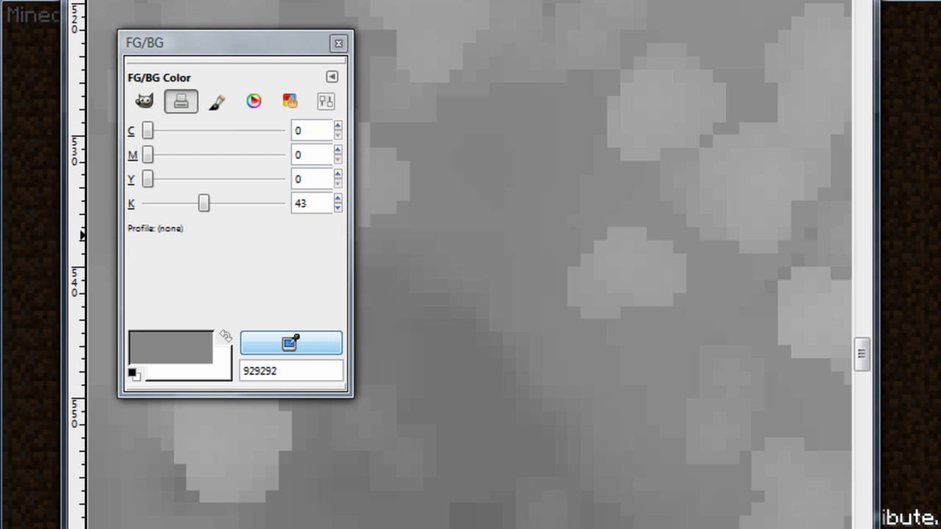
{"action": "mouse_move", "coordinate": [335, 285]}
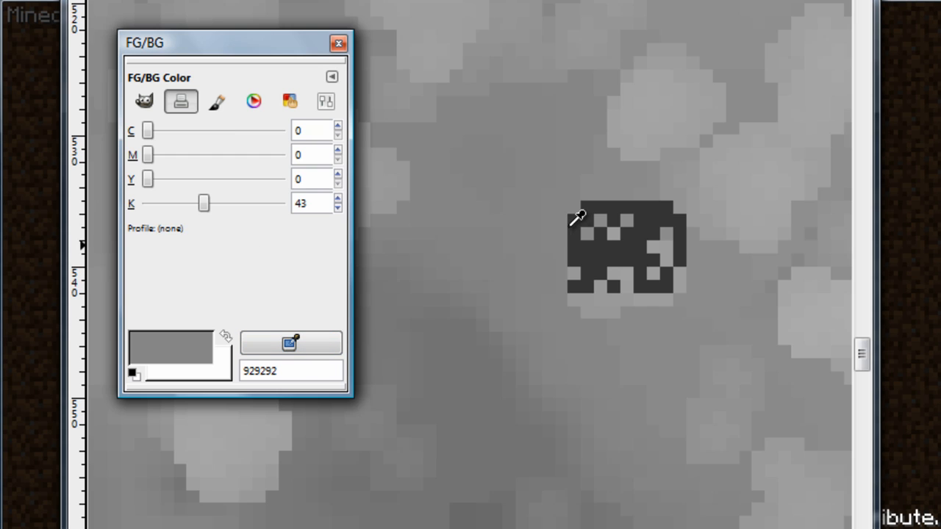
{"action": "mouse_move", "coordinate": [582, 229]}
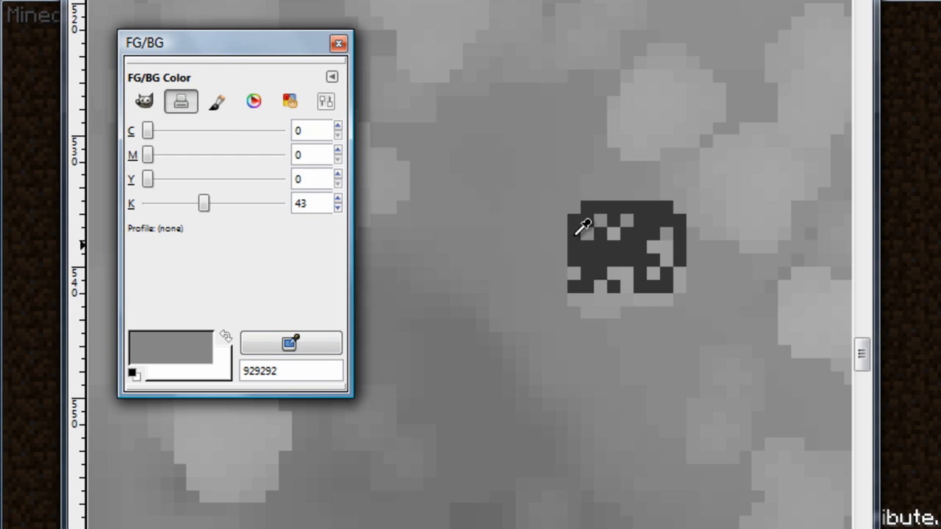
Sample the dark dungeon marker's colour twice, reading 3e3e3e at K 76.
{"action": "left_click_drag", "start_coordinate": [203, 203], "coordinate": [247, 203]}
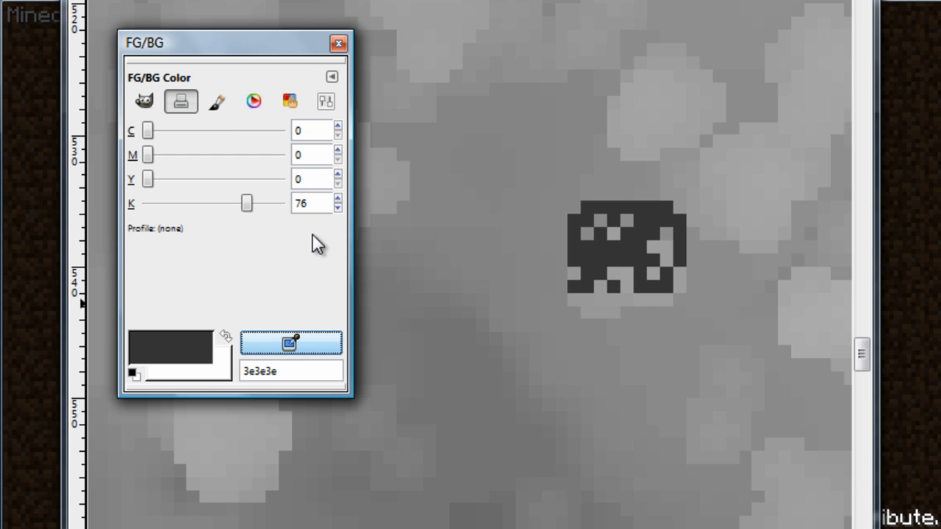
{"action": "mouse_move", "coordinate": [434, 249]}
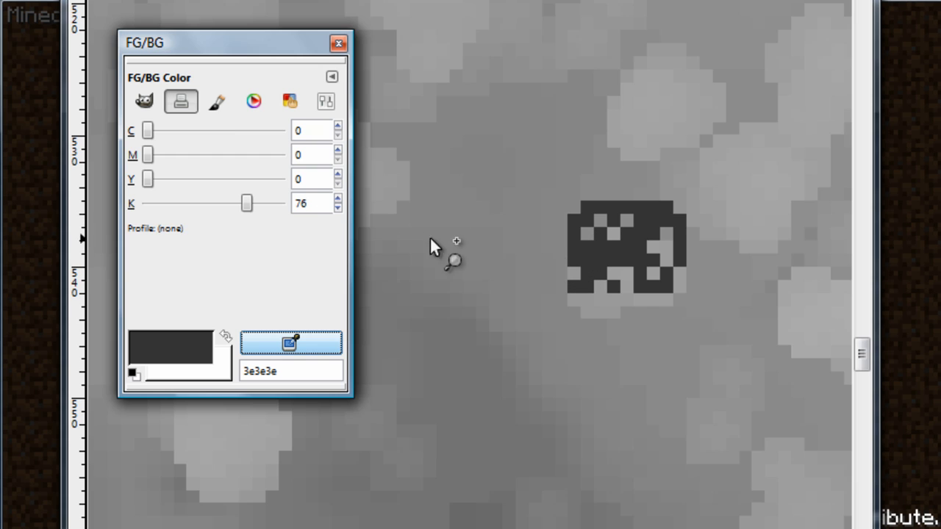
{"action": "mouse_move", "coordinate": [211, 62]}
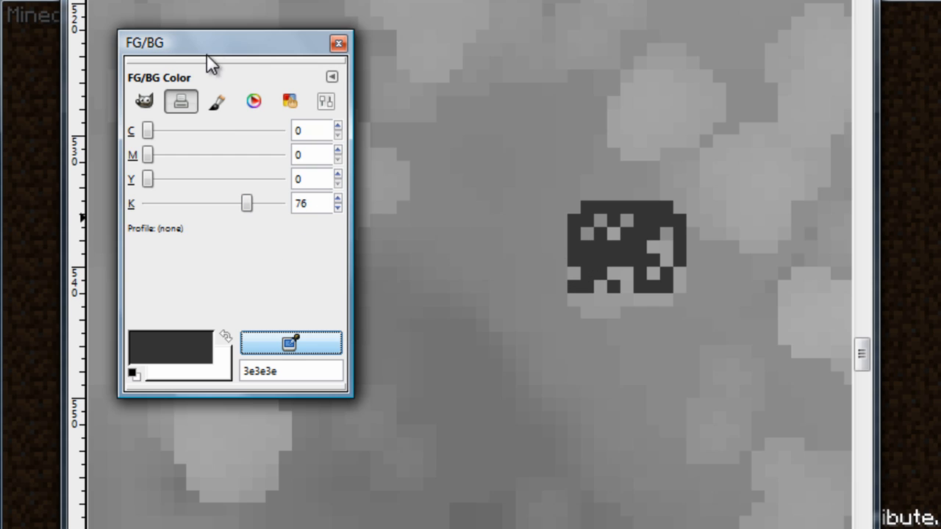
{"action": "mouse_move", "coordinate": [222, 285]}
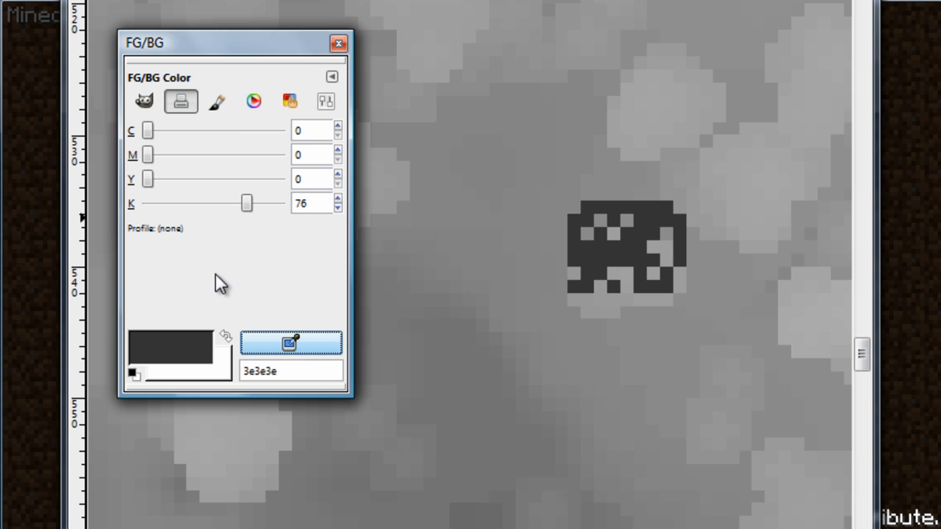
{"action": "mouse_move", "coordinate": [264, 259]}
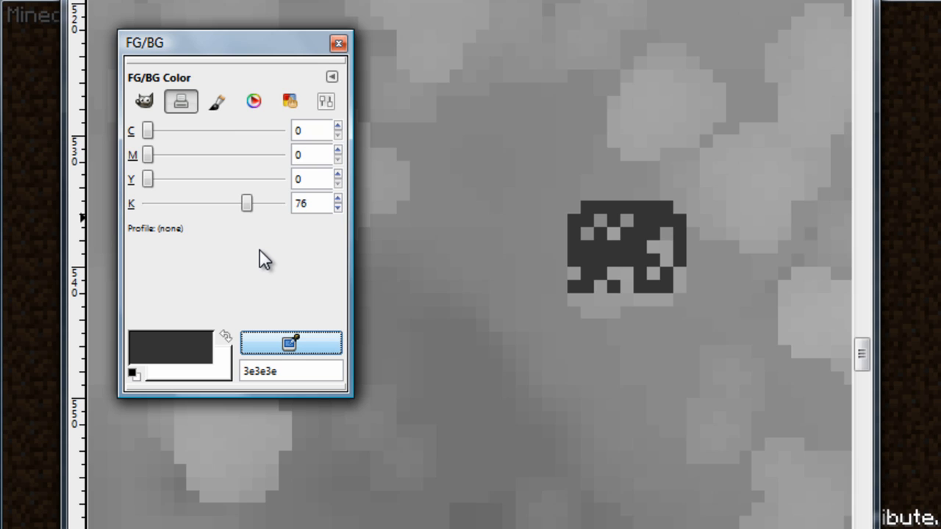
{"action": "mouse_move", "coordinate": [193, 228]}
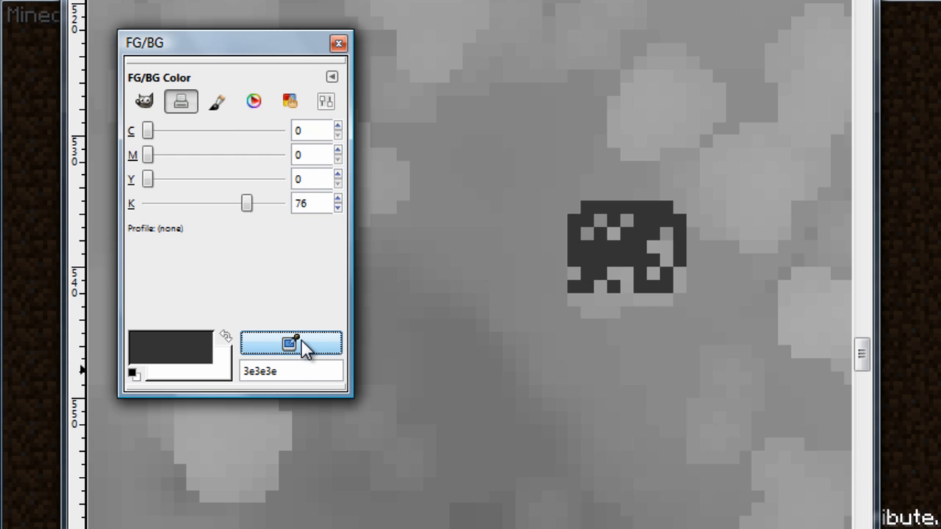
{"action": "left_click_drag", "start_coordinate": [247, 203], "coordinate": [204, 202]}
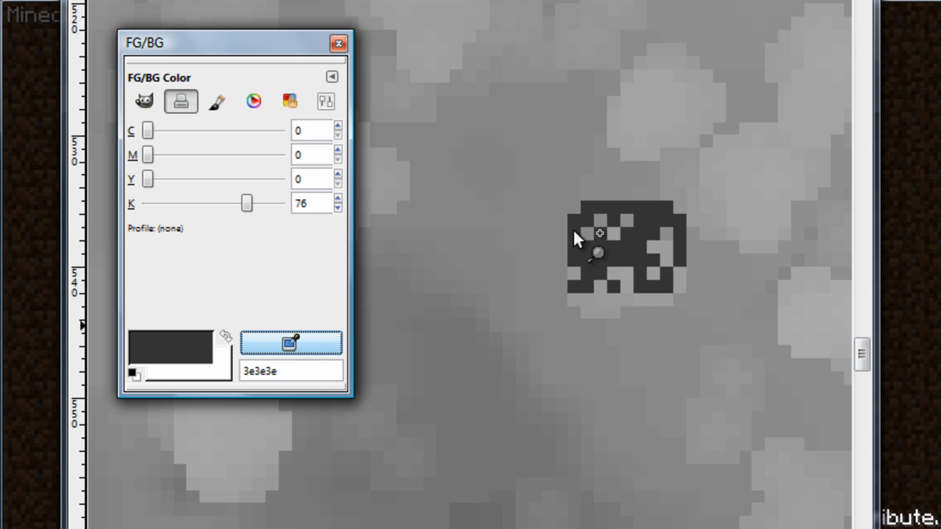
{"action": "mouse_move", "coordinate": [375, 320]}
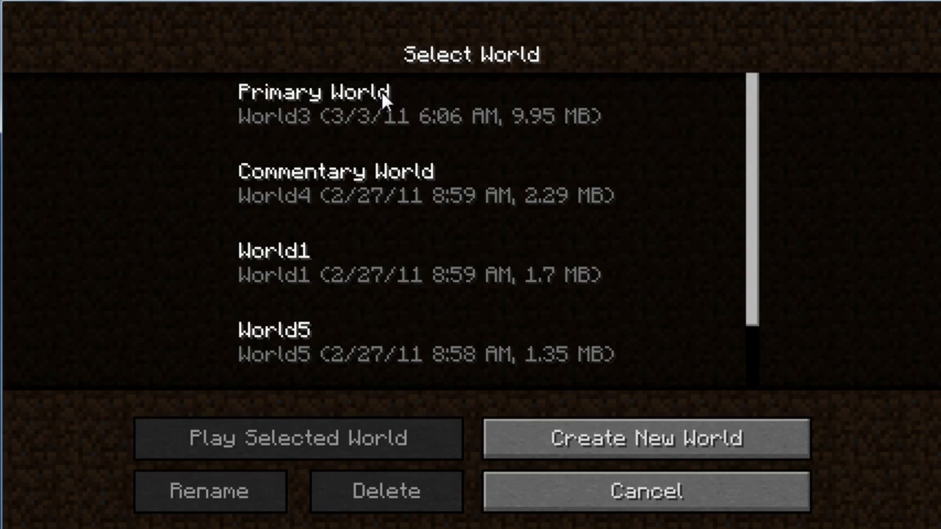
Load the Primary World save and bring up the inventory at the dungeon spot.
{"action": "left_click", "coordinate": [299, 438]}
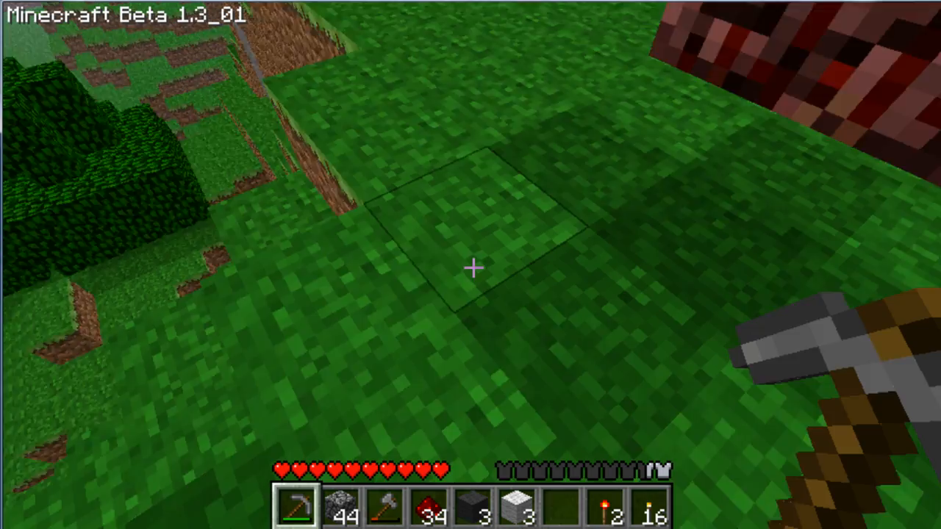
{"action": "mouse_move", "coordinate": [470, 265]}
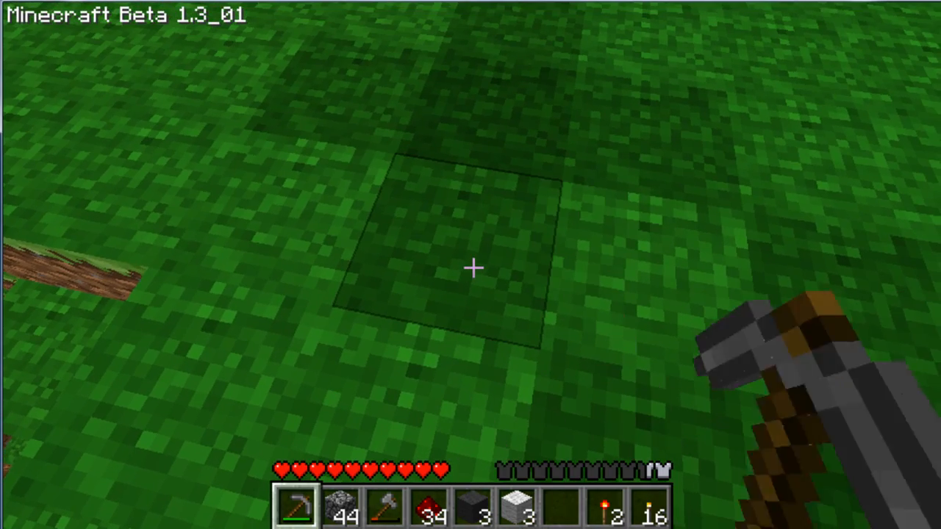
{"action": "mouse_move", "coordinate": [470, 264]}
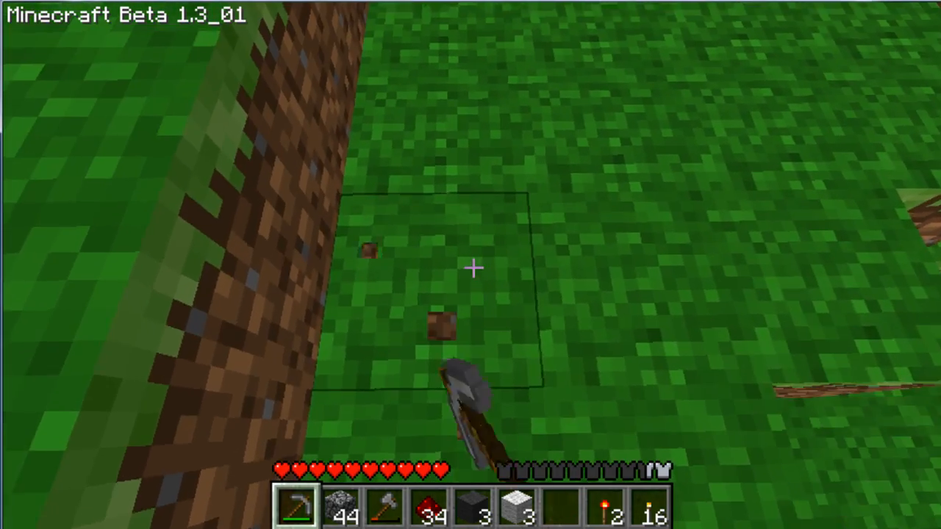
{"action": "mouse_move", "coordinate": [470, 265]}
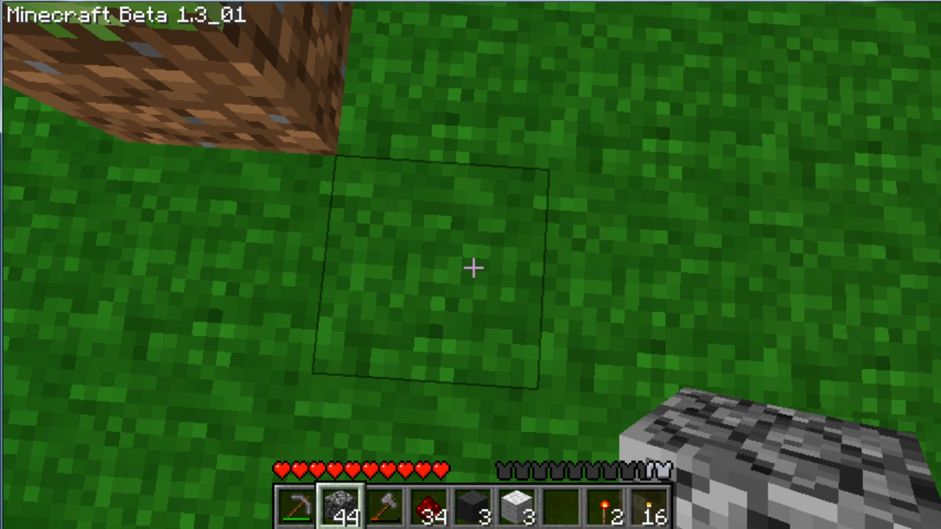
{"action": "key", "text": "e"}
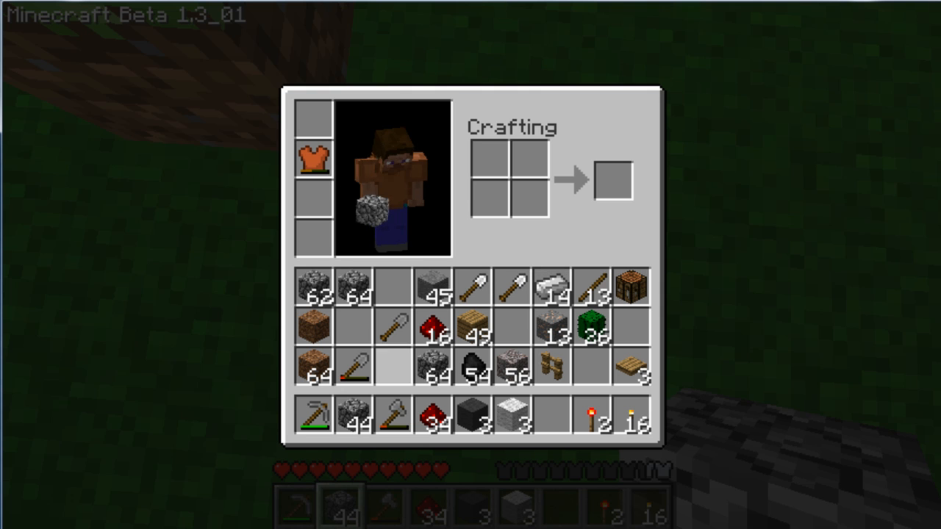
{"action": "mouse_move", "coordinate": [392, 329]}
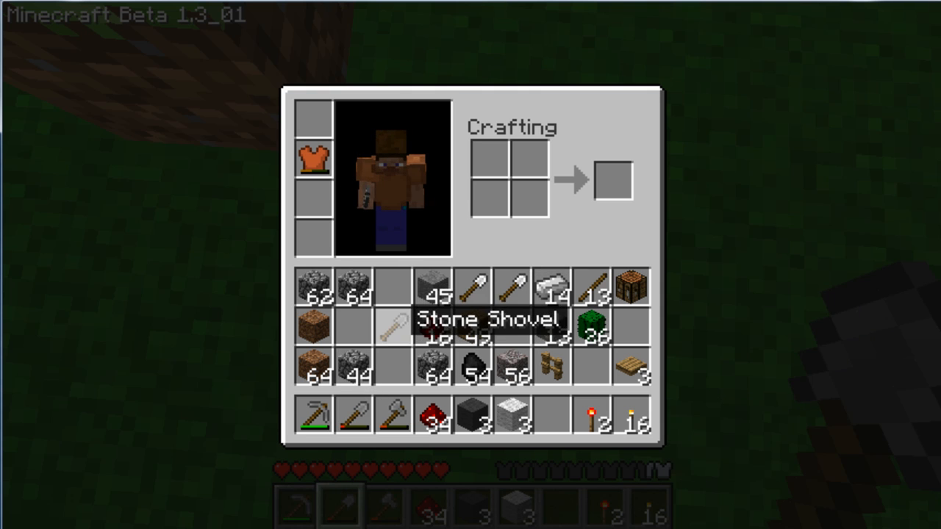
Close the inventory and return to play to dig down toward the dungeon.
{"action": "key", "text": "Escape"}
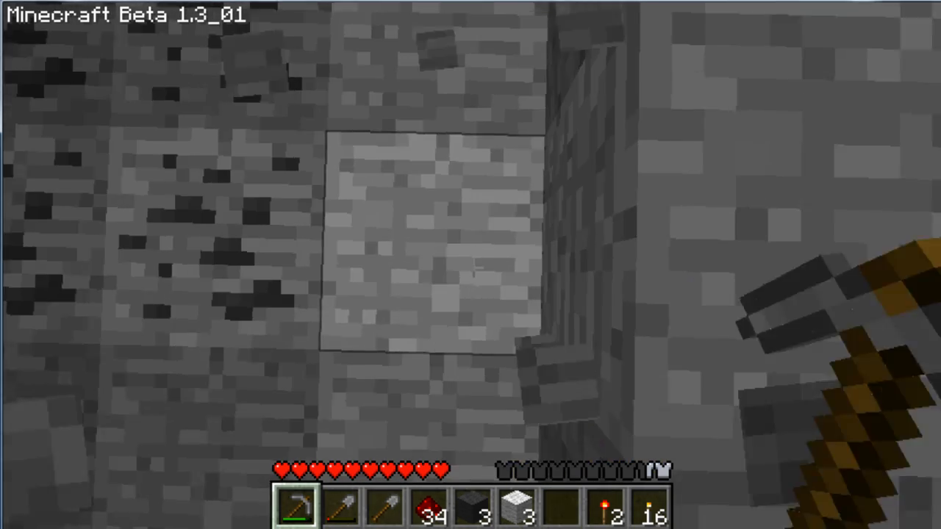
{"action": "mouse_move", "coordinate": [470, 265]}
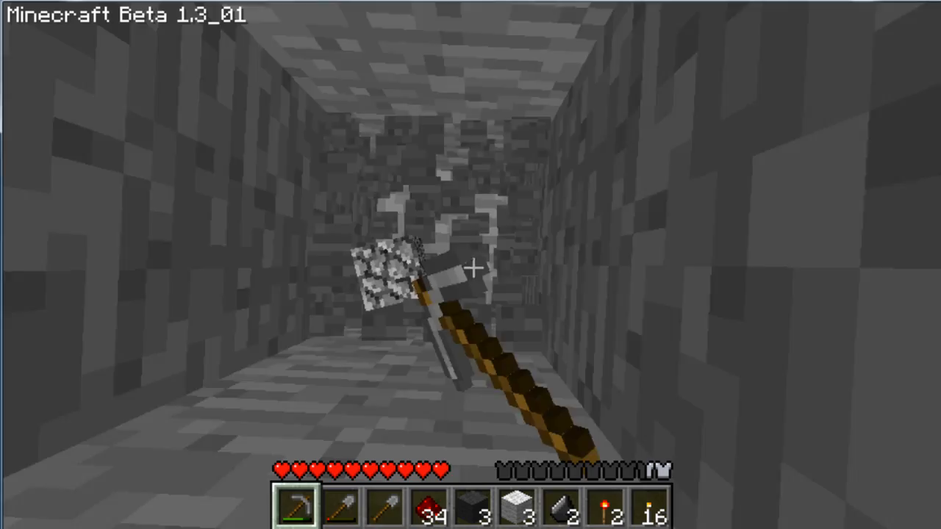
{"action": "mouse_move", "coordinate": [471, 265]}
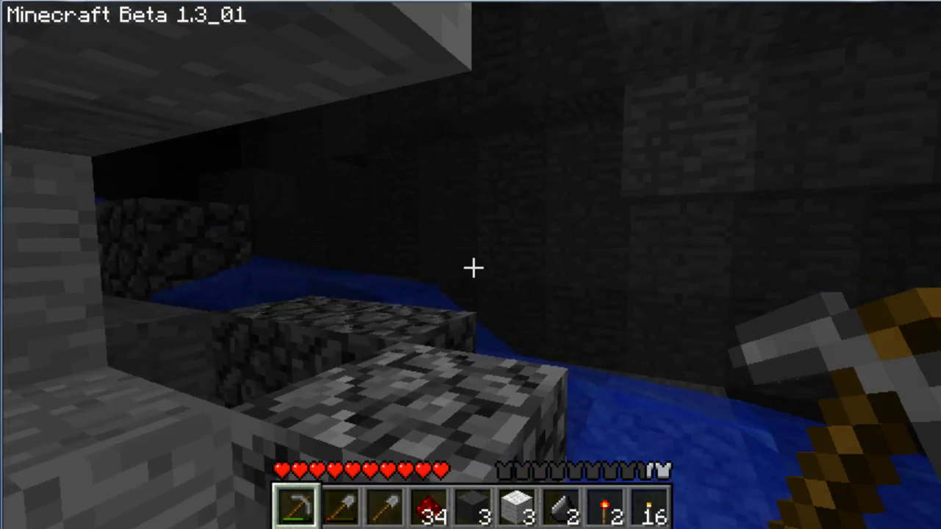
{"action": "mouse_move", "coordinate": [470, 264]}
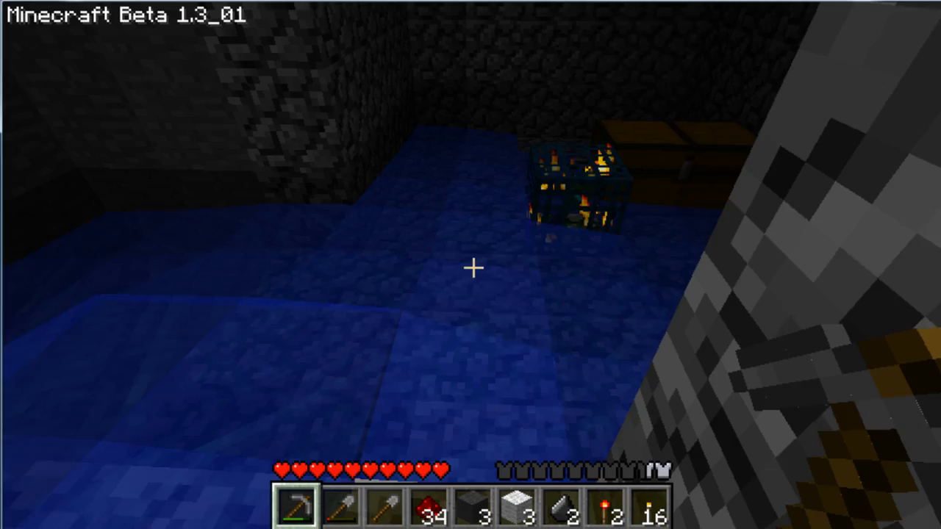
{"action": "mouse_move", "coordinate": [471, 265]}
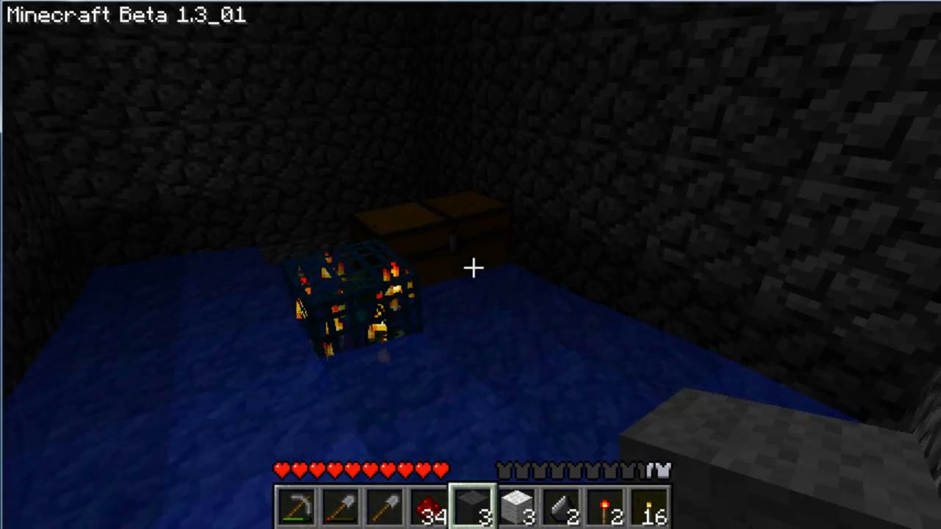
{"action": "mouse_move", "coordinate": [470, 264]}
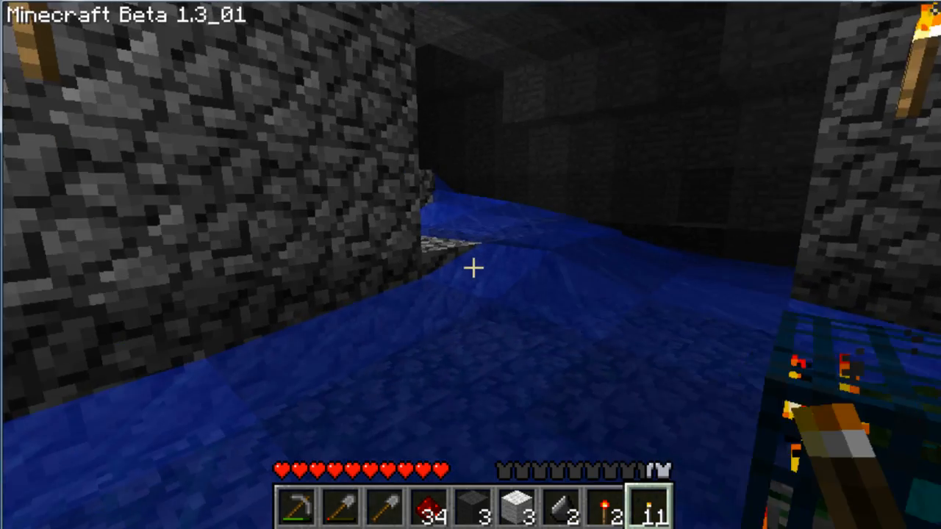
{"action": "mouse_move", "coordinate": [471, 264]}
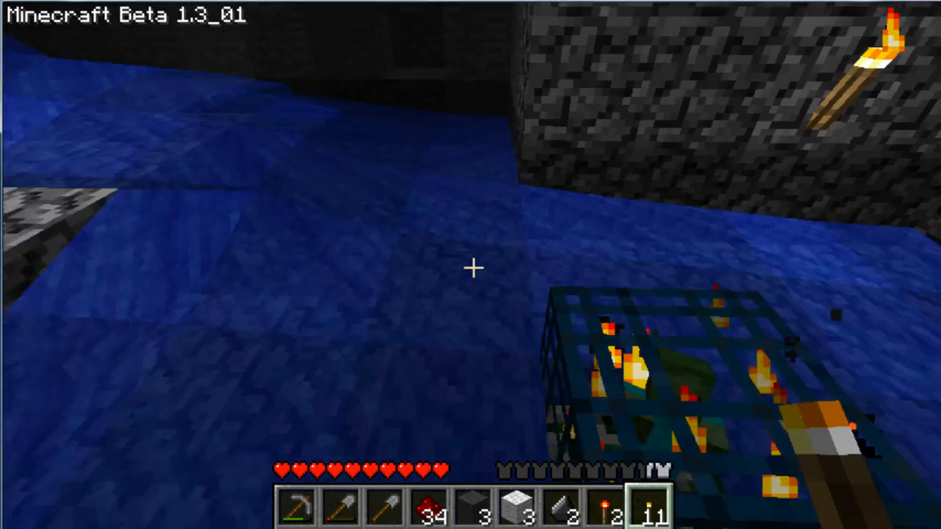
{"action": "mouse_move", "coordinate": [471, 264]}
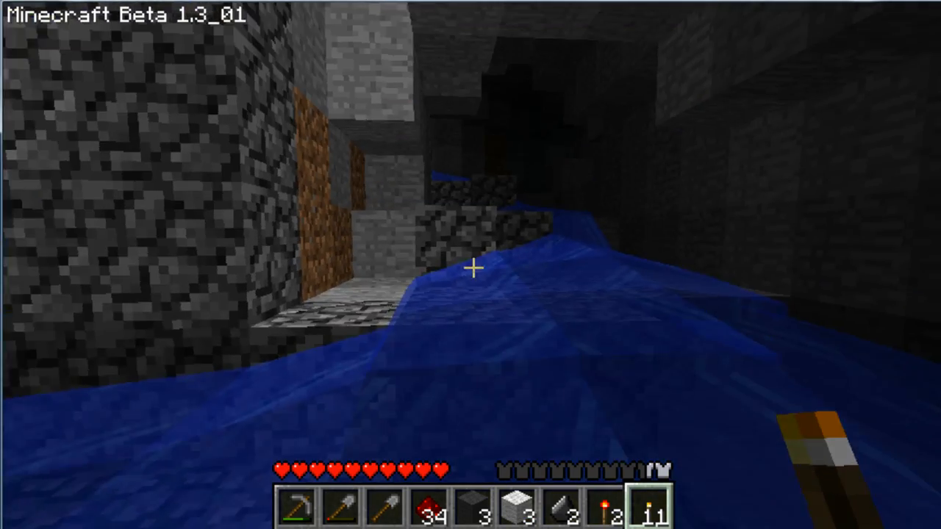
{"action": "mouse_move", "coordinate": [471, 265]}
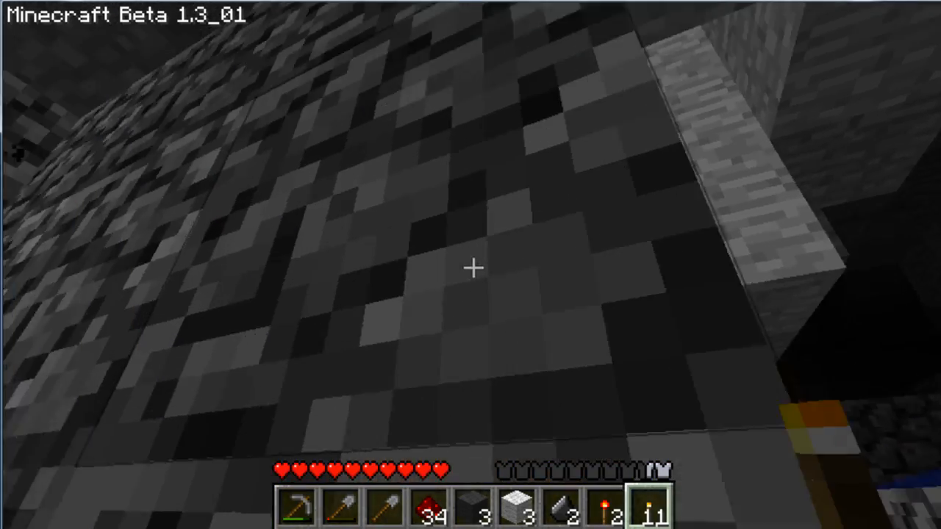
{"action": "mouse_move", "coordinate": [471, 265]}
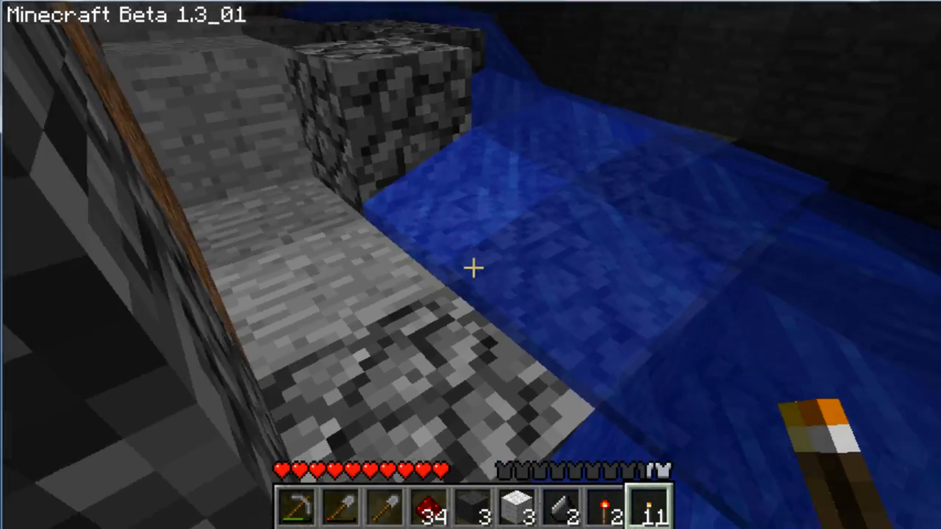
{"action": "mouse_move", "coordinate": [470, 264]}
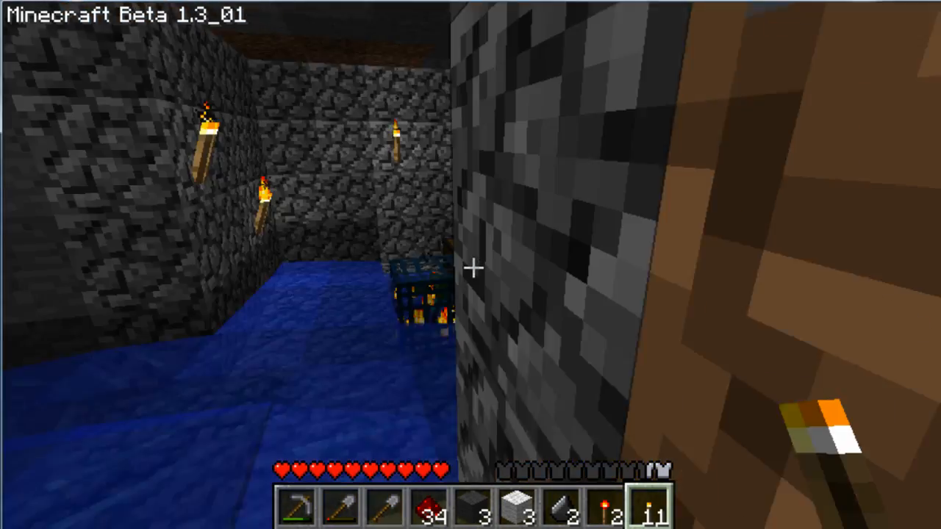
{"action": "mouse_move", "coordinate": [471, 265]}
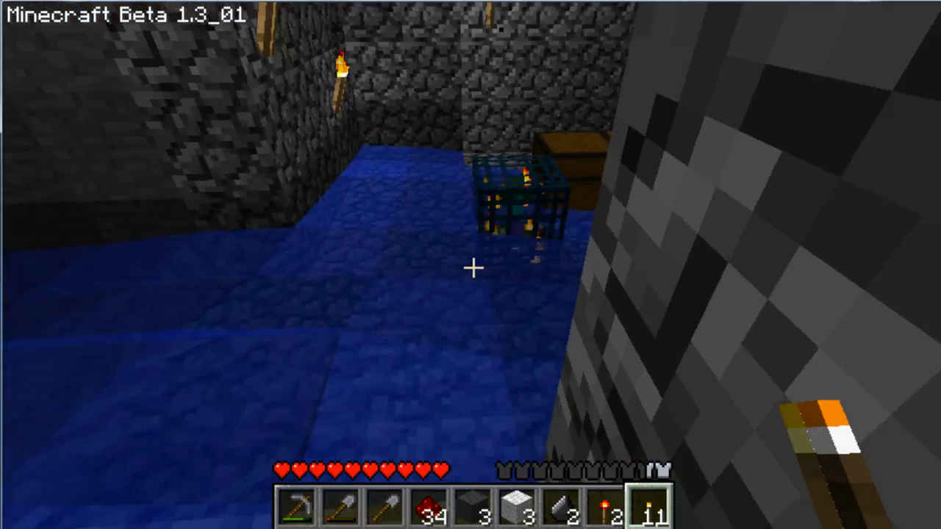
{"action": "mouse_move", "coordinate": [471, 265]}
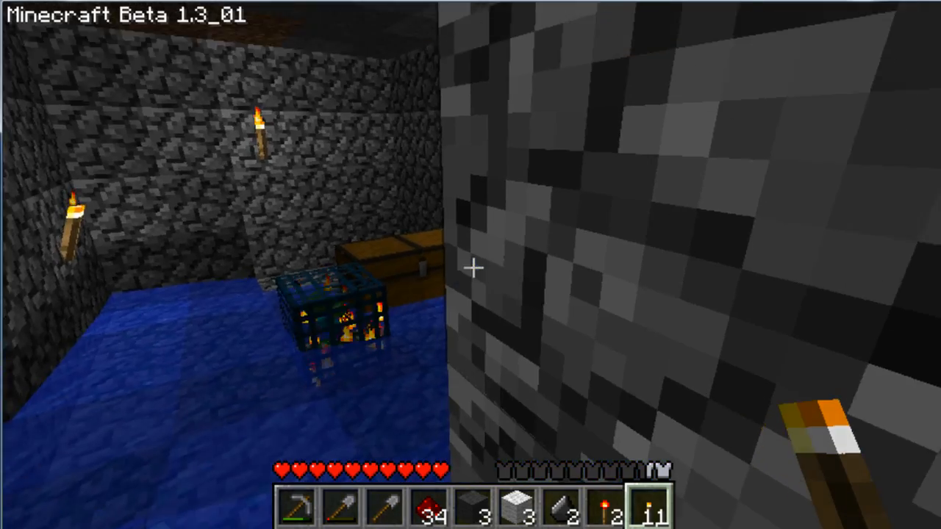
{"action": "mouse_move", "coordinate": [470, 265]}
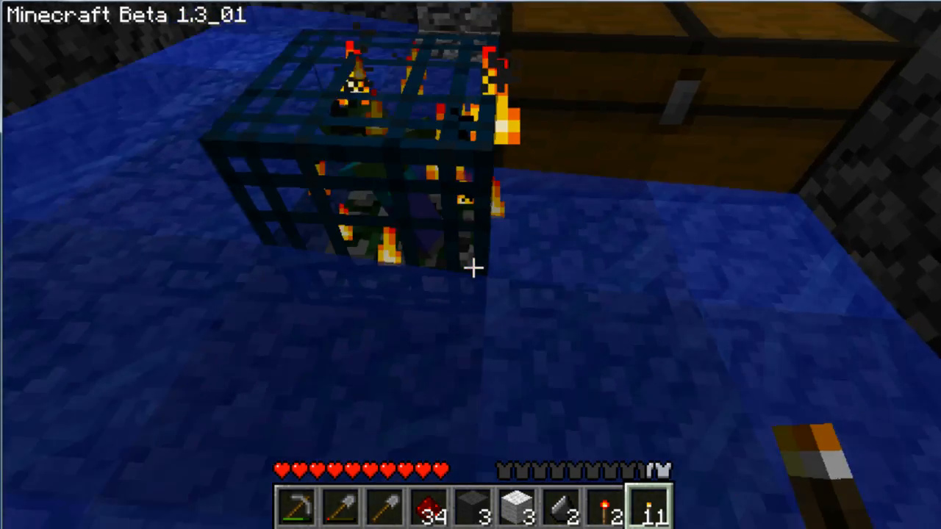
{"action": "mouse_move", "coordinate": [471, 265]}
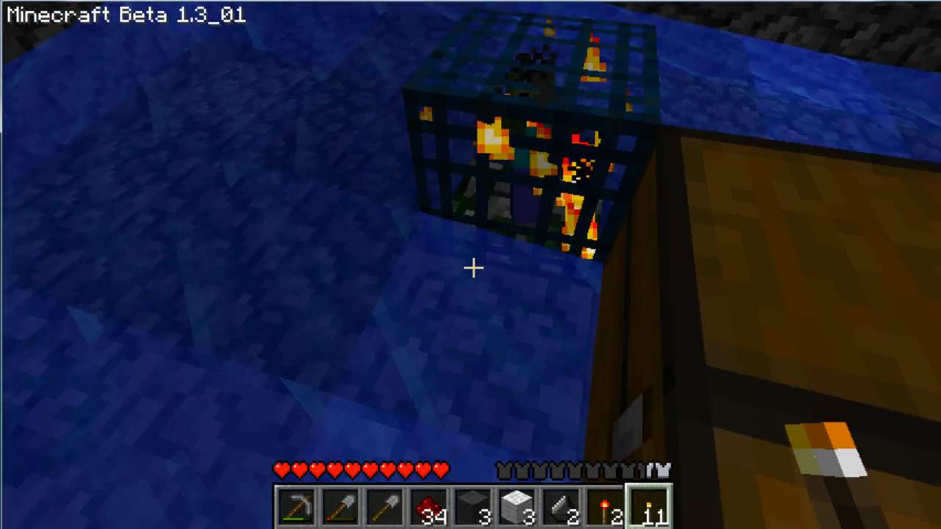
{"action": "mouse_move", "coordinate": [470, 264]}
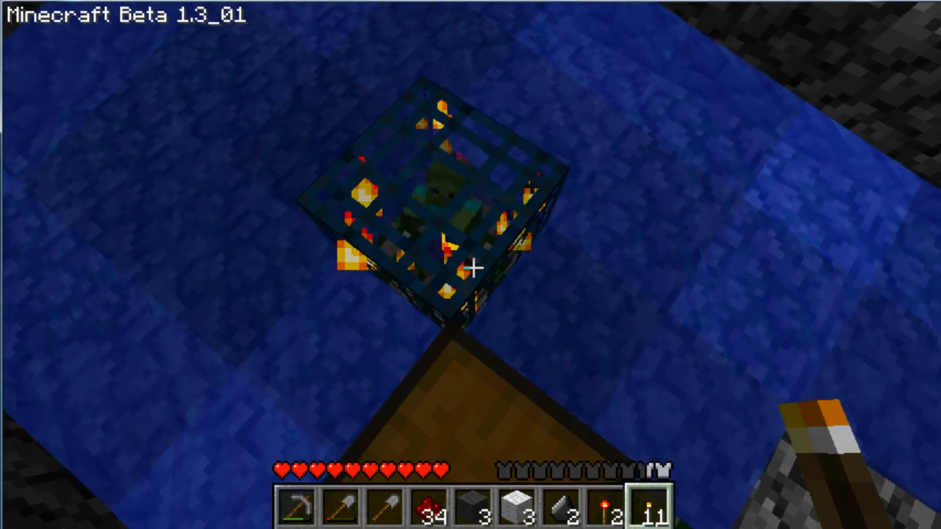
{"action": "mouse_move", "coordinate": [470, 265]}
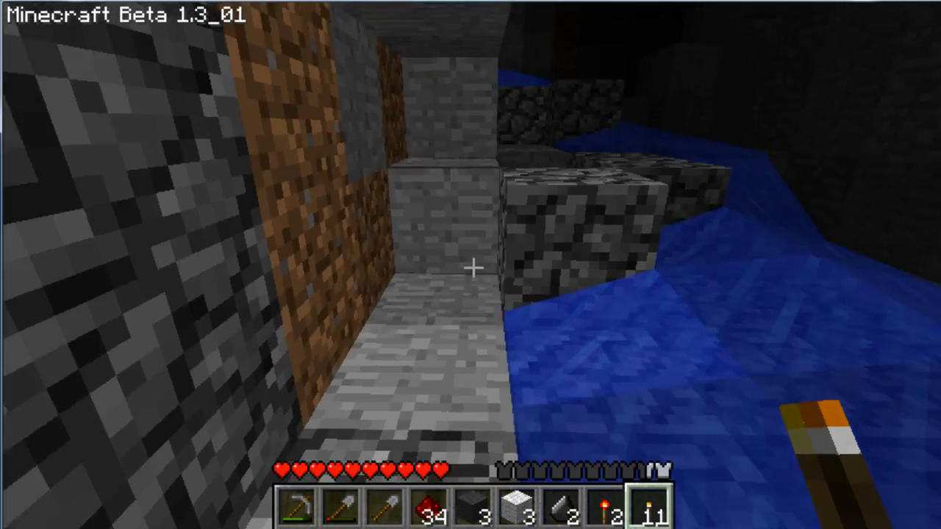
Leave the dungeon view after inspecting the zombie spawner and chest.
{"action": "key", "text": "Escape"}
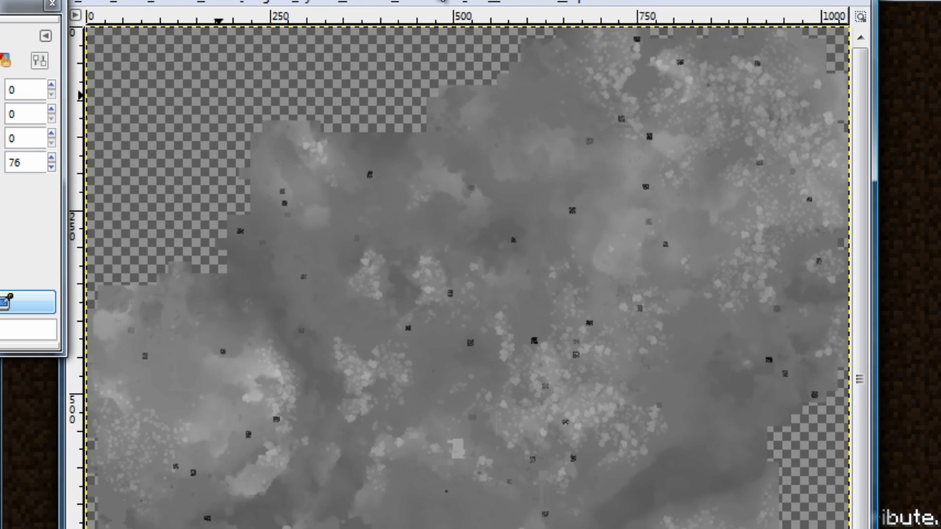
{"action": "mouse_move", "coordinate": [562, 71]}
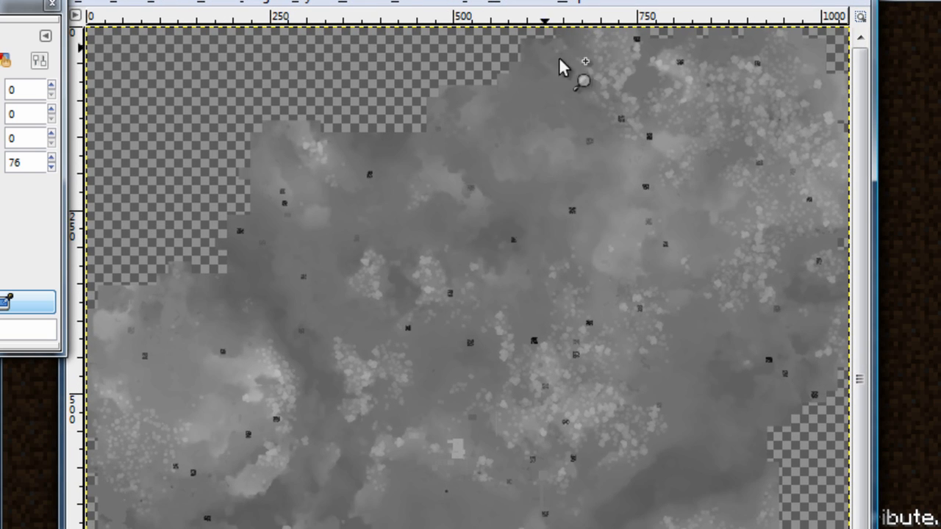
{"action": "mouse_move", "coordinate": [654, 257]}
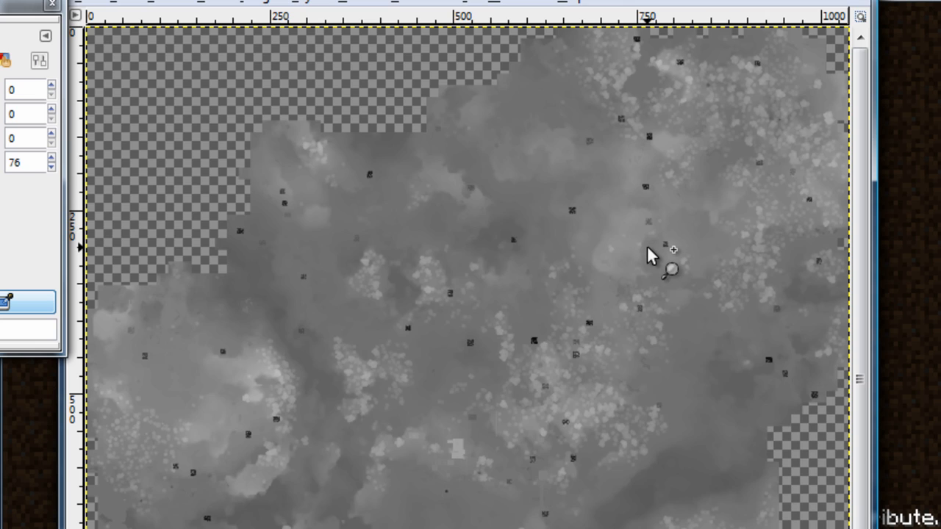
{"action": "mouse_move", "coordinate": [647, 255]}
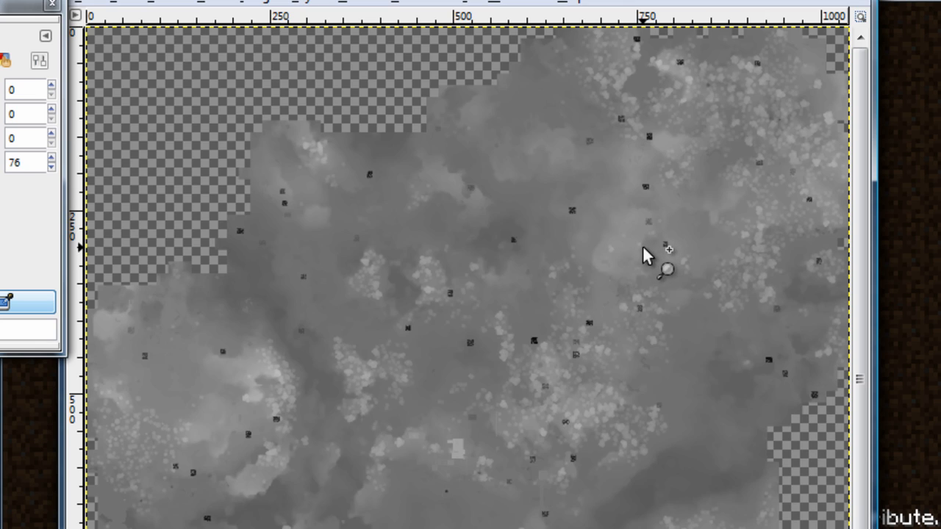
{"action": "mouse_move", "coordinate": [581, 224]}
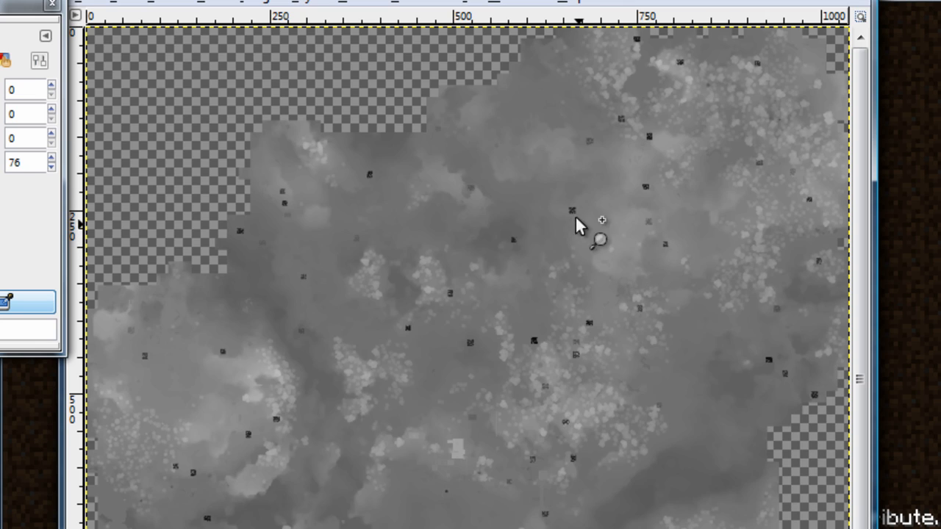
{"action": "mouse_move", "coordinate": [511, 330]}
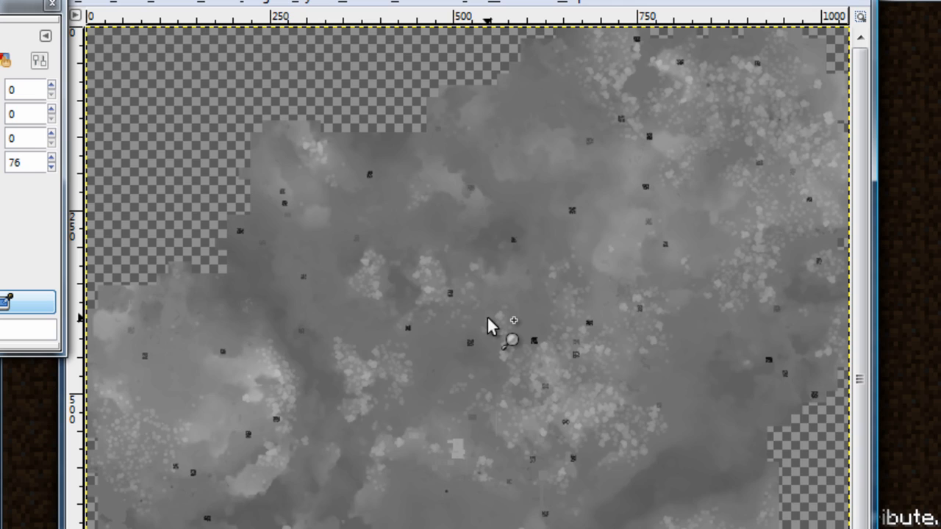
{"action": "mouse_move", "coordinate": [499, 321]}
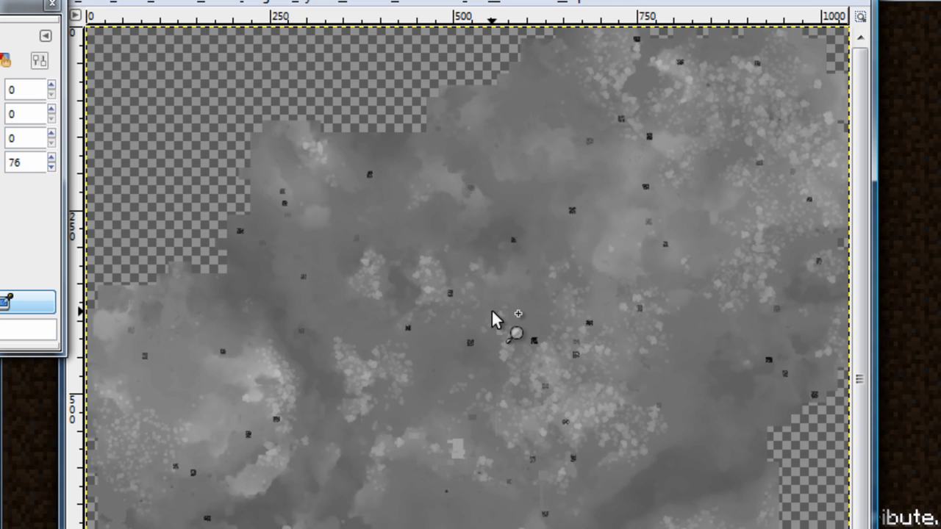
{"action": "mouse_move", "coordinate": [555, 320]}
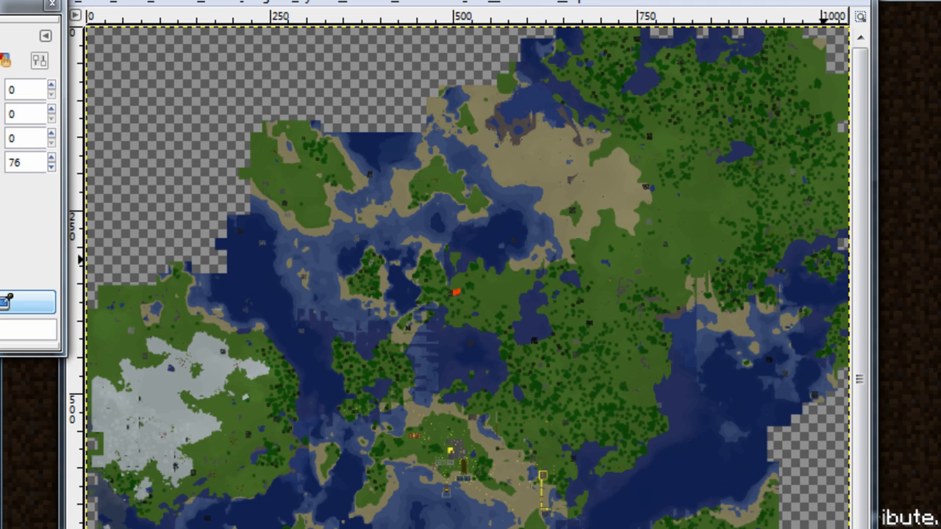
{"action": "mouse_move", "coordinate": [595, 188]}
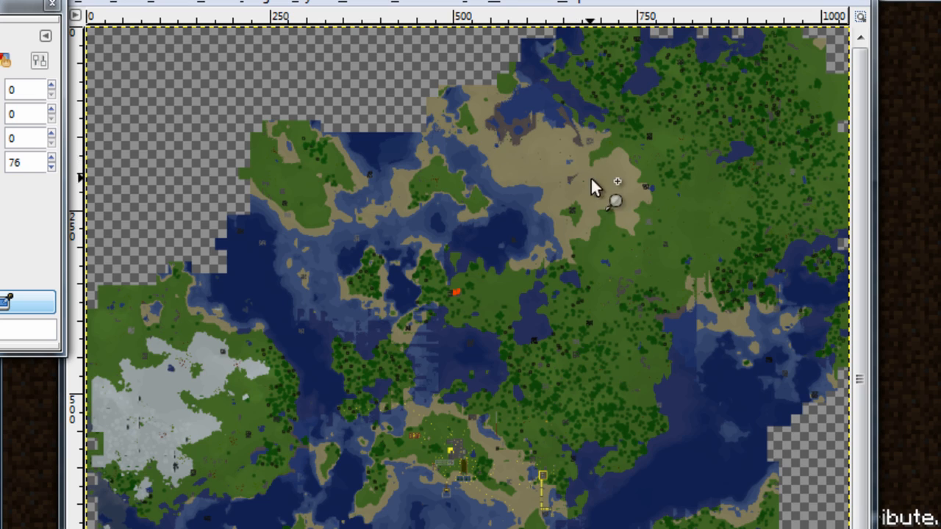
{"action": "mouse_move", "coordinate": [580, 228]}
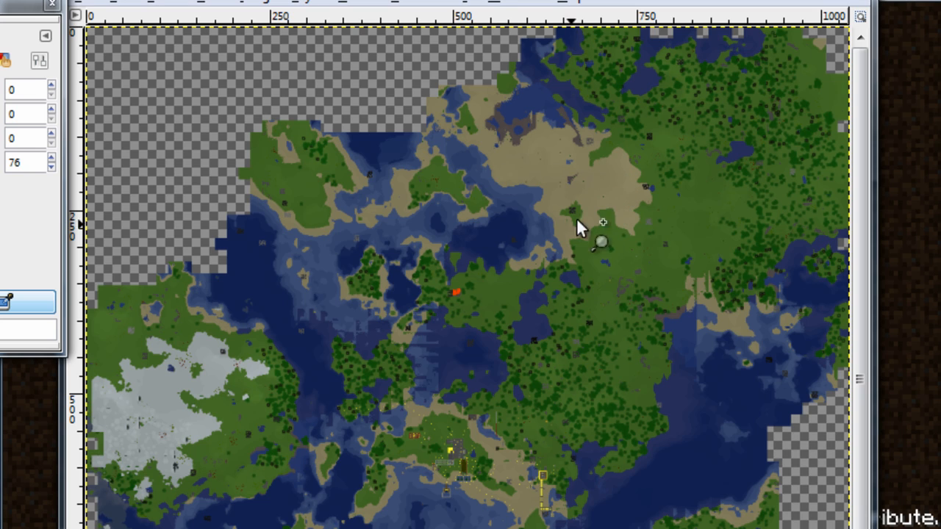
{"action": "mouse_move", "coordinate": [920, 235]}
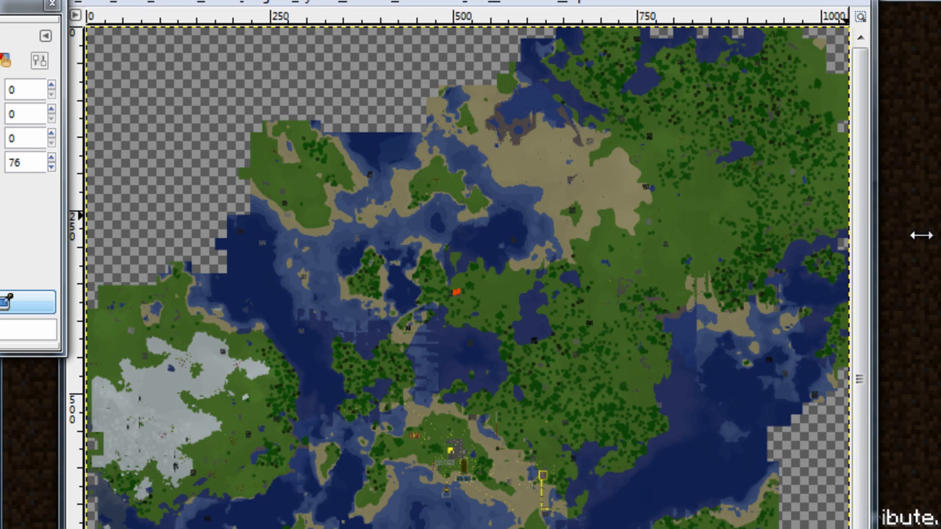
{"action": "mouse_move", "coordinate": [894, 248]}
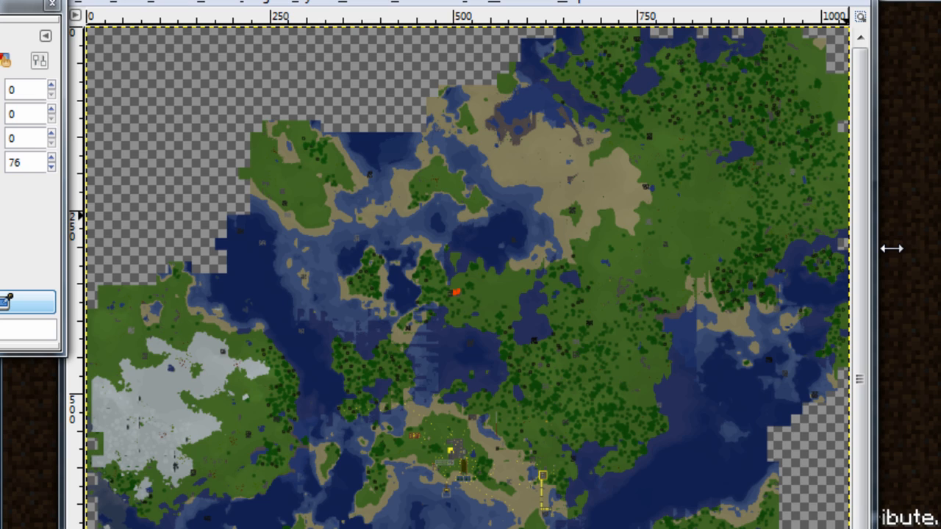
{"action": "mouse_move", "coordinate": [617, 235]}
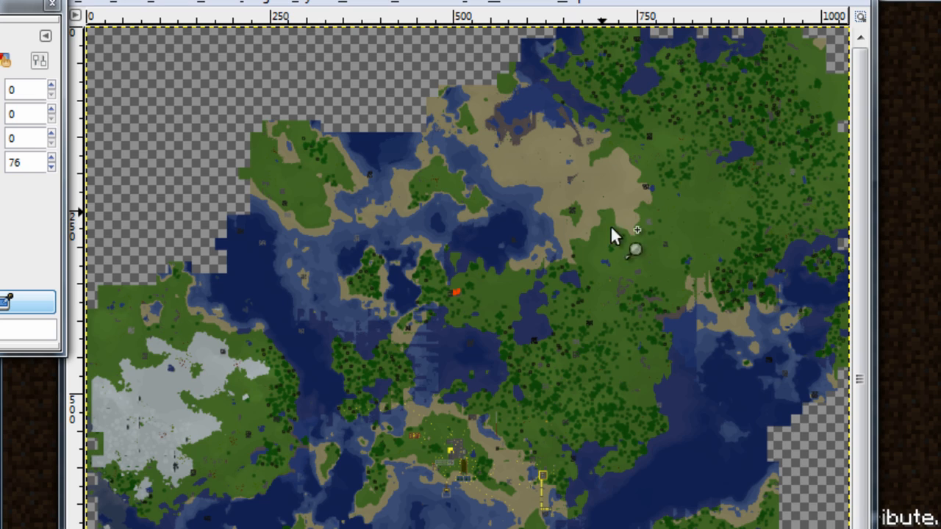
{"action": "mouse_move", "coordinate": [603, 174]}
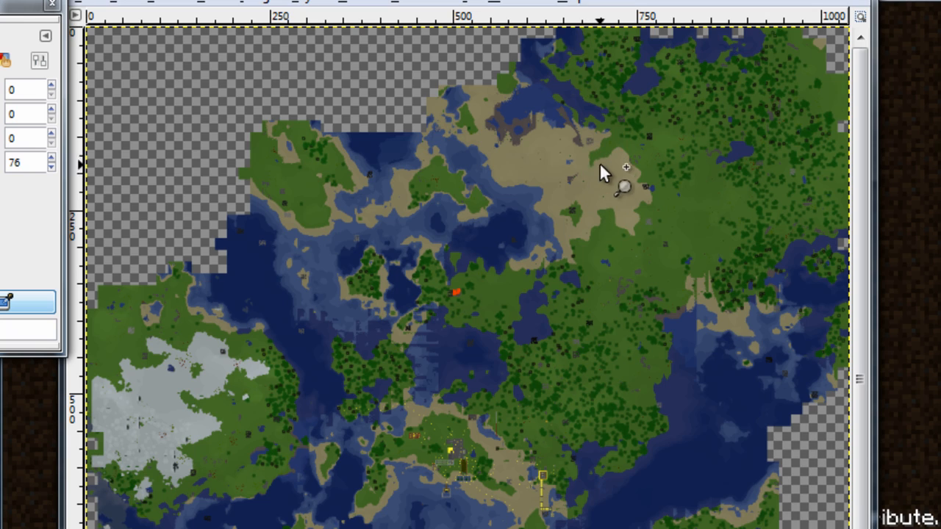
{"action": "mouse_move", "coordinate": [595, 182]}
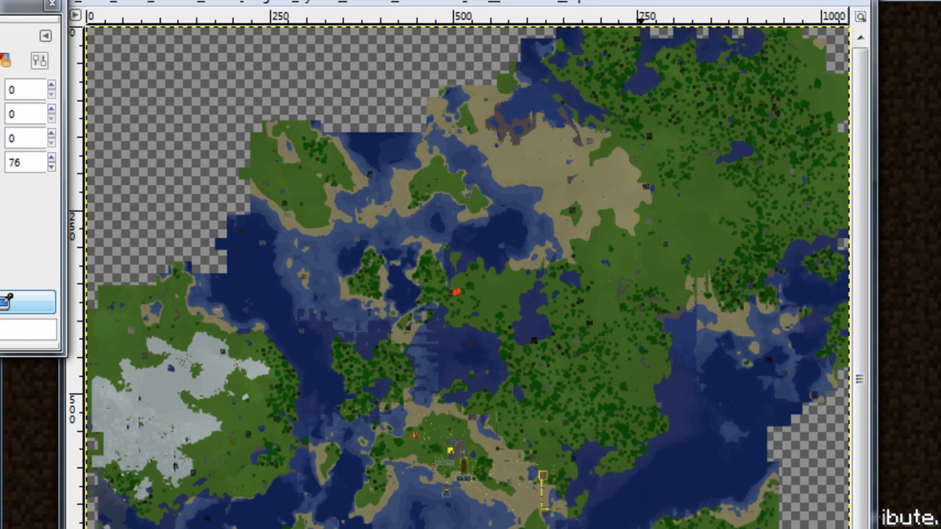
{"action": "mouse_move", "coordinate": [424, 307]}
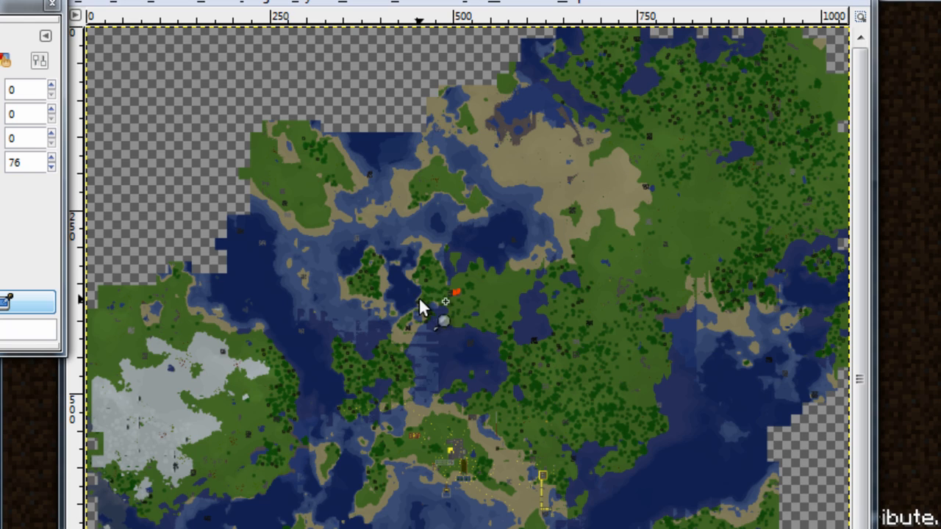
{"action": "mouse_move", "coordinate": [370, 326]}
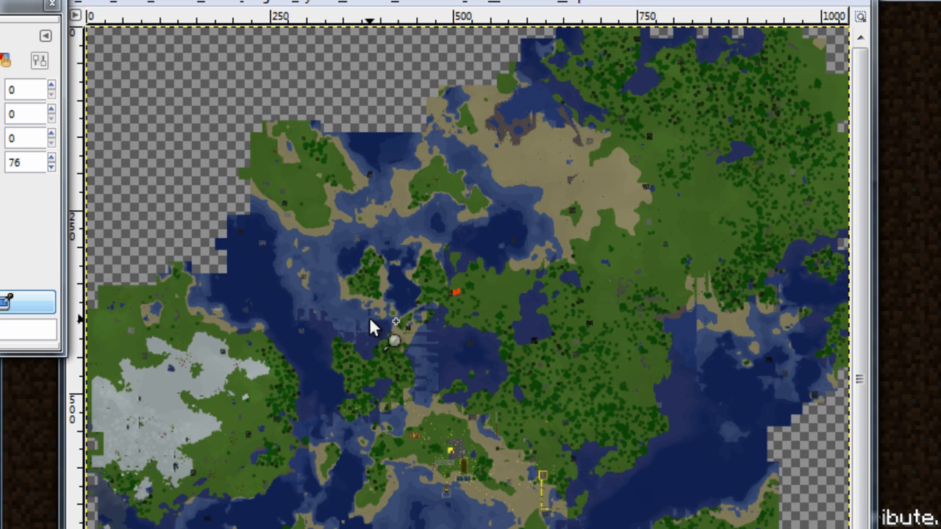
{"action": "mouse_move", "coordinate": [429, 276]}
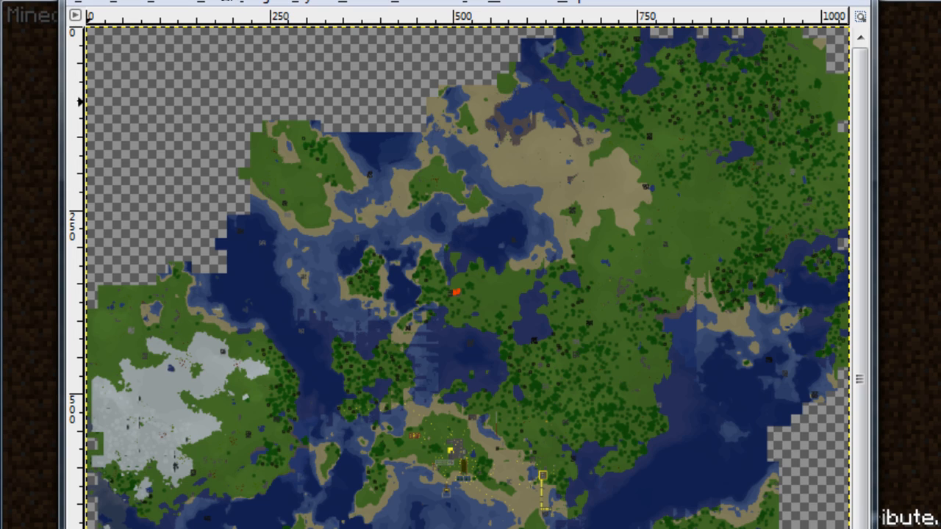
{"action": "mouse_move", "coordinate": [888, 174]}
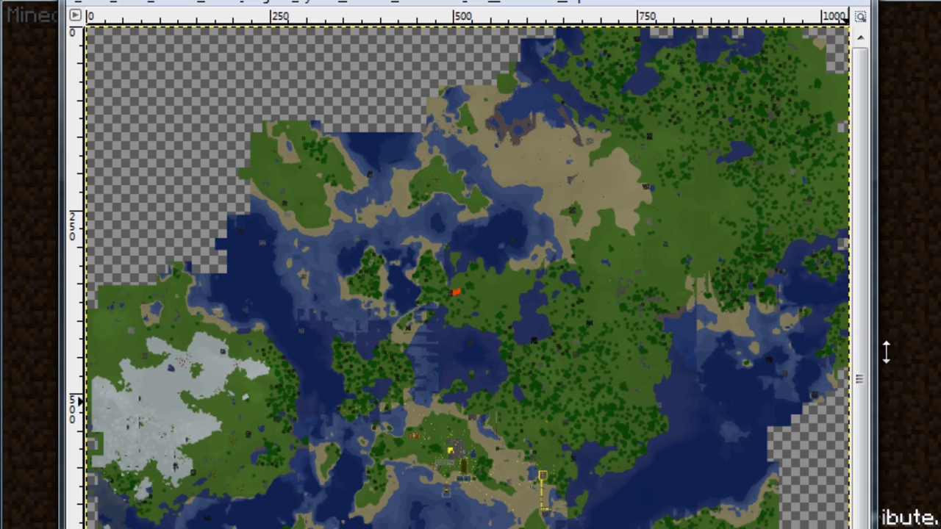
{"action": "mouse_move", "coordinate": [574, 30]}
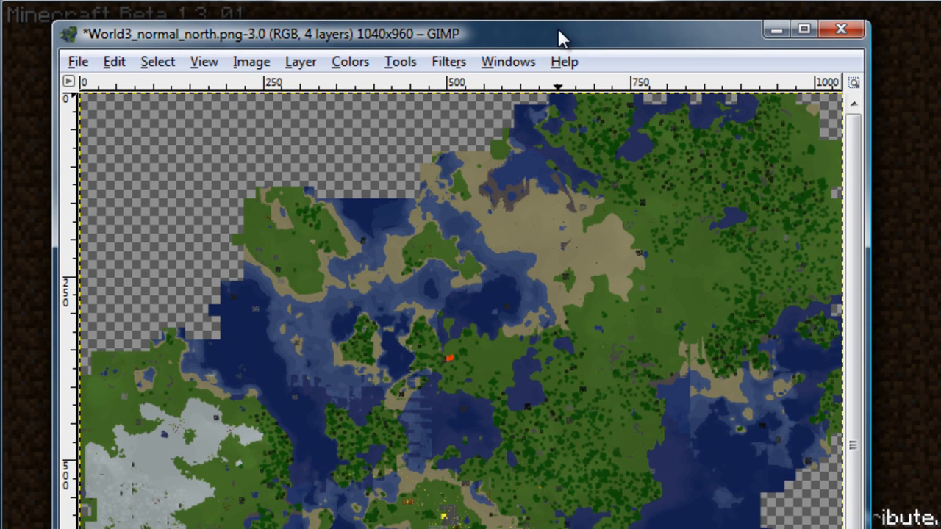
{"action": "mouse_move", "coordinate": [454, 37]}
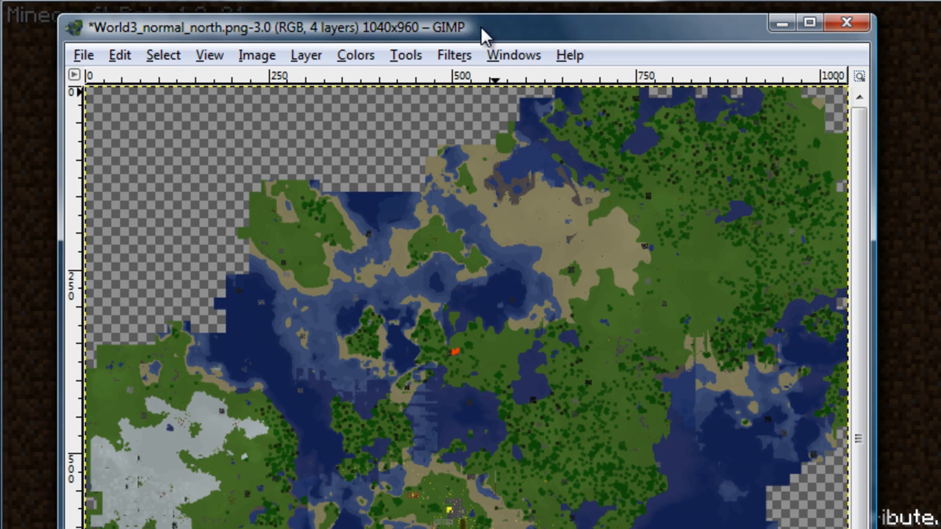
{"action": "mouse_move", "coordinate": [537, 124]}
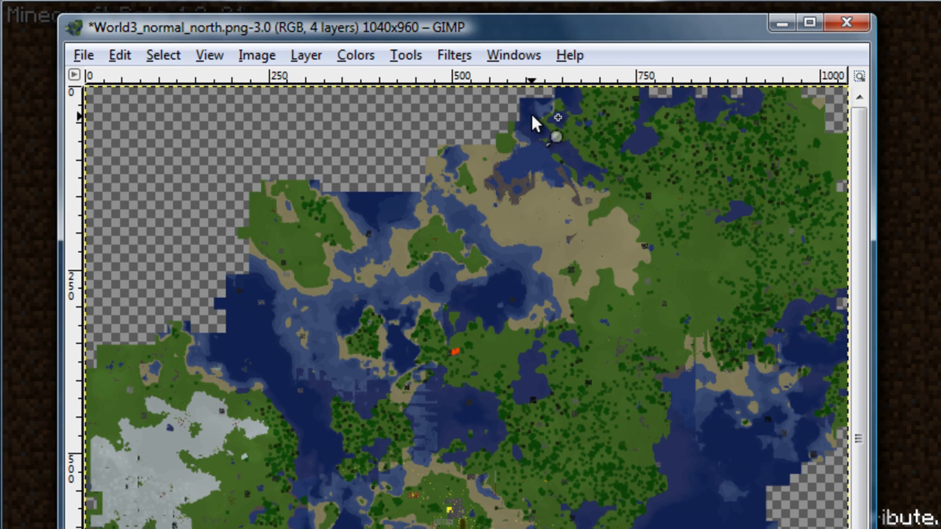
{"action": "mouse_move", "coordinate": [551, 127]}
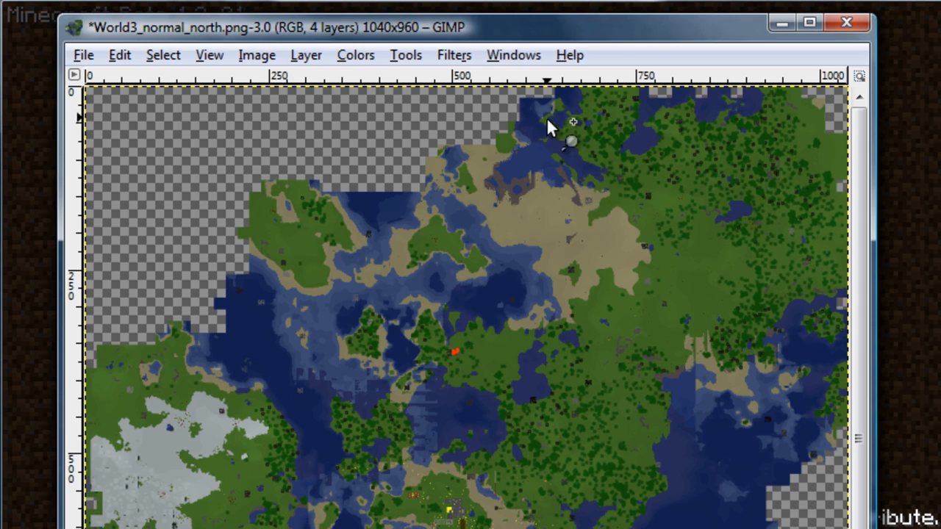